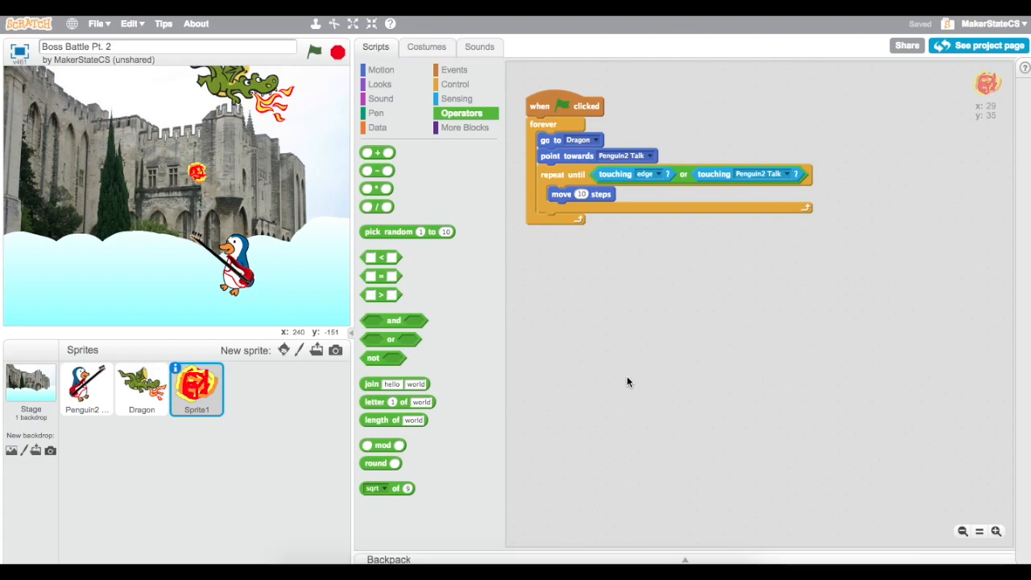
mouse_move(103, 377)
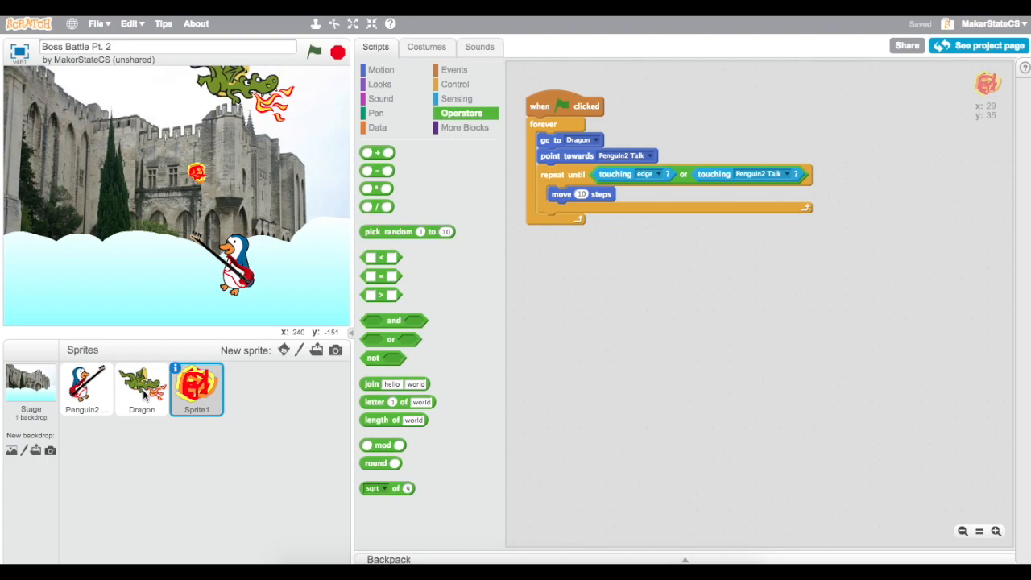
mouse_move(214, 400)
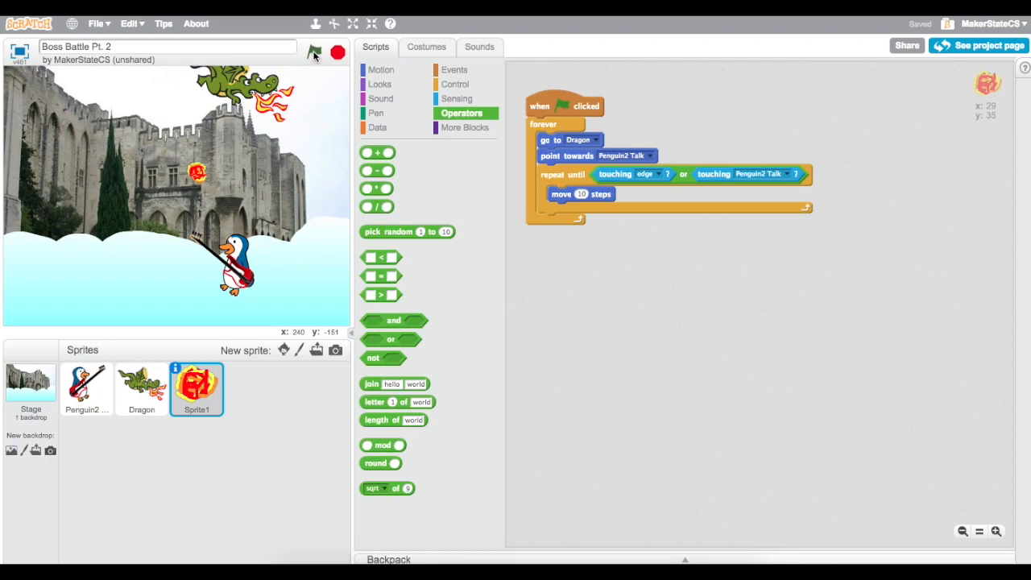
Test-run the game and review the penguin, dragon and fireball scripts.
left_click(314, 51)
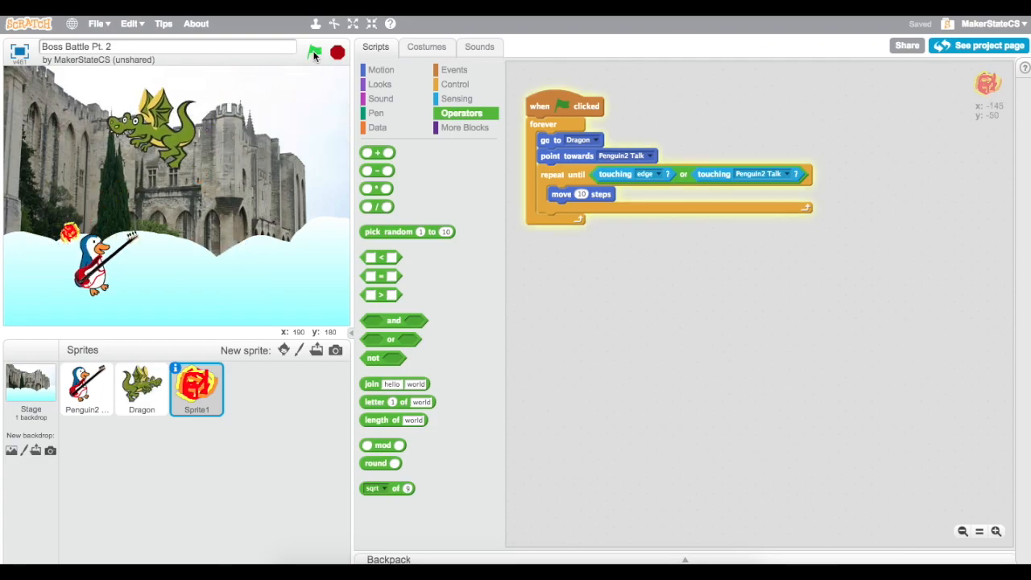
left_click(87, 386)
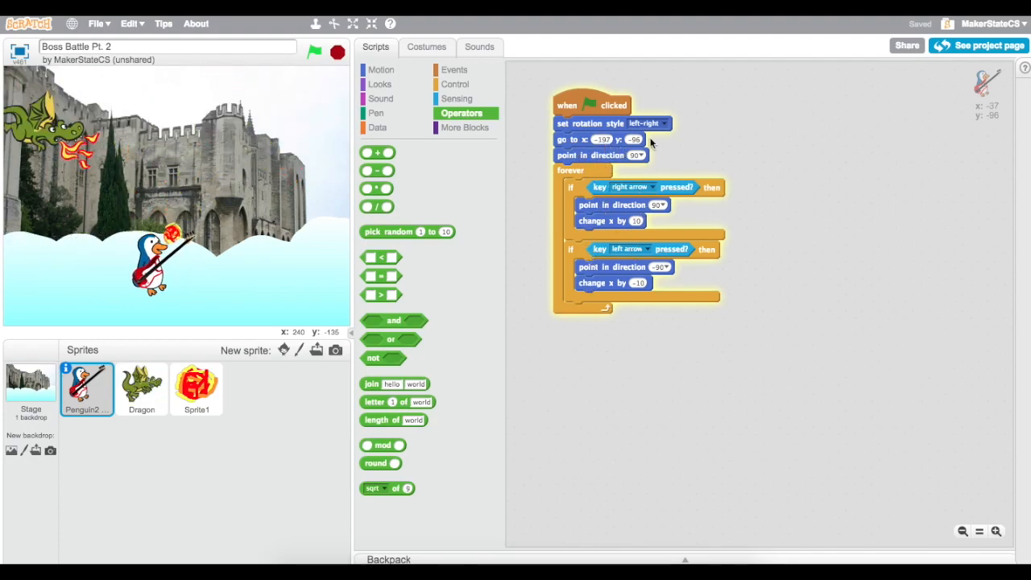
left_click(142, 388)
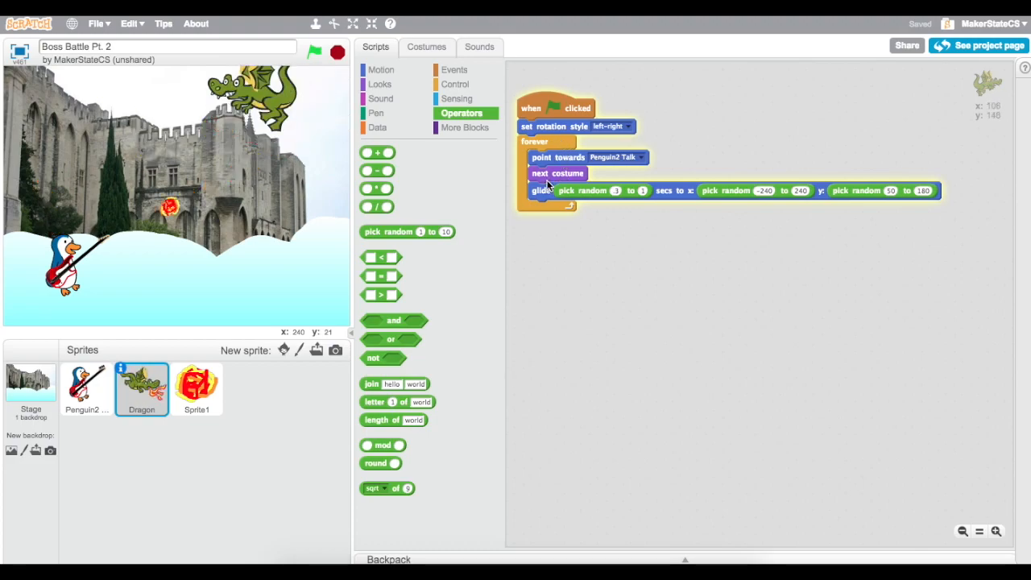
left_click(196, 388)
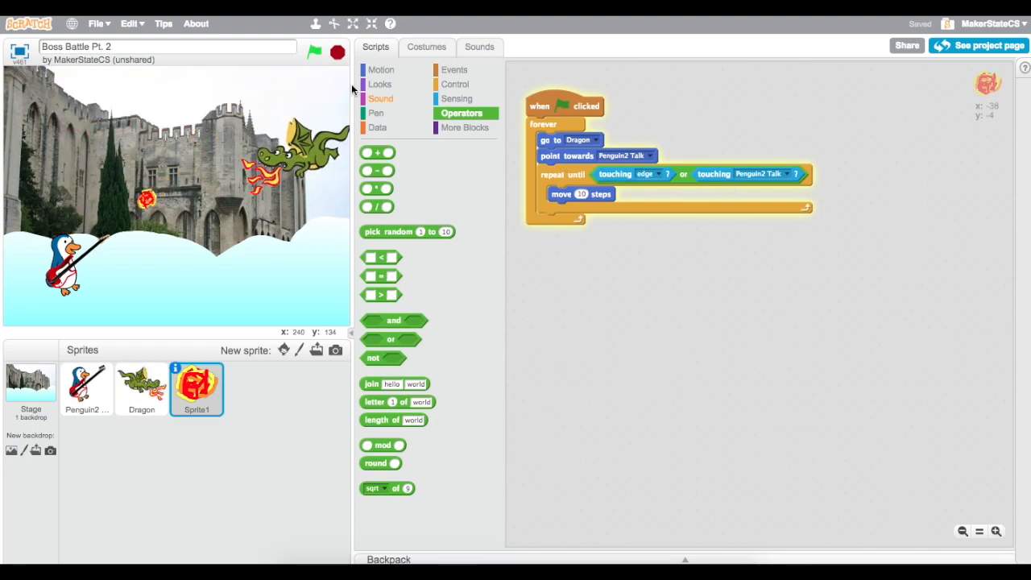
left_click(314, 52)
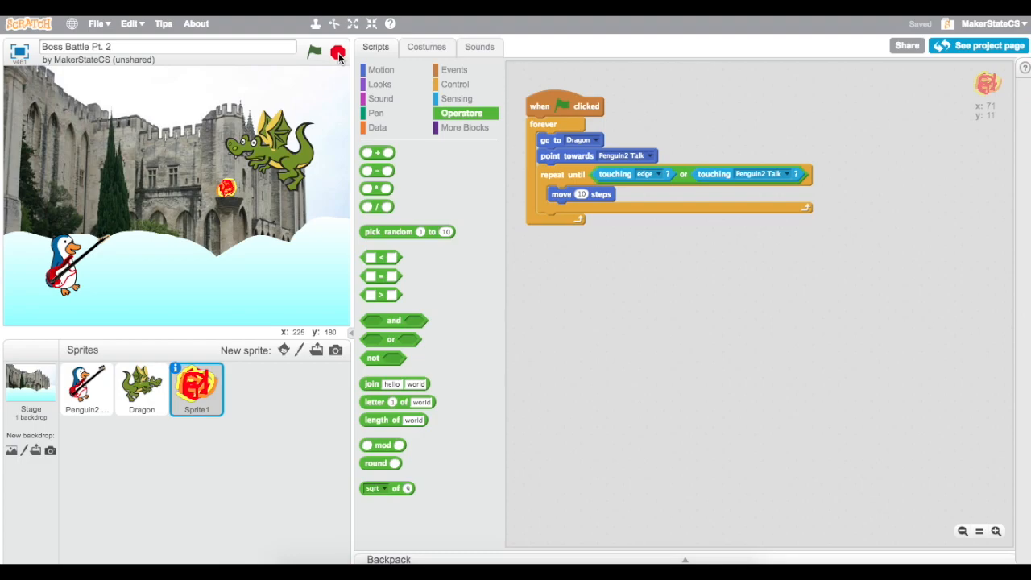
mouse_move(374, 129)
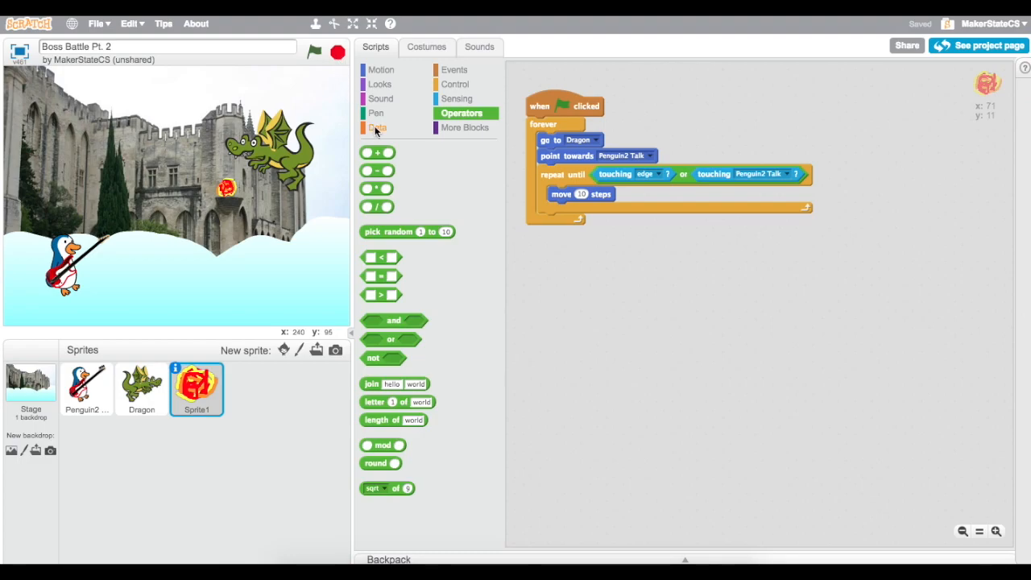
mouse_move(377, 129)
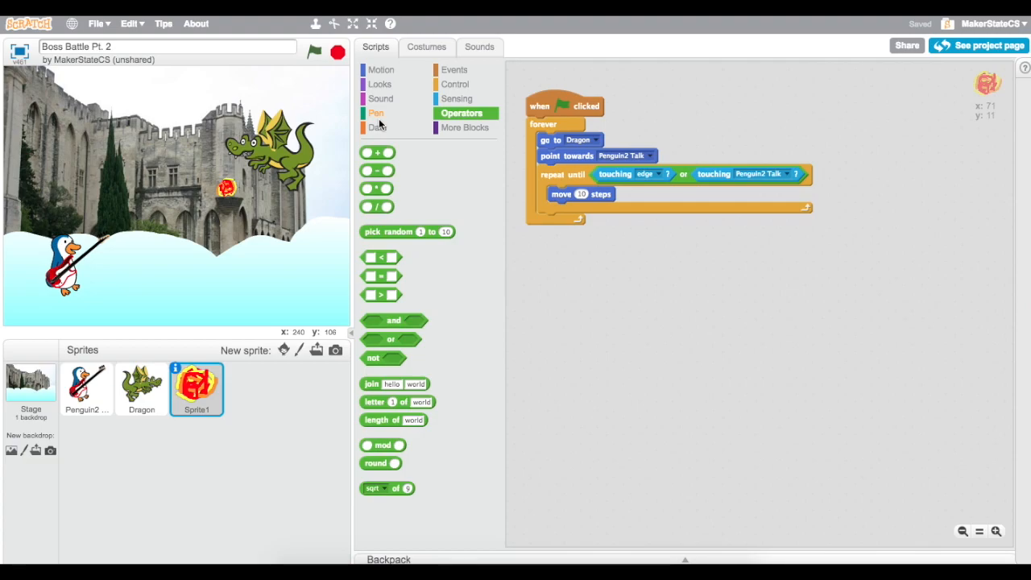
mouse_move(377, 127)
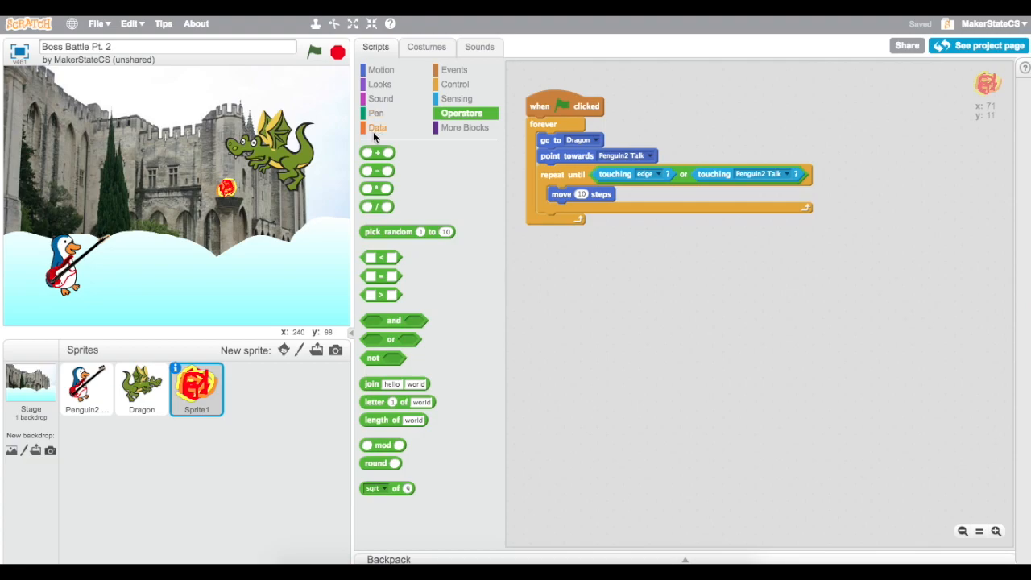
Create a shared variable named Player Health for all sprites.
left_click(377, 127)
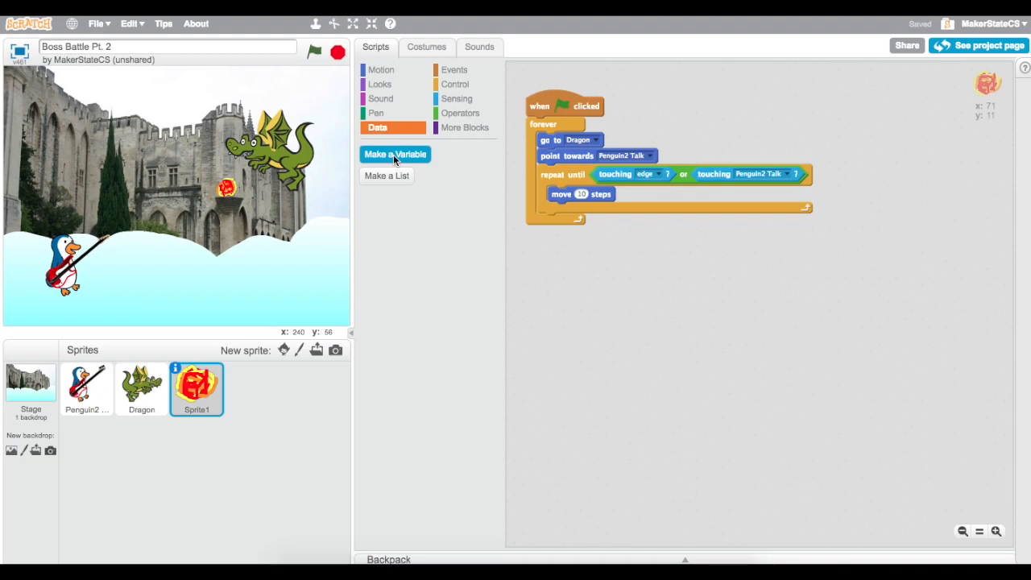
left_click(395, 154)
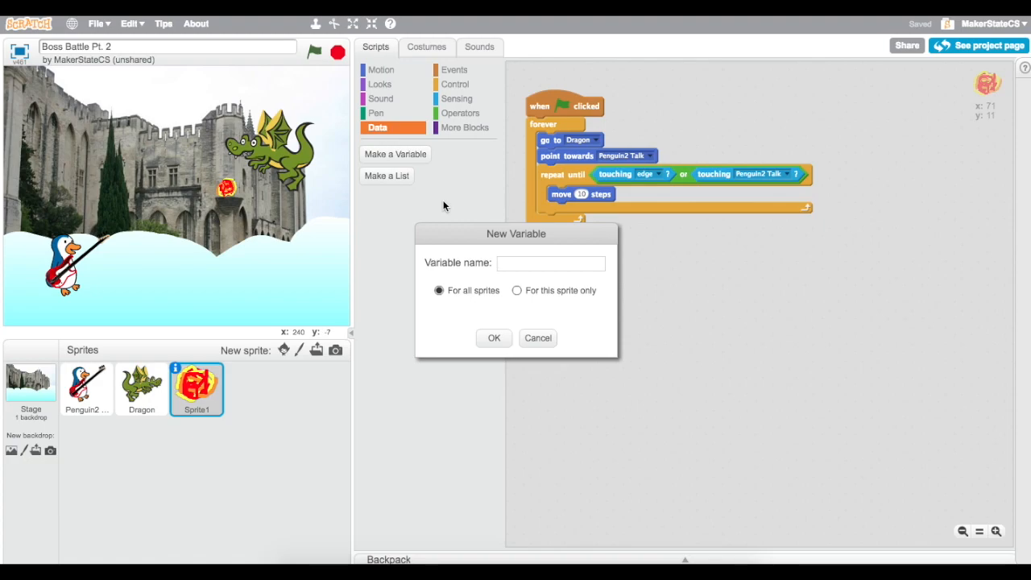
type("Player He")
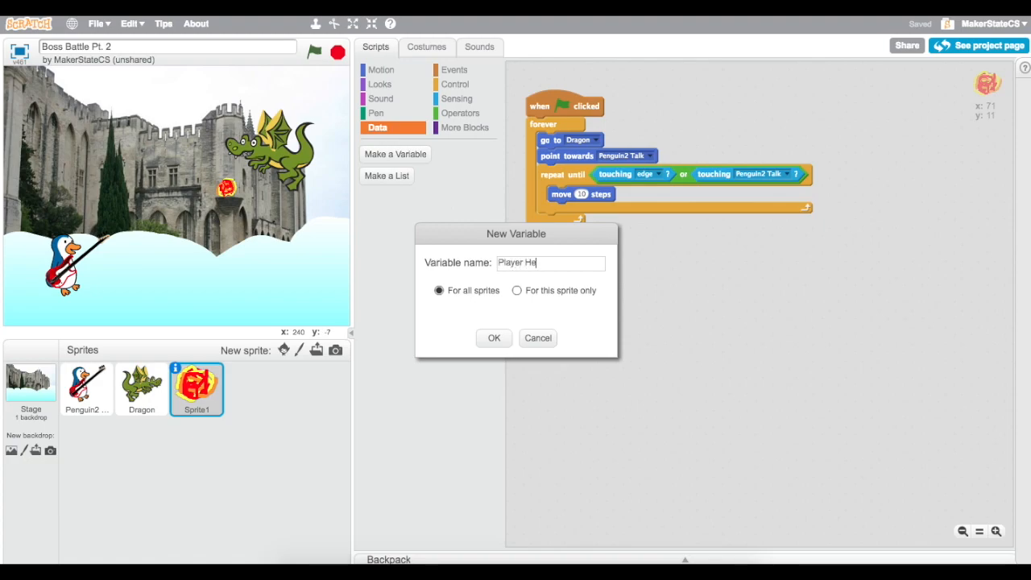
type("alth")
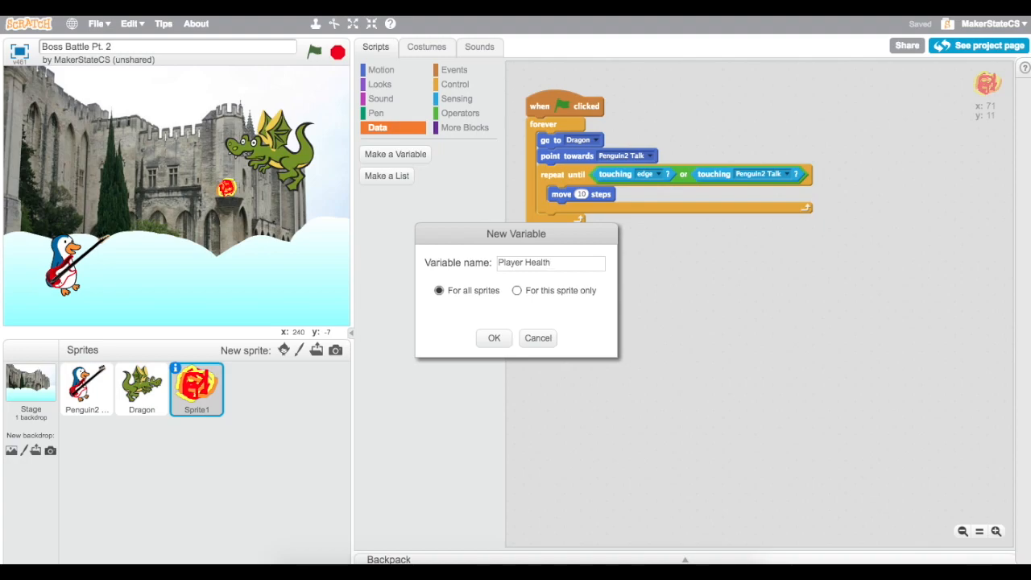
left_click(551, 262)
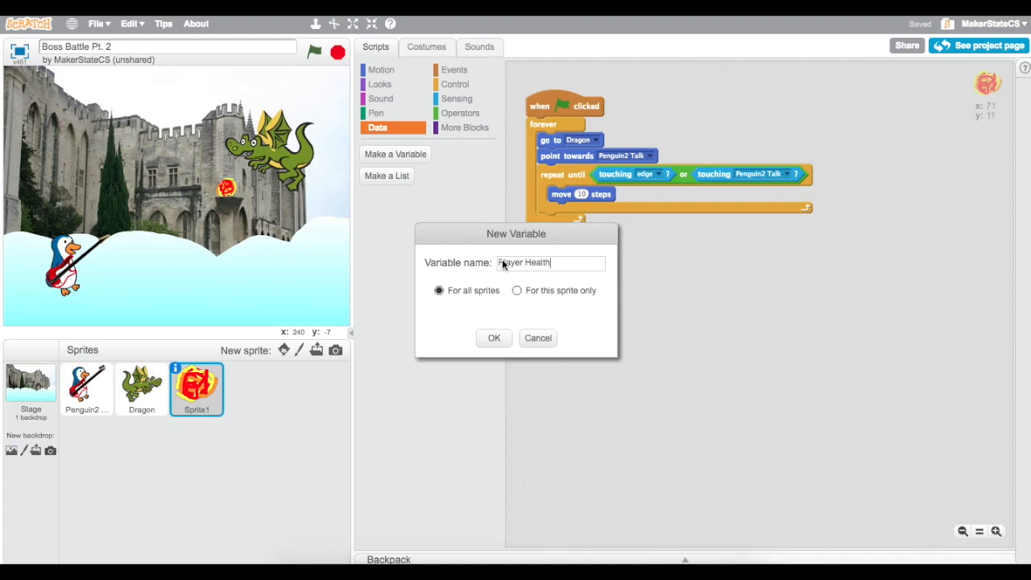
left_click(493, 338)
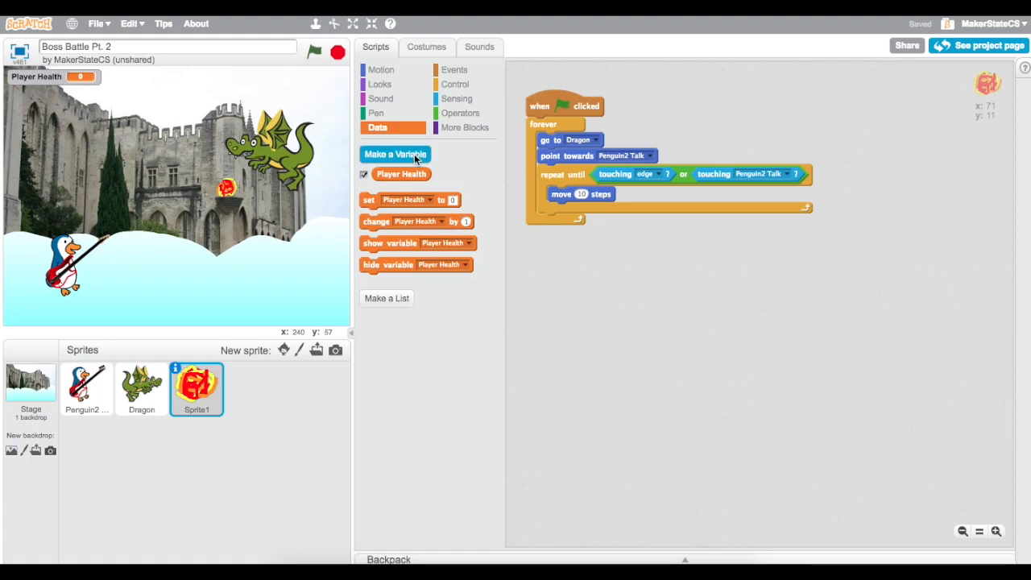
Create a second shared variable named Enemy Health.
left_click(394, 155)
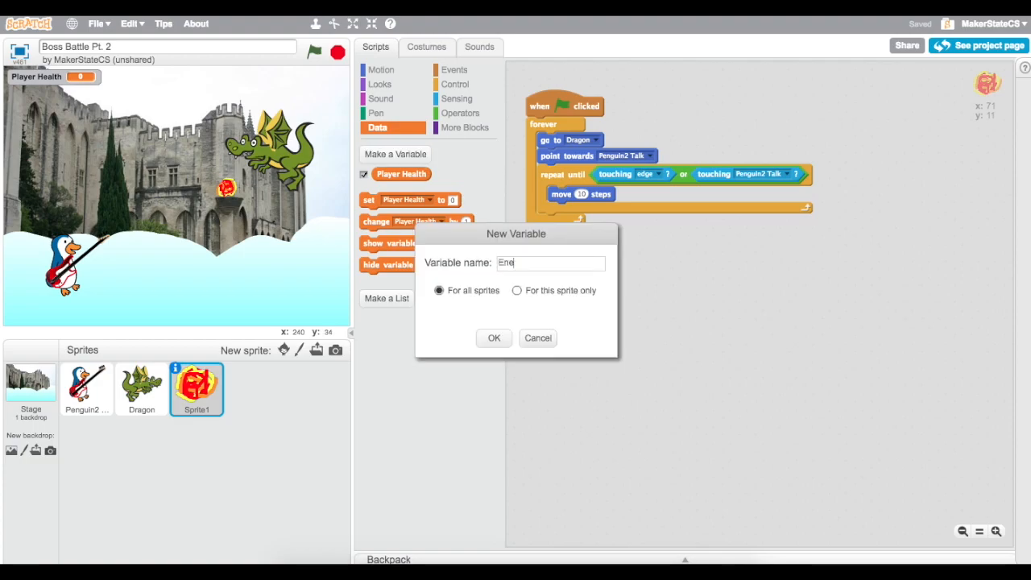
type("my Heal")
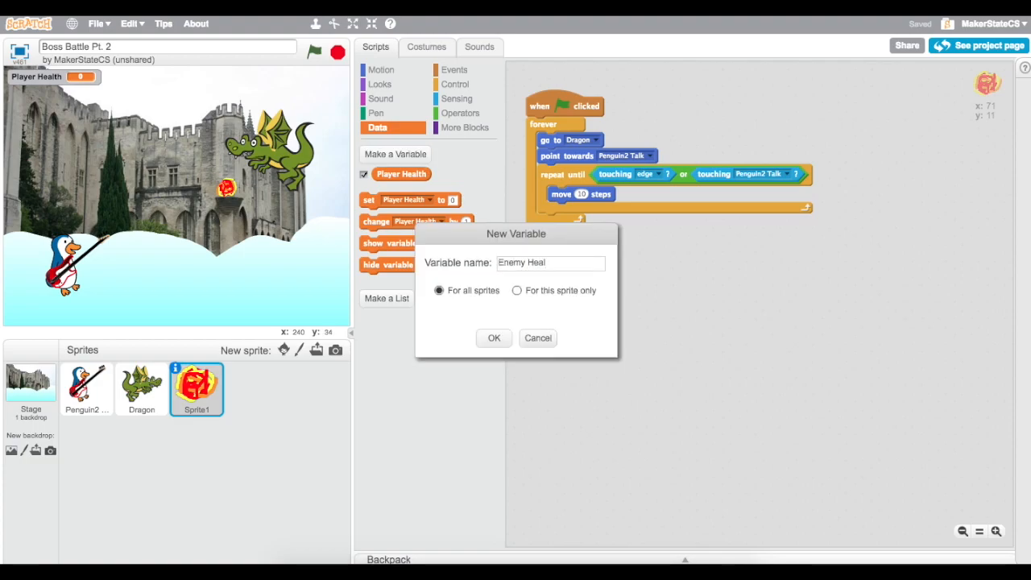
left_click(493, 338)
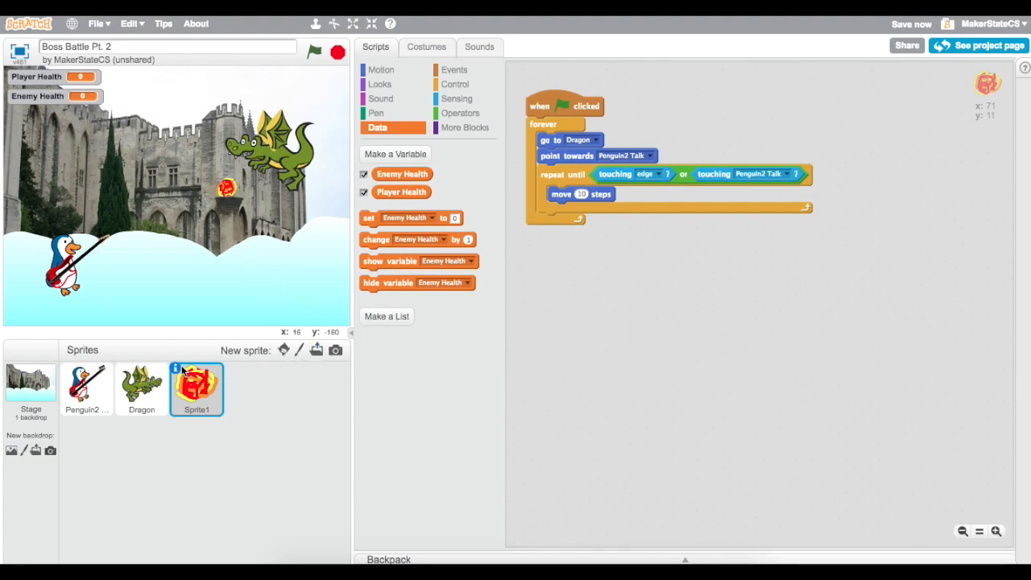
Start the penguin's script by setting Player Health, keeping the Enemy Health readout visible.
left_click(87, 386)
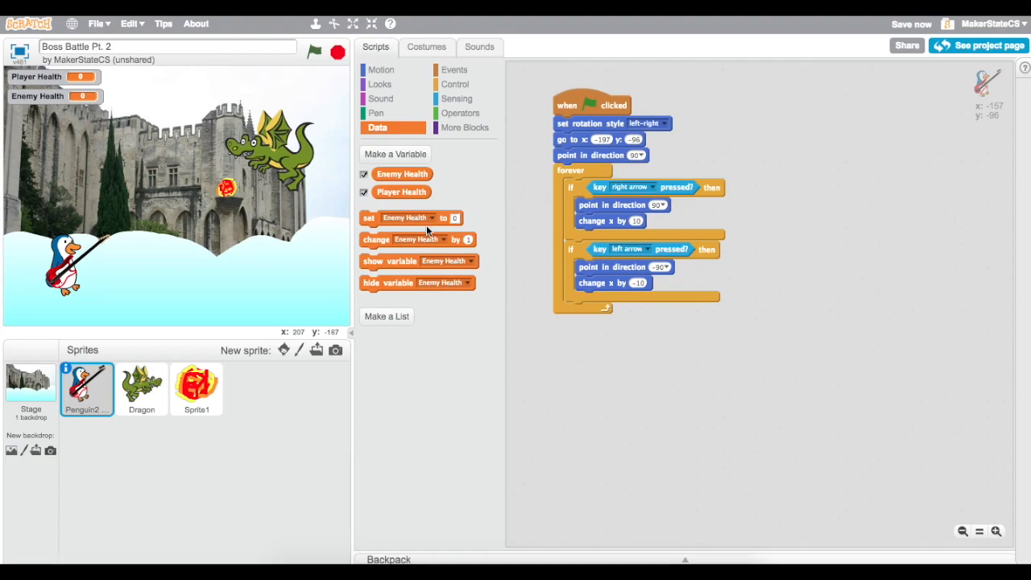
mouse_move(364, 305)
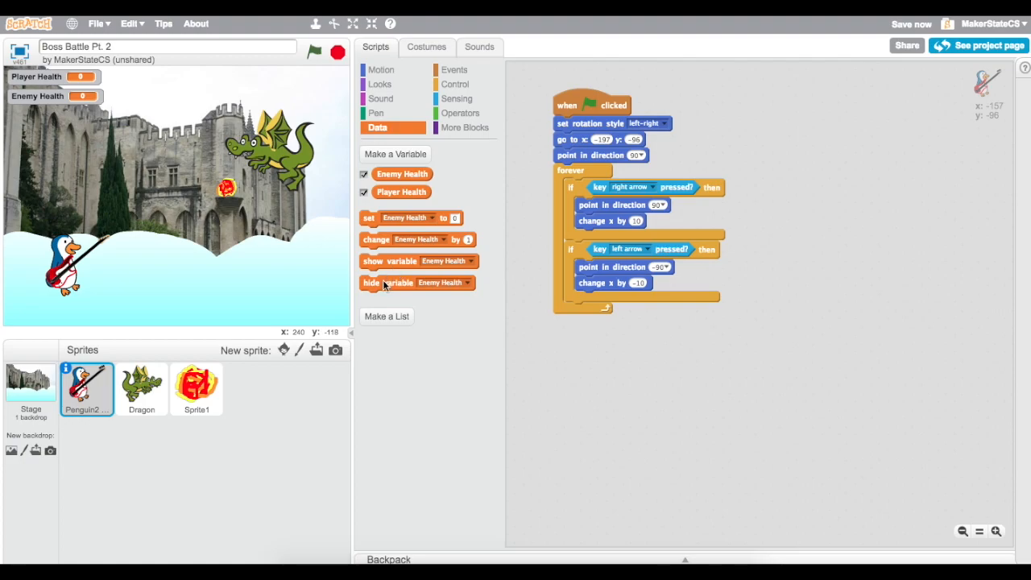
left_click(364, 173)
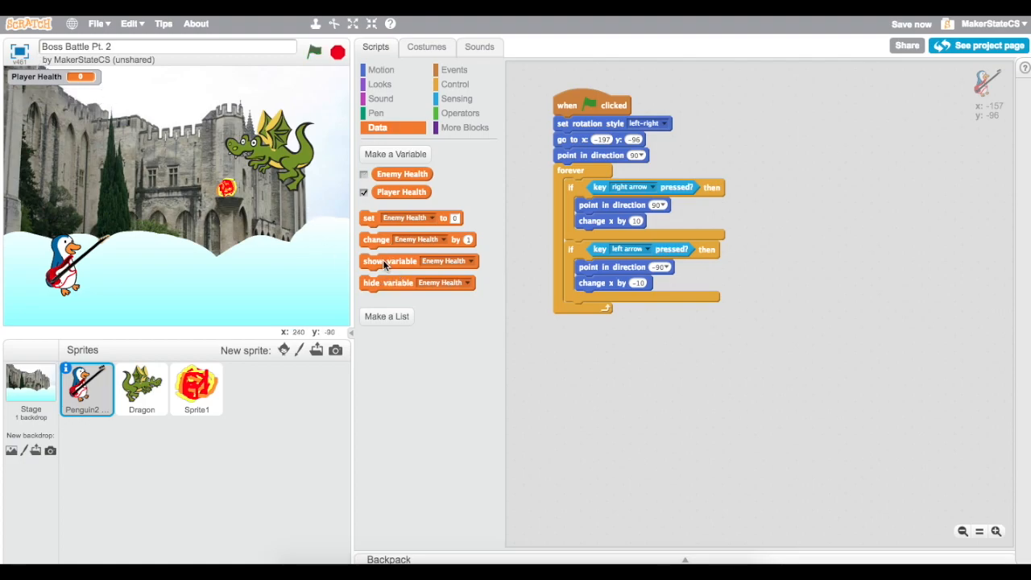
left_click(364, 174)
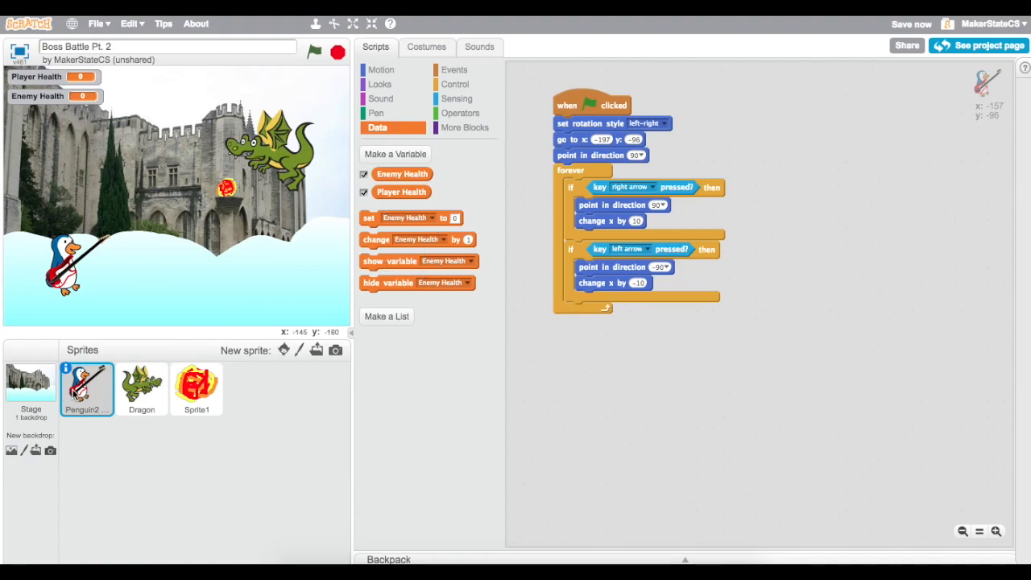
mouse_move(448, 201)
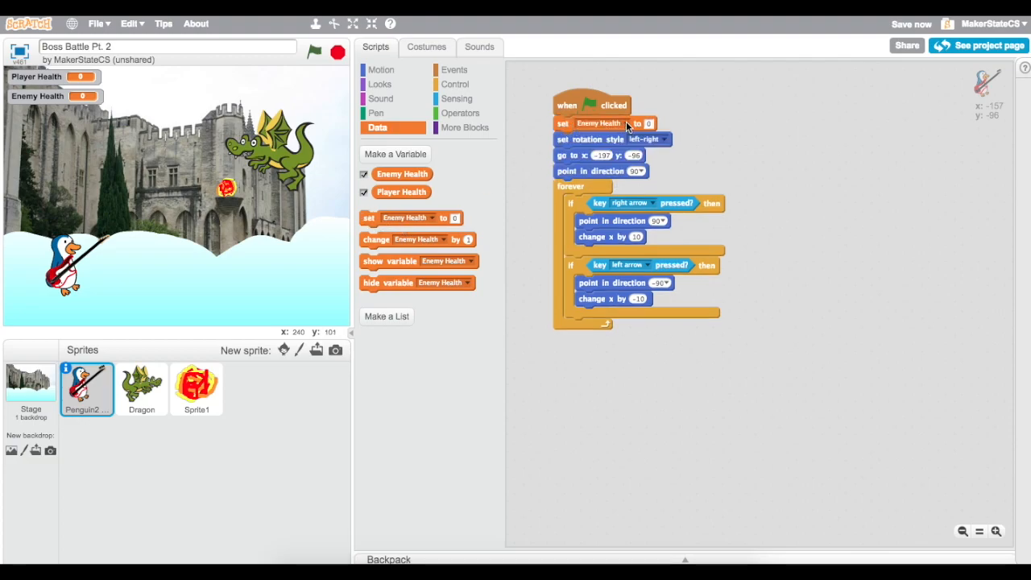
left_click(599, 123)
type("20")
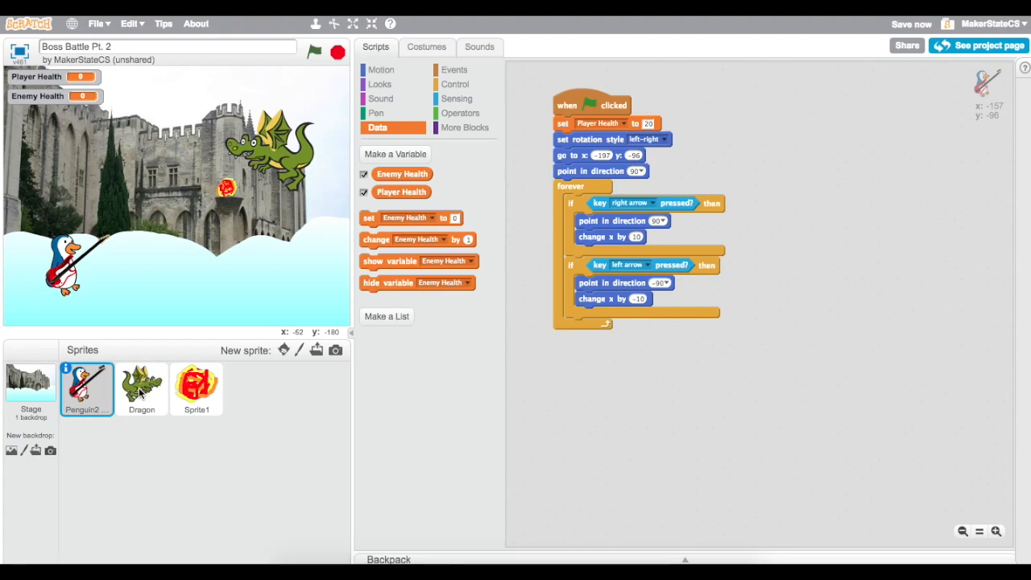
Start the dragon's script by setting Enemy Health, move its readout top-right and test-run.
left_click(142, 388)
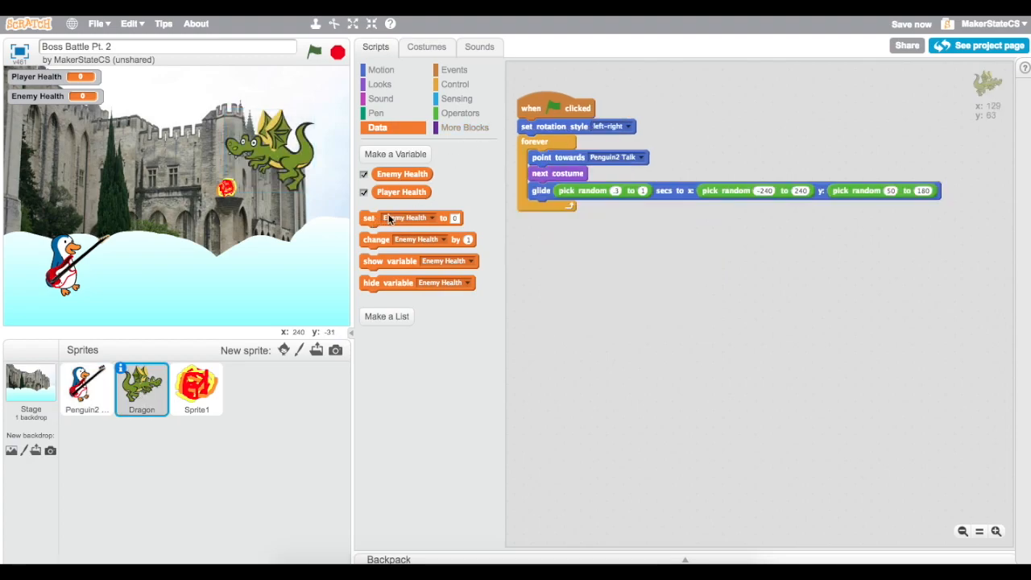
left_click_drag(411, 217, 564, 125)
type("20")
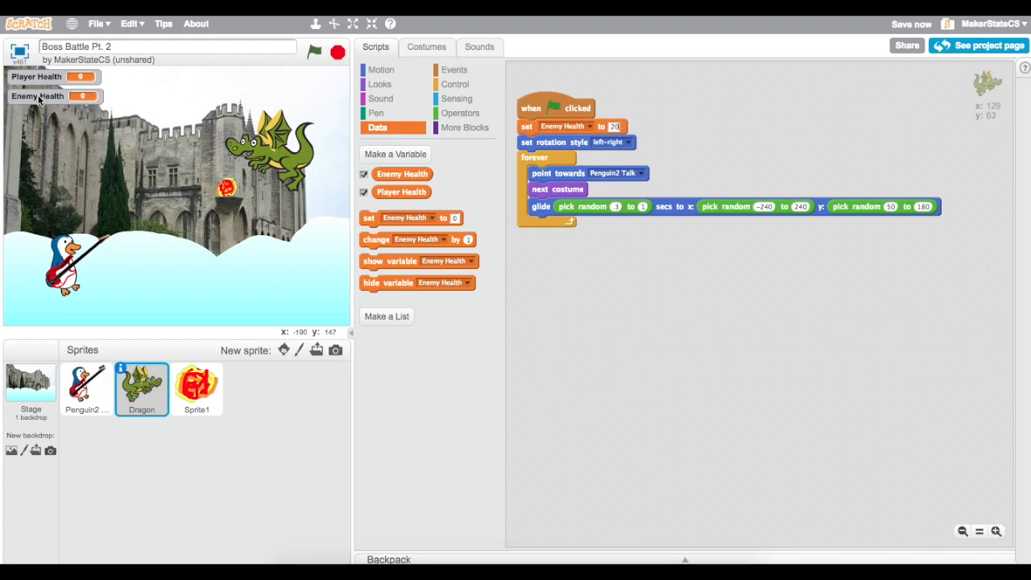
left_click_drag(37, 97, 294, 81)
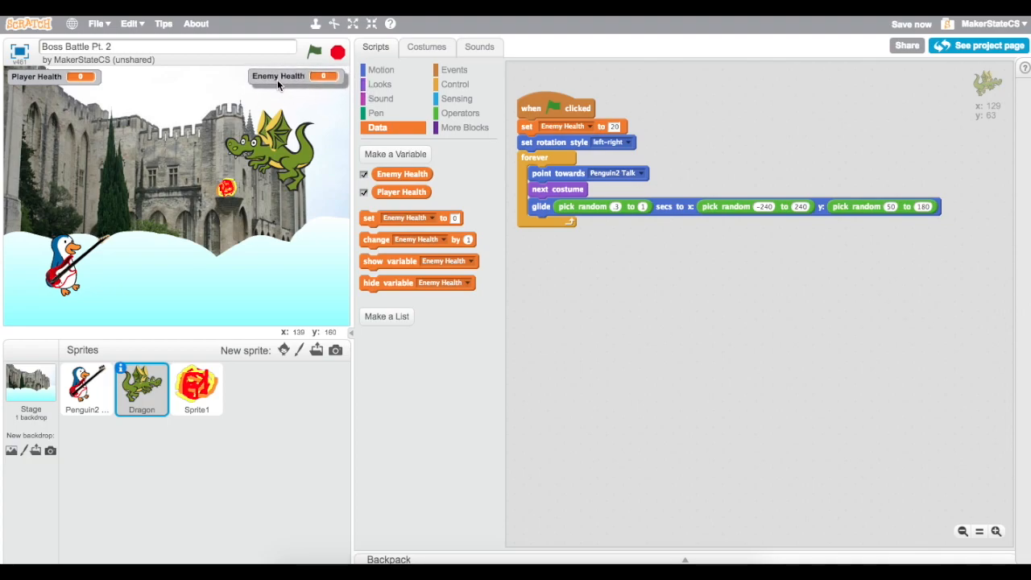
left_click(314, 51)
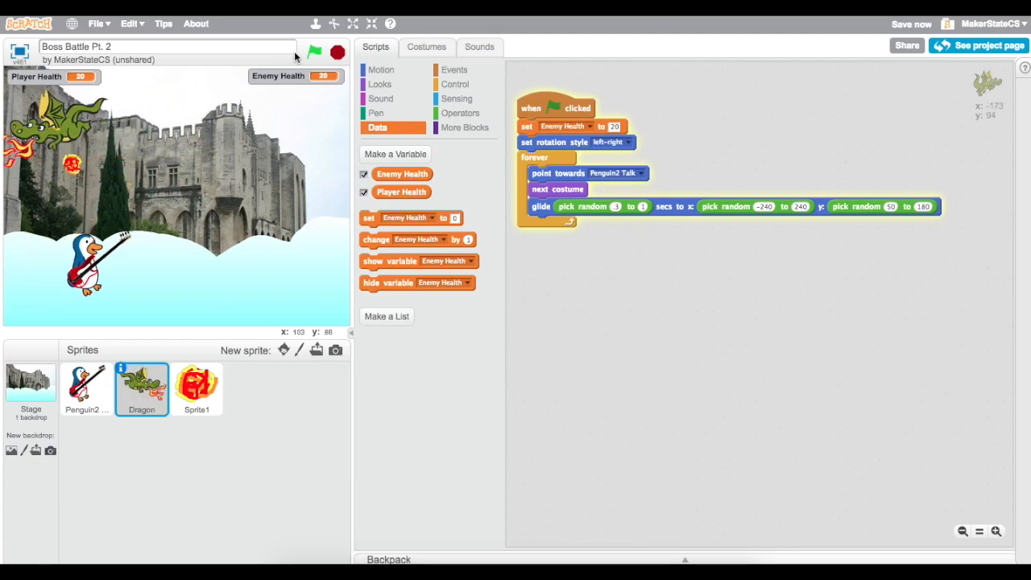
left_click(315, 52)
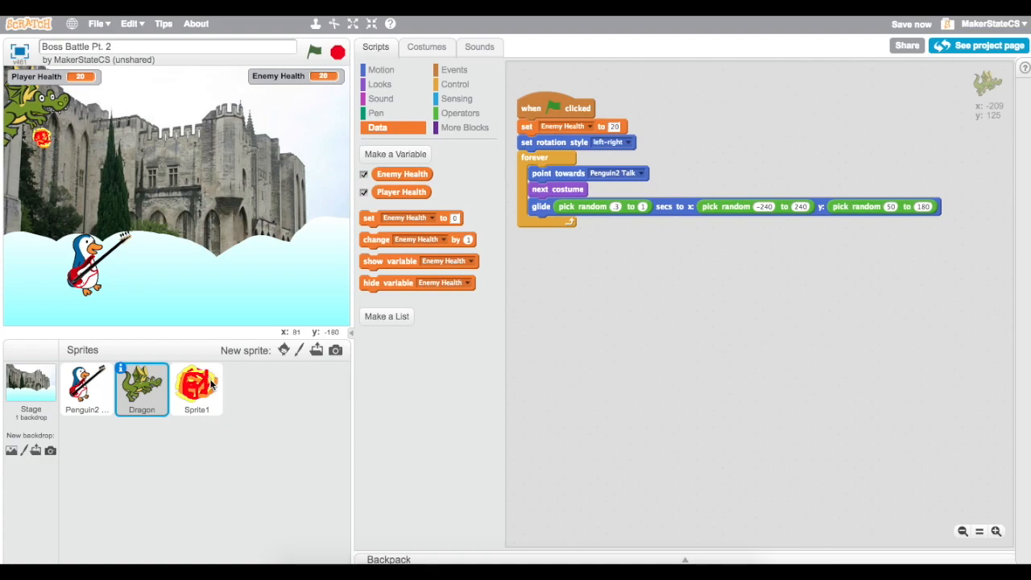
Add an if touching Penguin2 Talk check inside the fireball's forever loop.
left_click(197, 386)
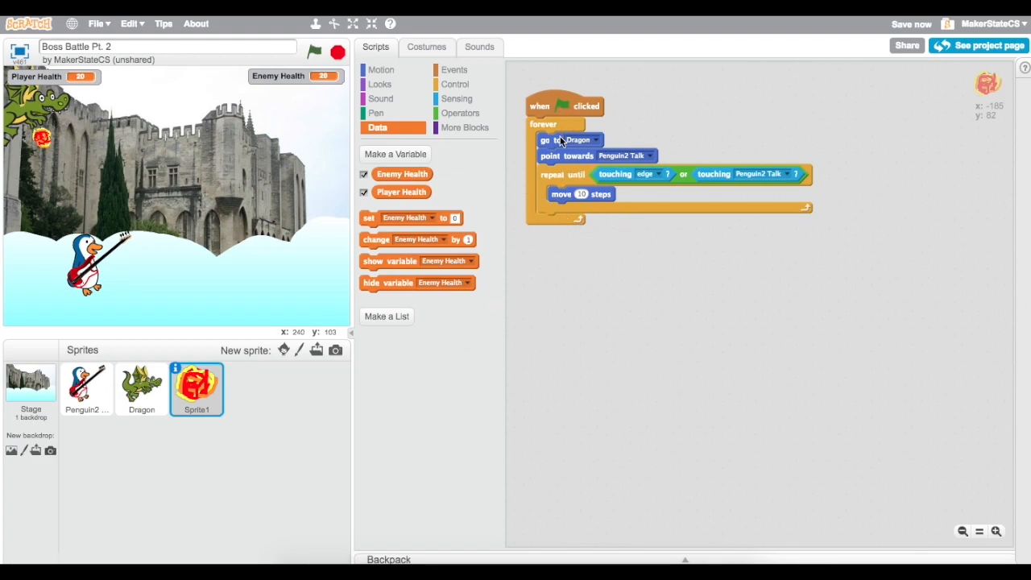
mouse_move(583, 159)
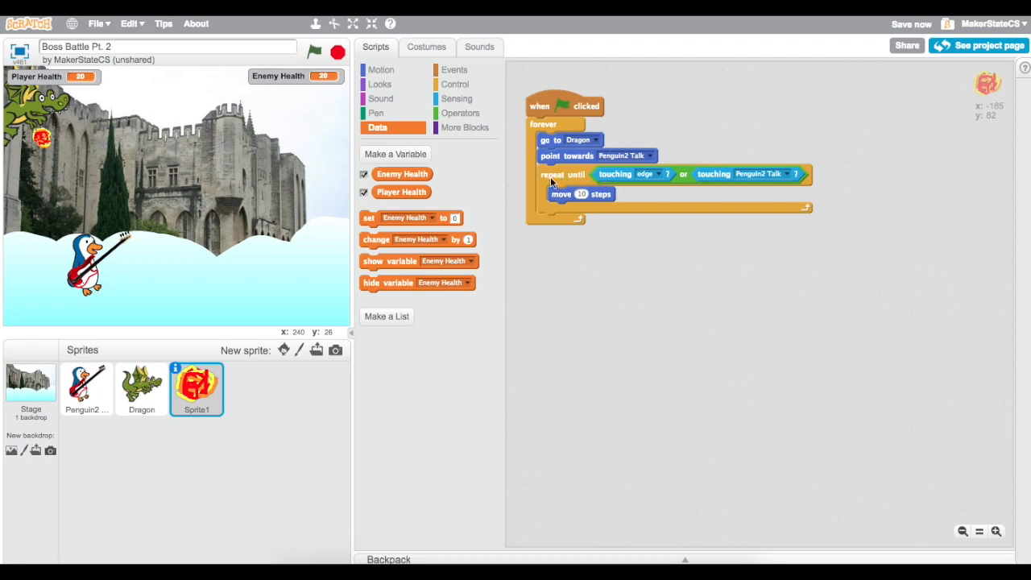
mouse_move(651, 183)
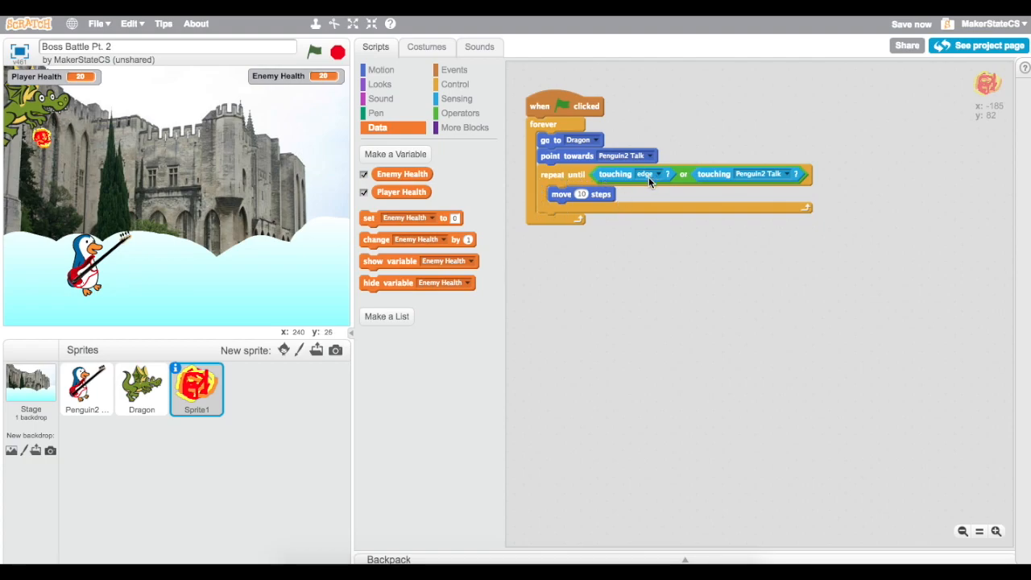
mouse_move(670, 190)
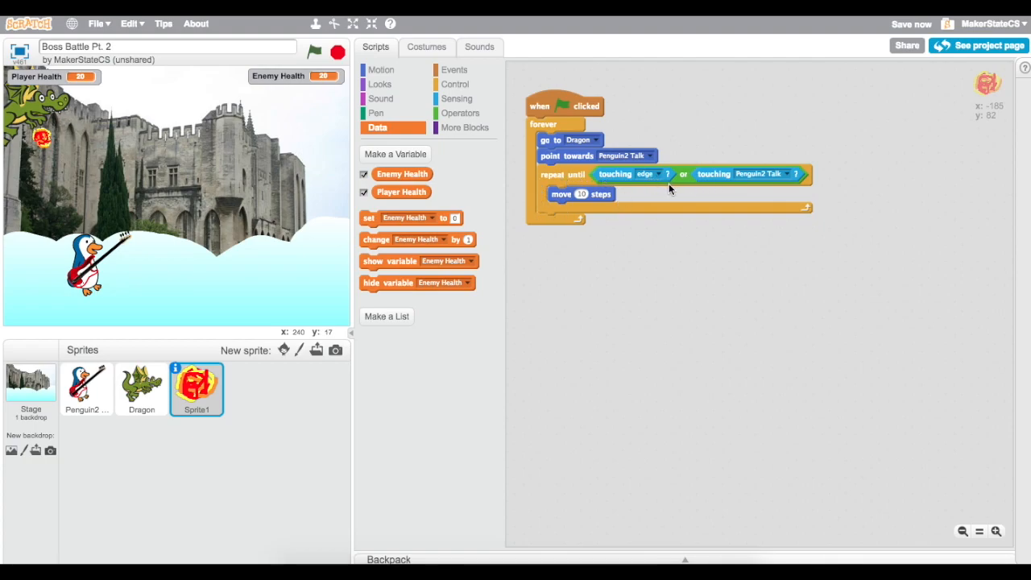
mouse_move(456, 84)
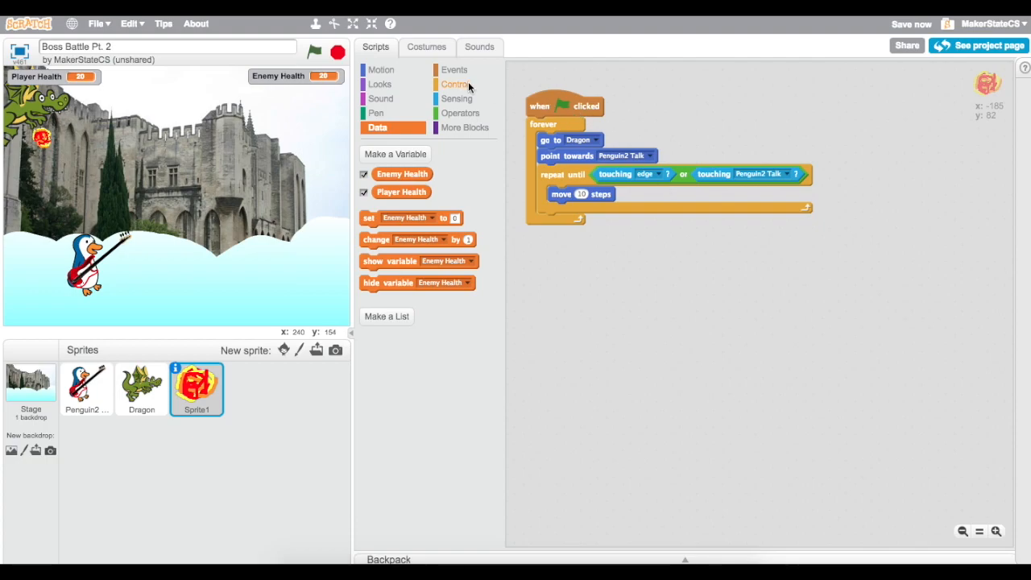
left_click(456, 84)
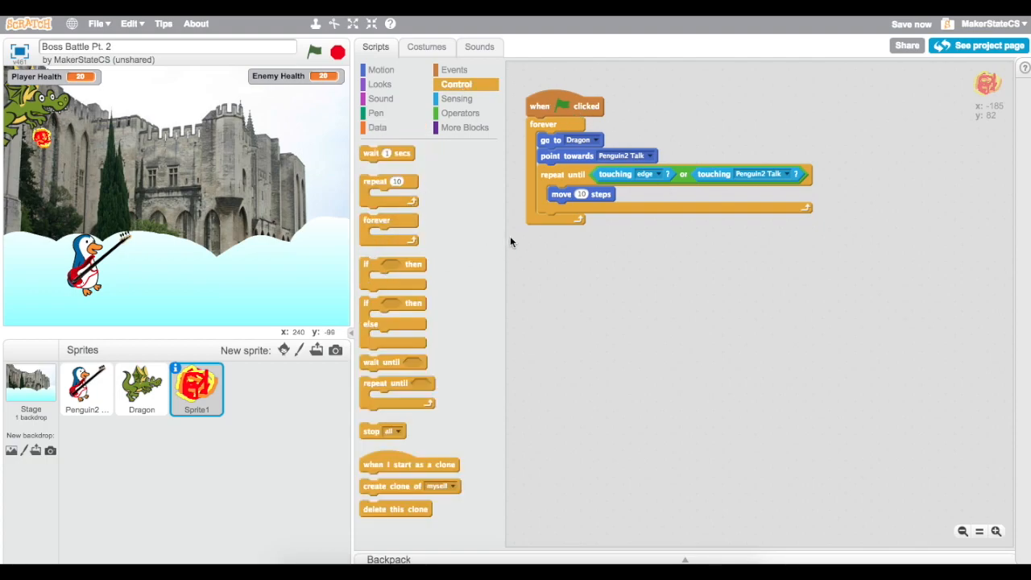
left_click_drag(393, 264, 556, 229)
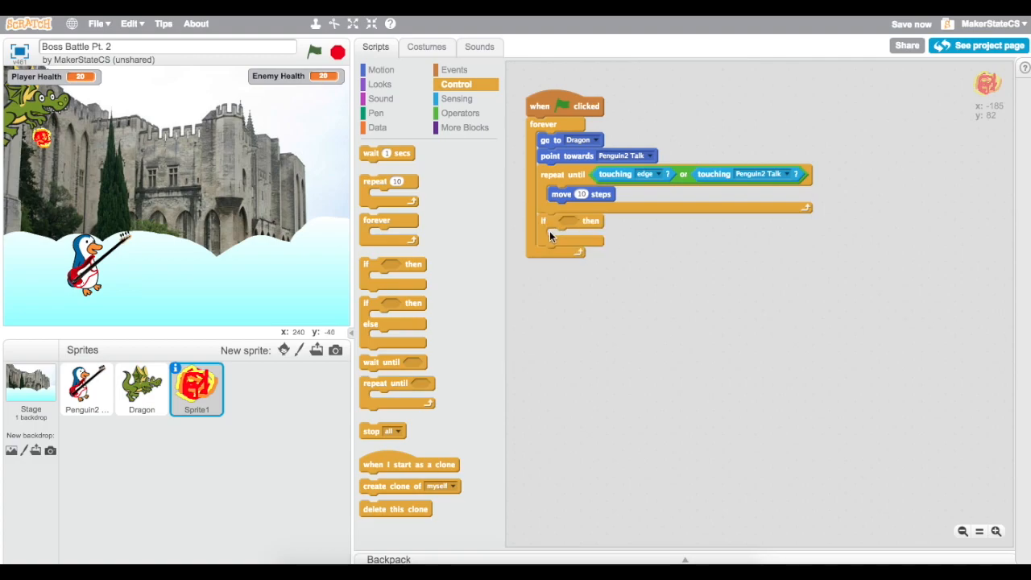
left_click(458, 98)
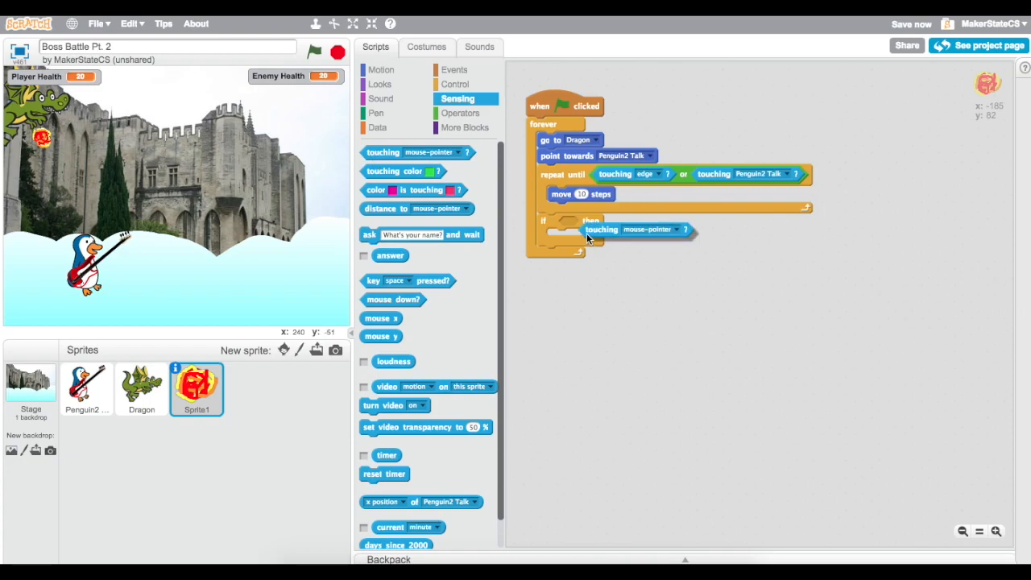
left_click(660, 222)
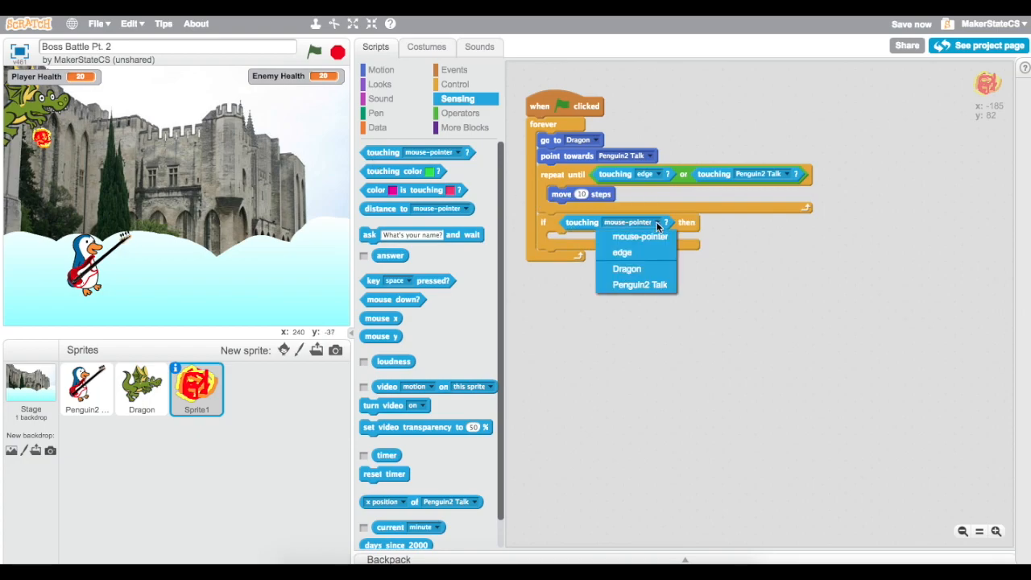
mouse_move(636, 283)
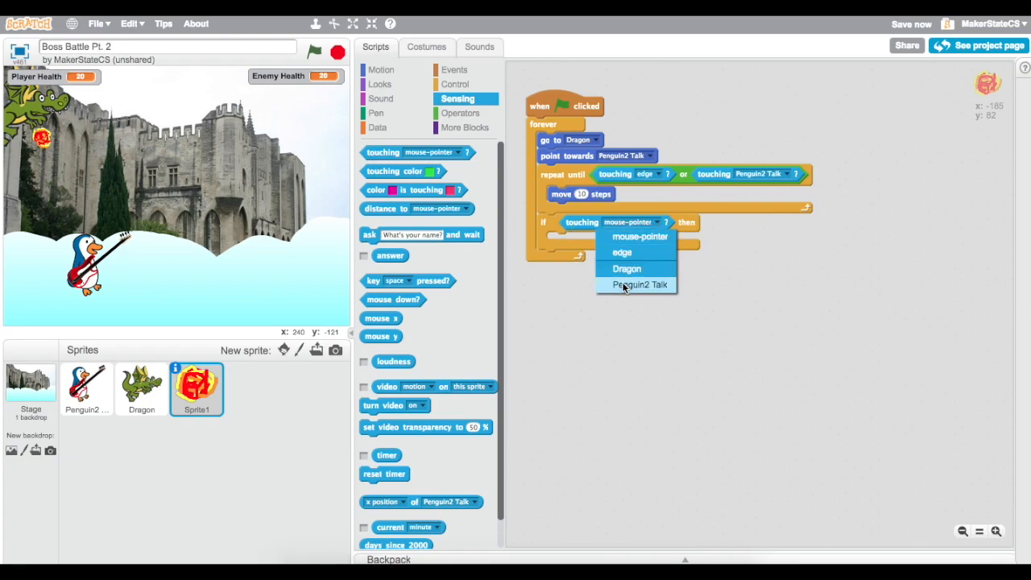
left_click(638, 283)
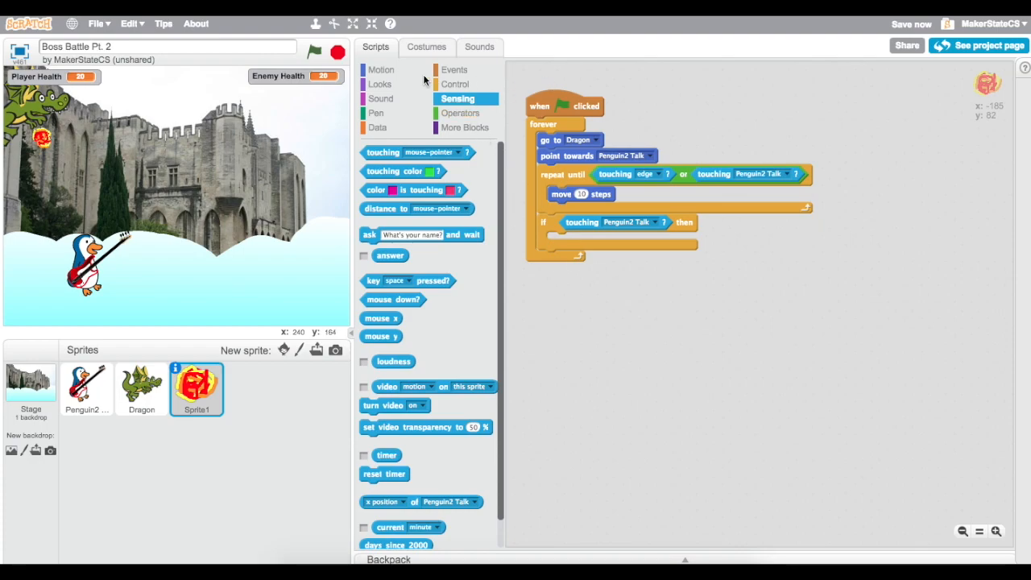
mouse_move(380, 69)
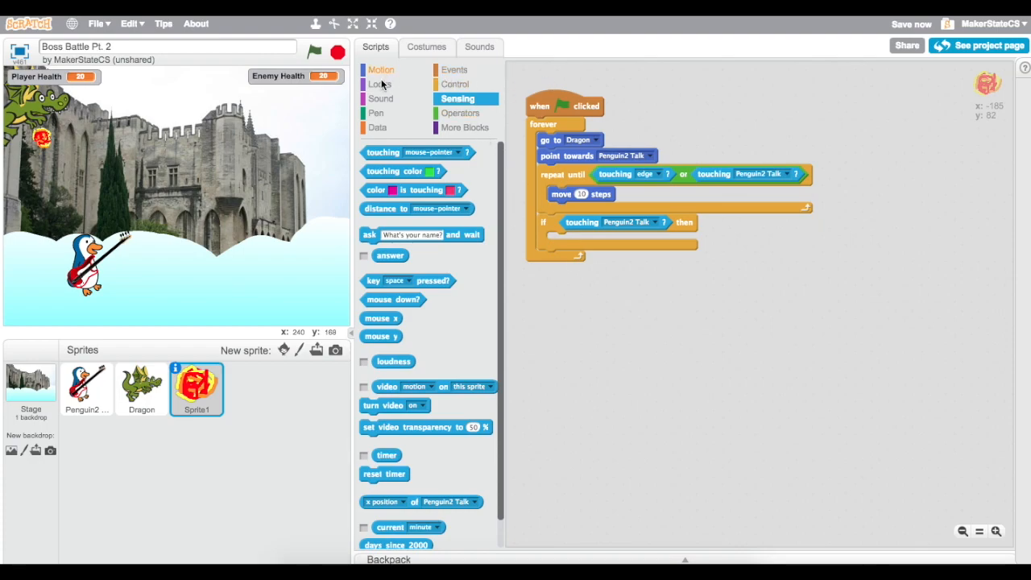
Make the check change Player Health by -1 on a hit.
left_click(376, 128)
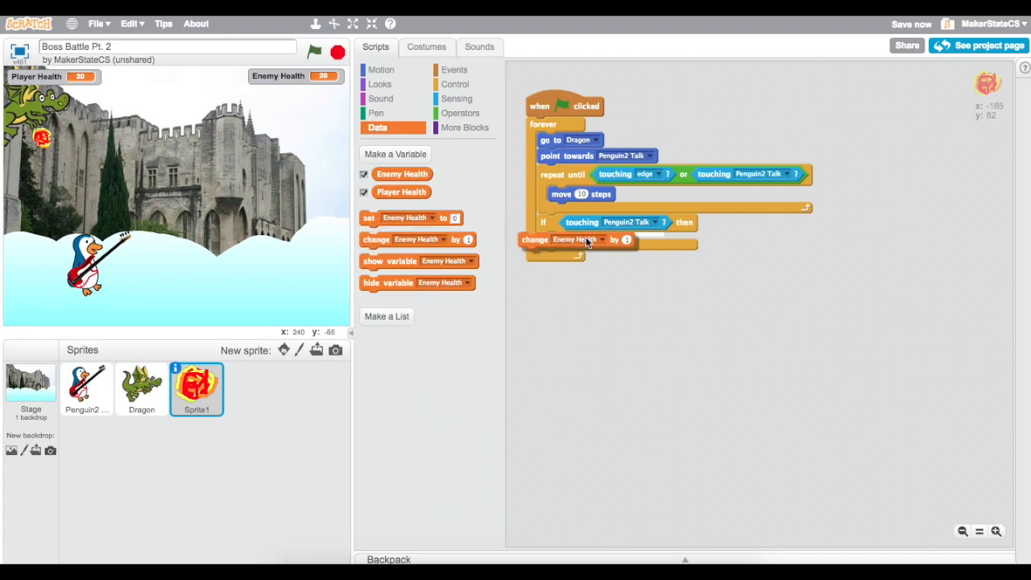
left_click(605, 239)
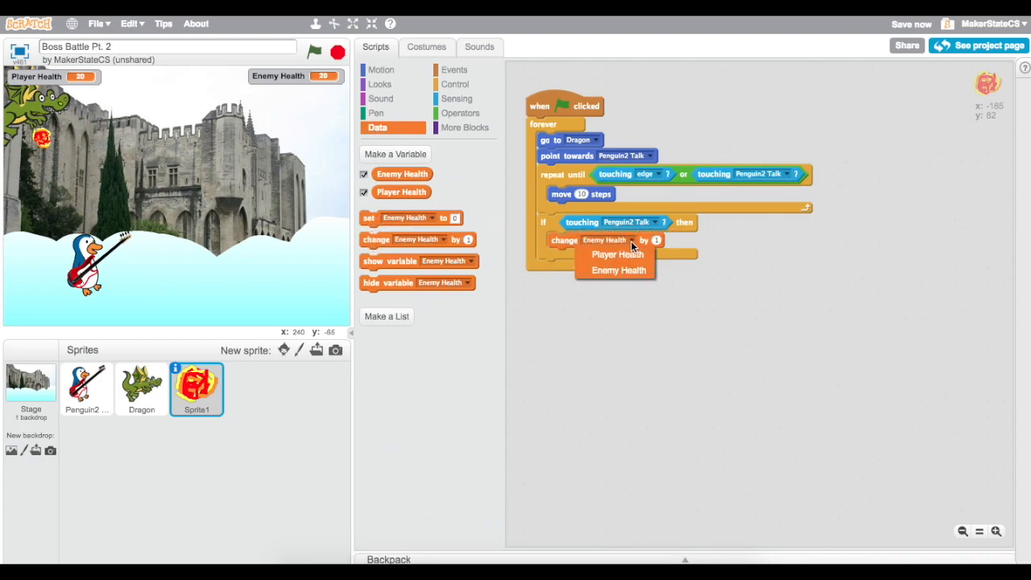
left_click(617, 254)
type("-1")
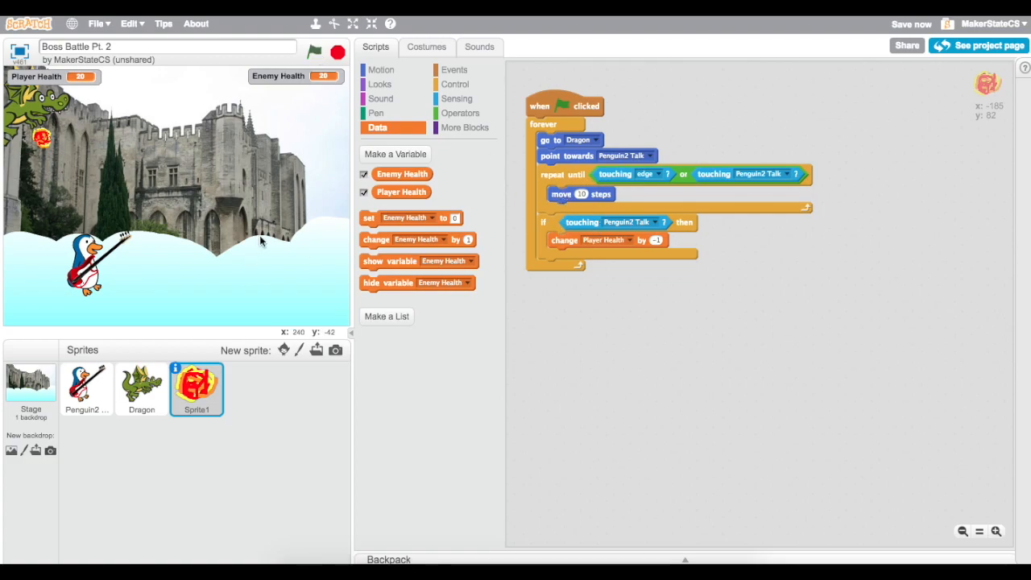
Test-run the fireball damage and save the project.
left_click(314, 52)
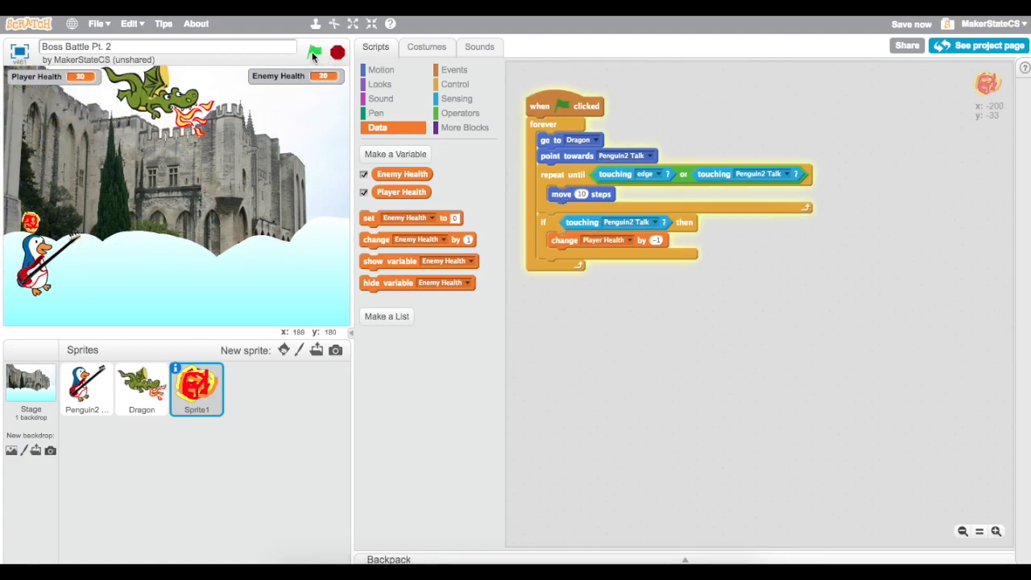
left_click(314, 51)
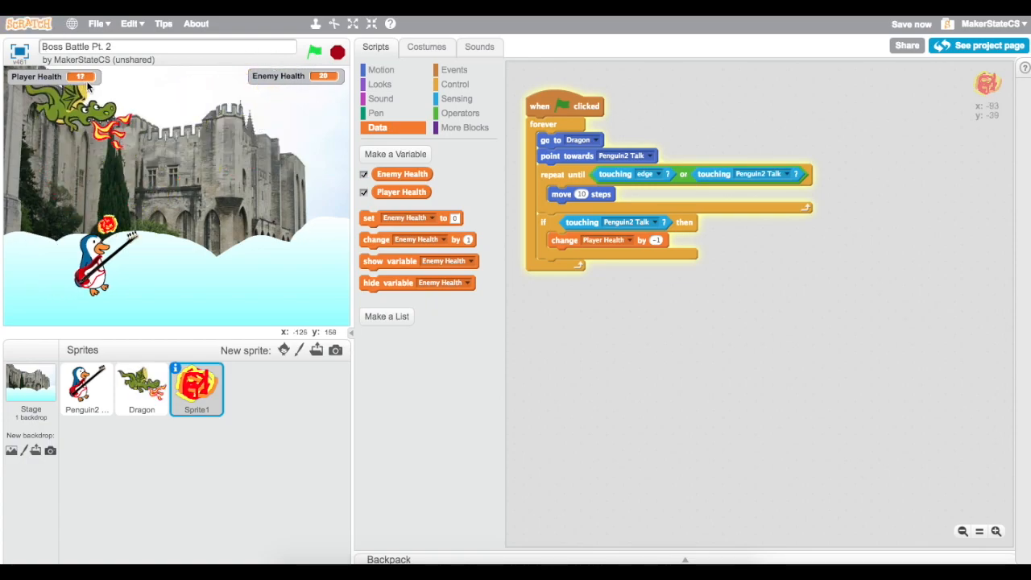
left_click(314, 52)
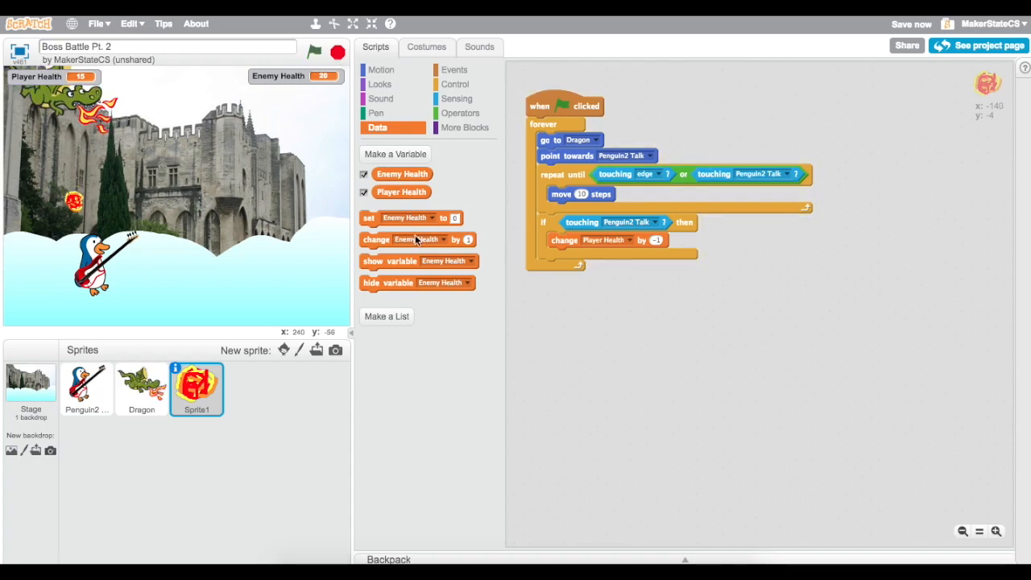
left_click(912, 24)
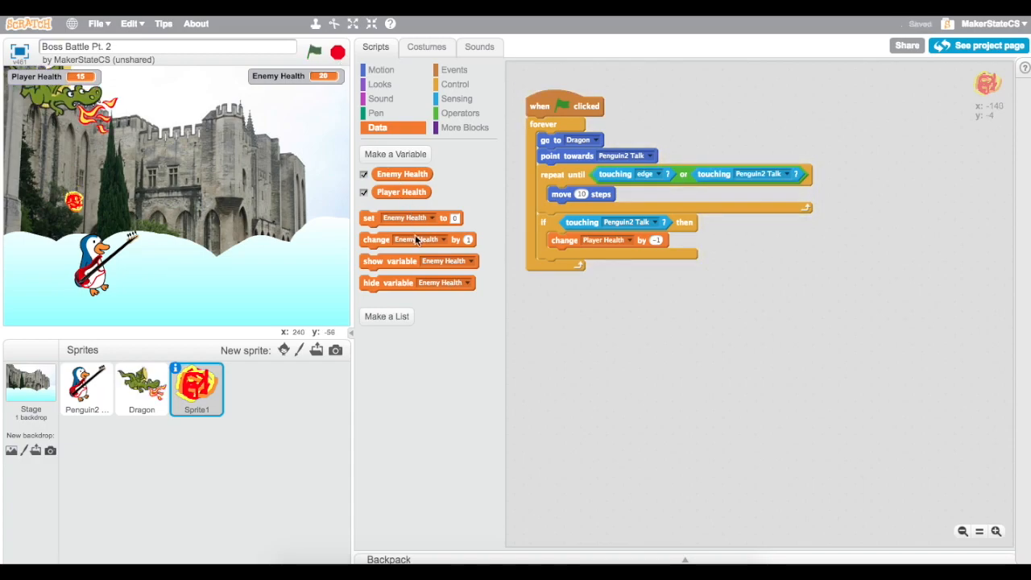
mouse_move(229, 369)
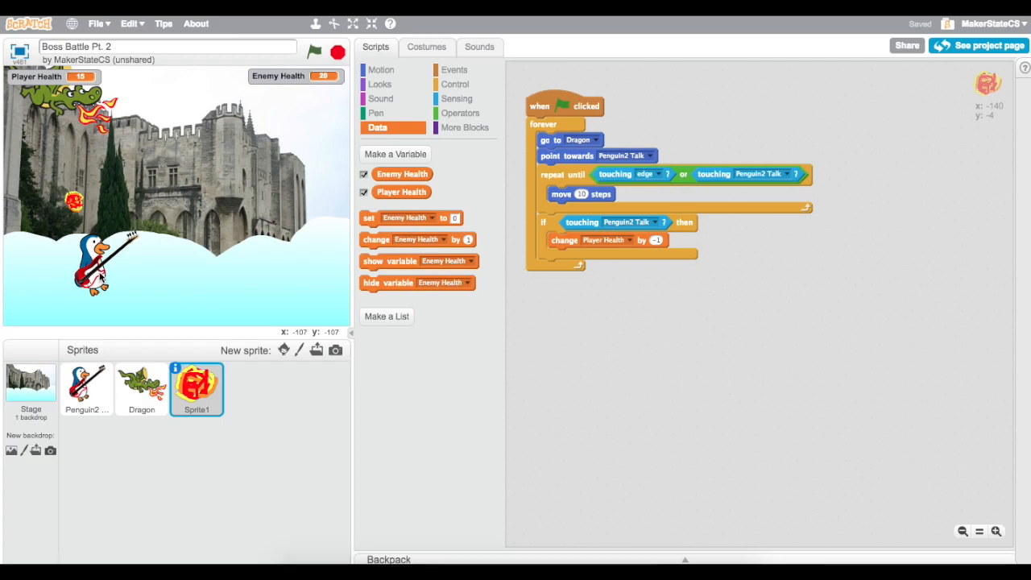
mouse_move(170, 280)
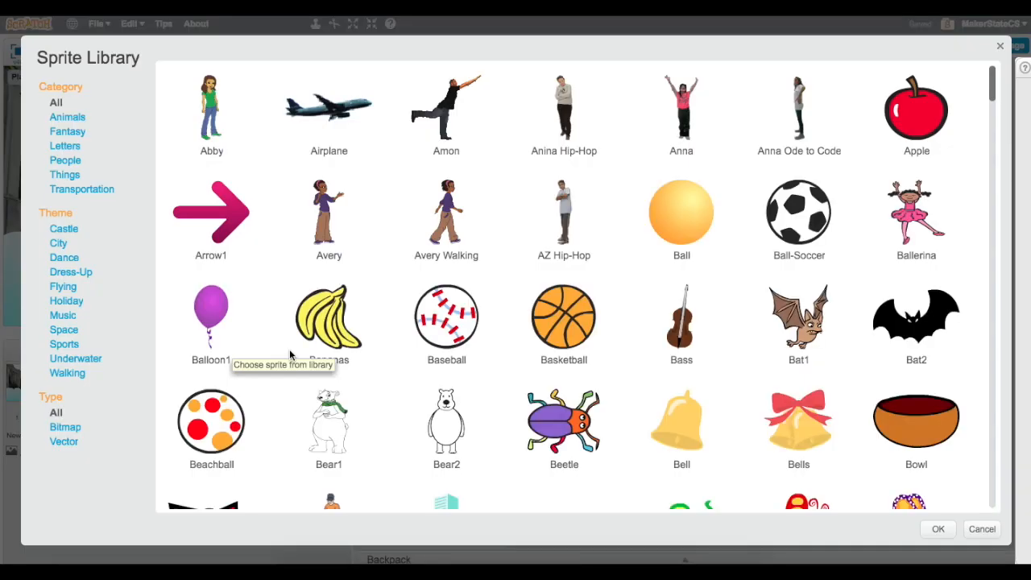
Add a star sprite from the Sprite Library to the stage near the penguin.
scroll("down", 3)
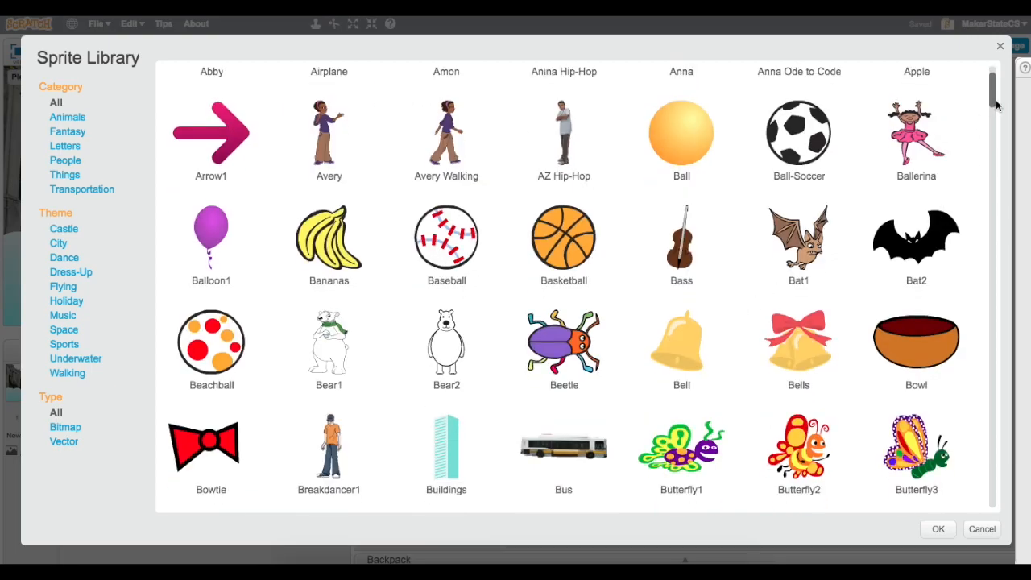
scroll("down", 3)
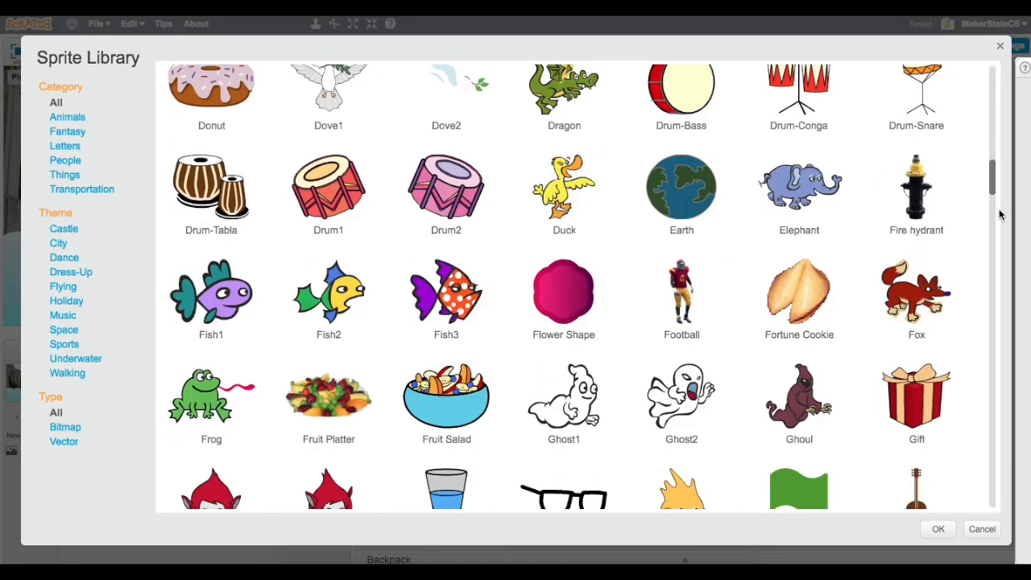
scroll("down", 3)
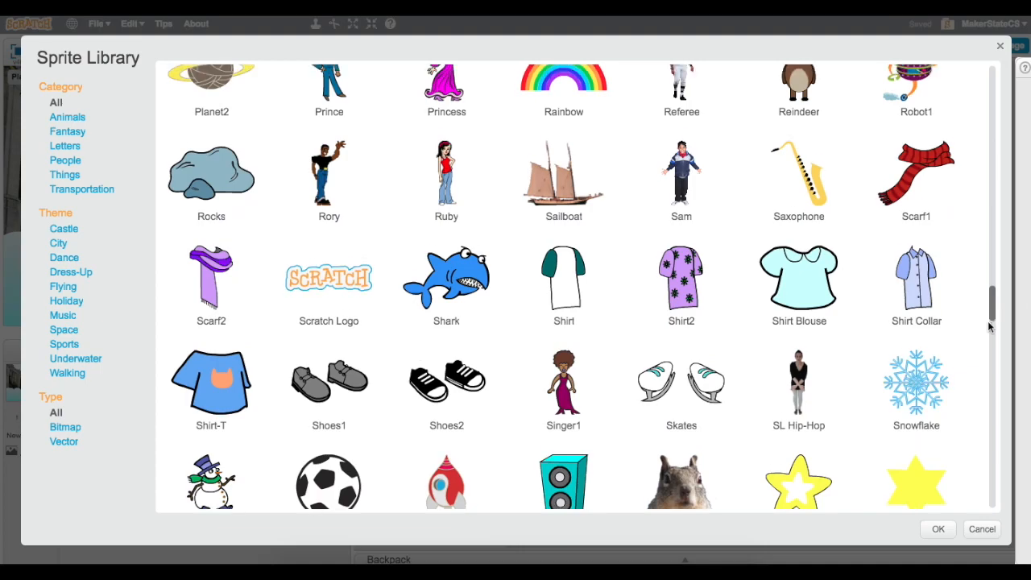
scroll("down", 3)
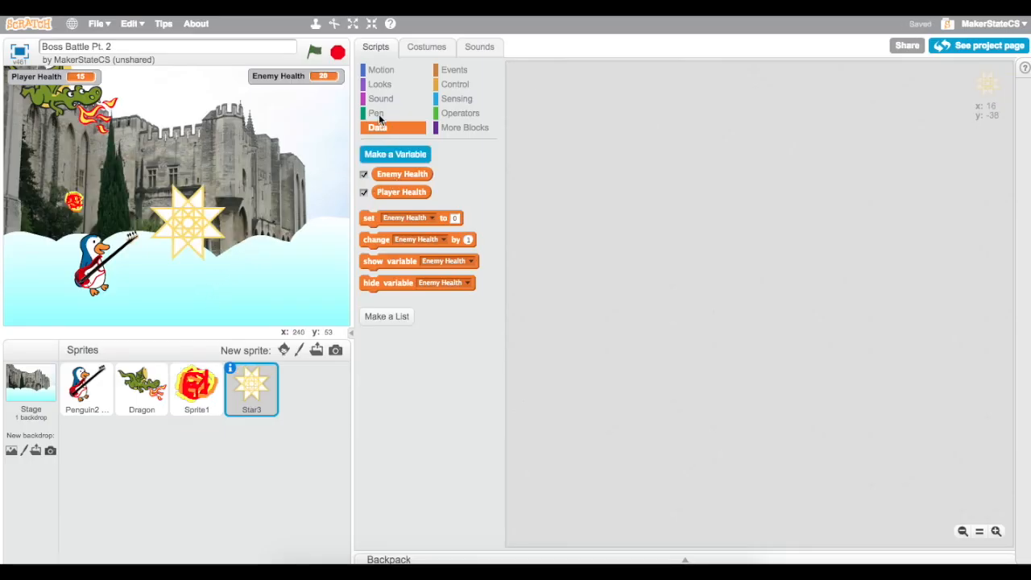
left_click(371, 24)
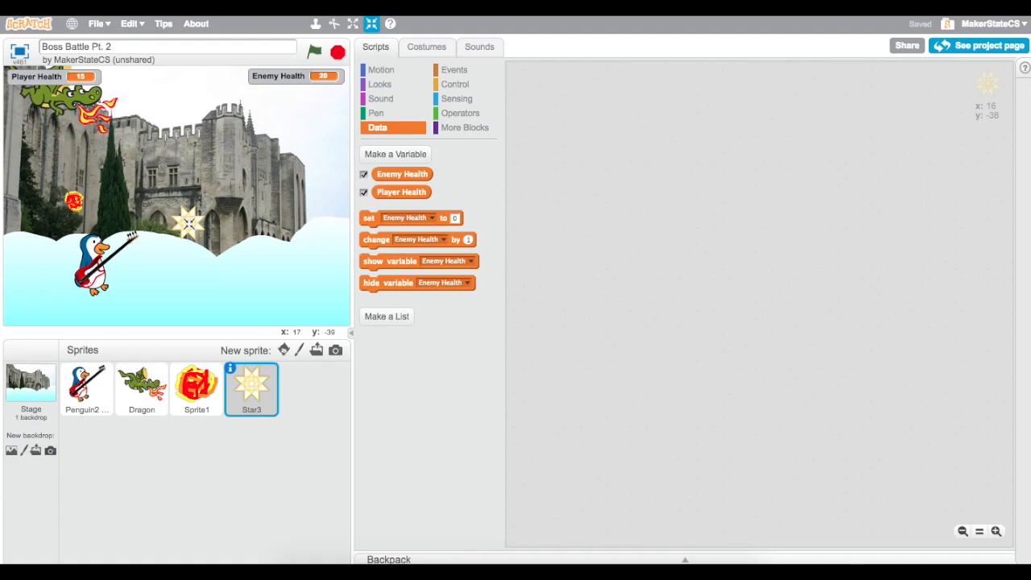
mouse_move(245, 242)
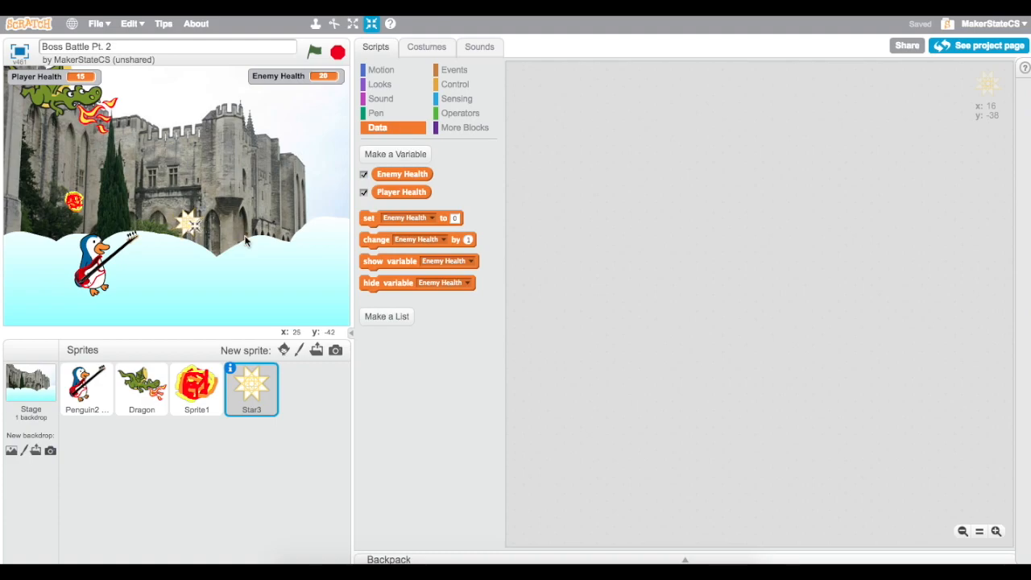
mouse_move(171, 277)
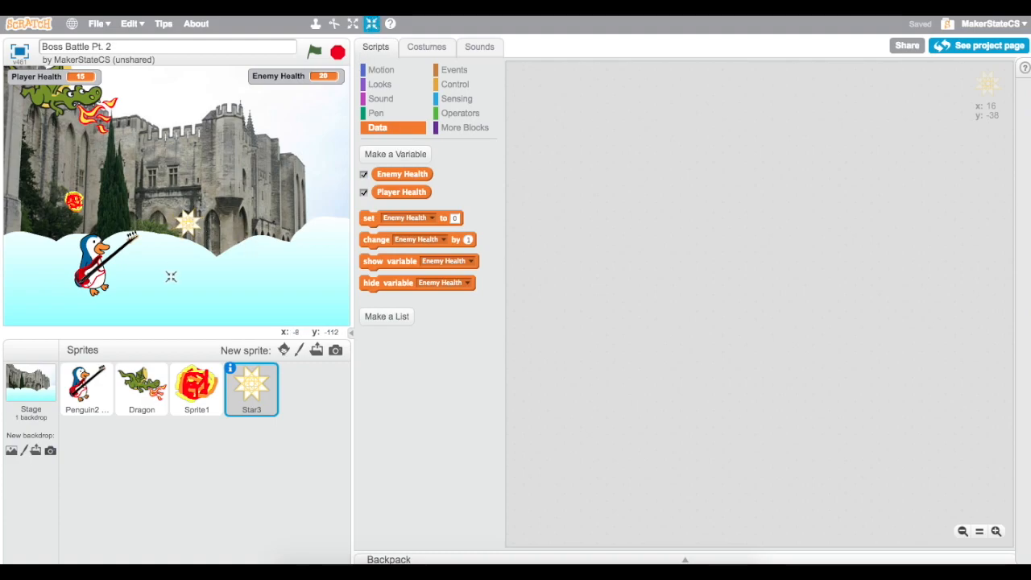
left_click(196, 388)
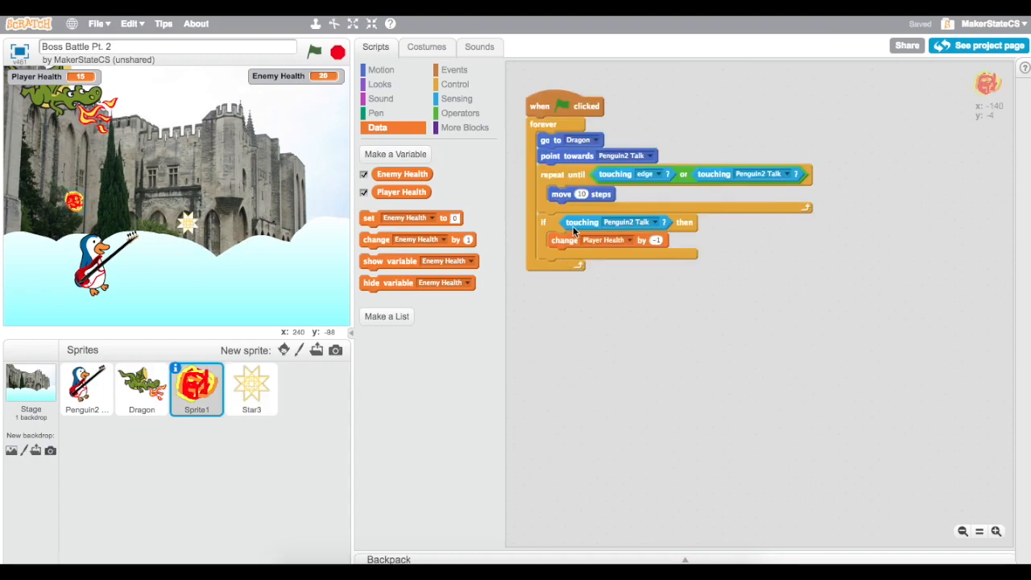
mouse_move(251, 388)
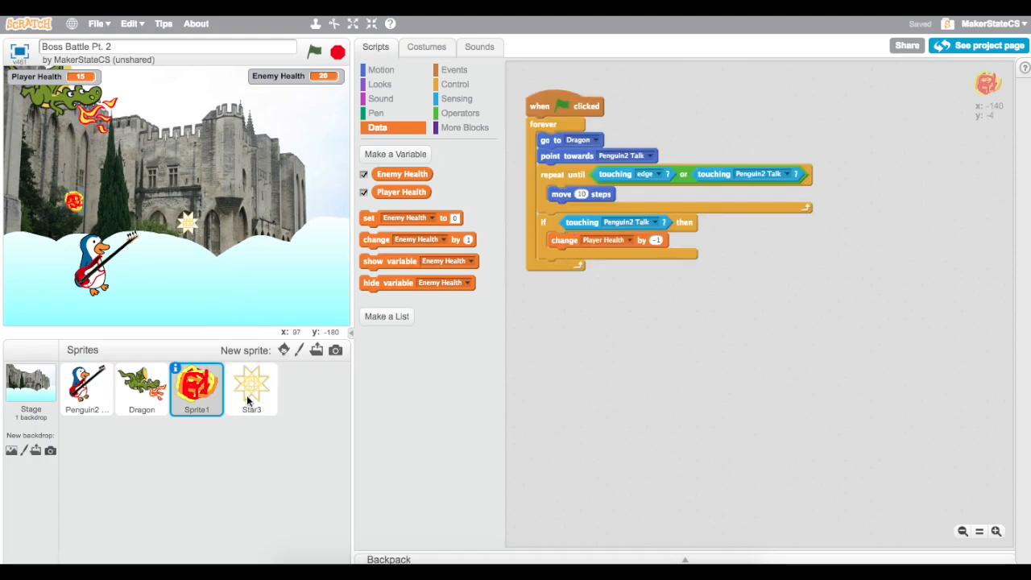
Place when-I-start-as-a-clone, create-clone-of-myself and delete-this-clone blocks in the star's scripts.
left_click(251, 388)
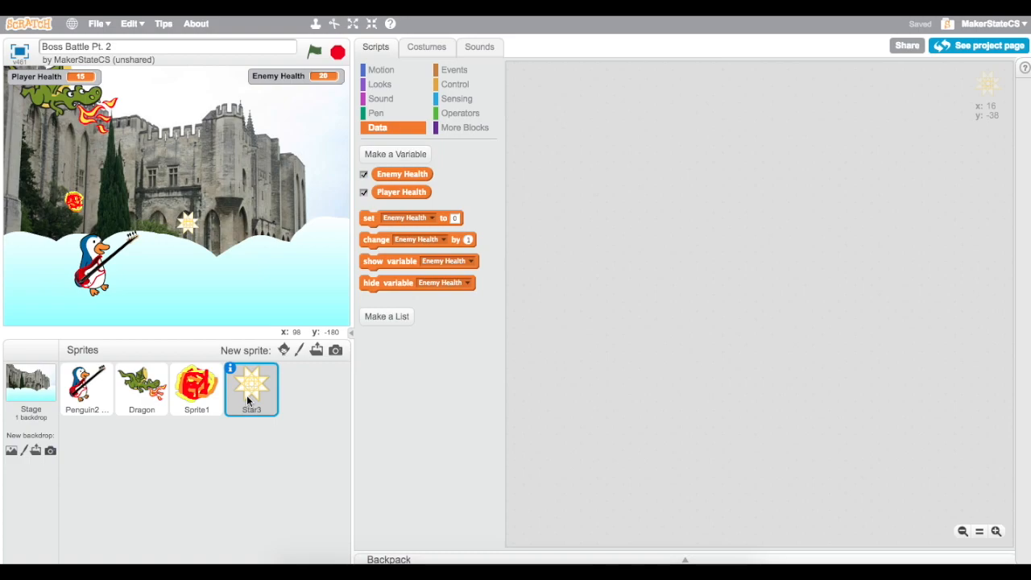
mouse_move(386, 203)
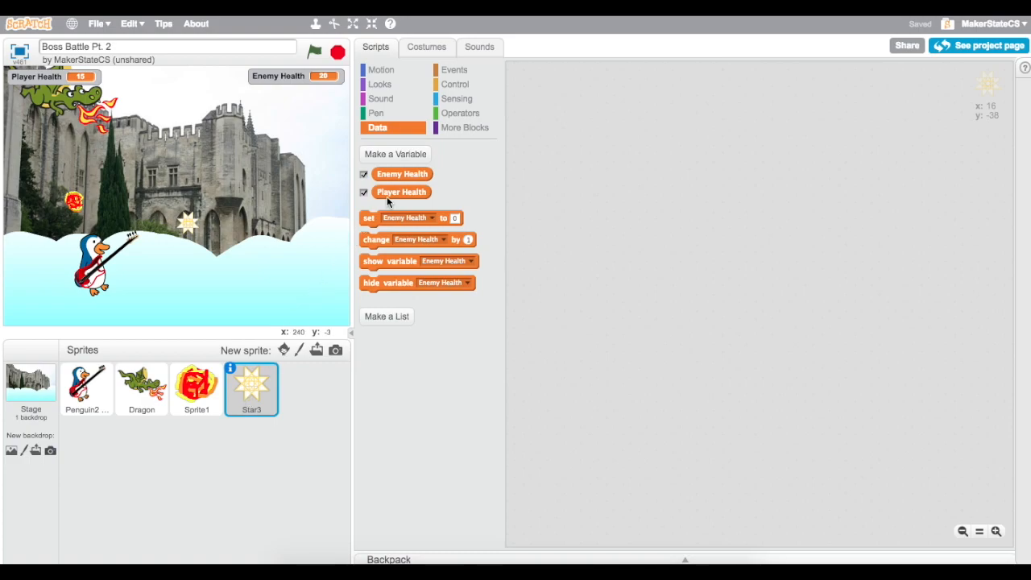
mouse_move(485, 72)
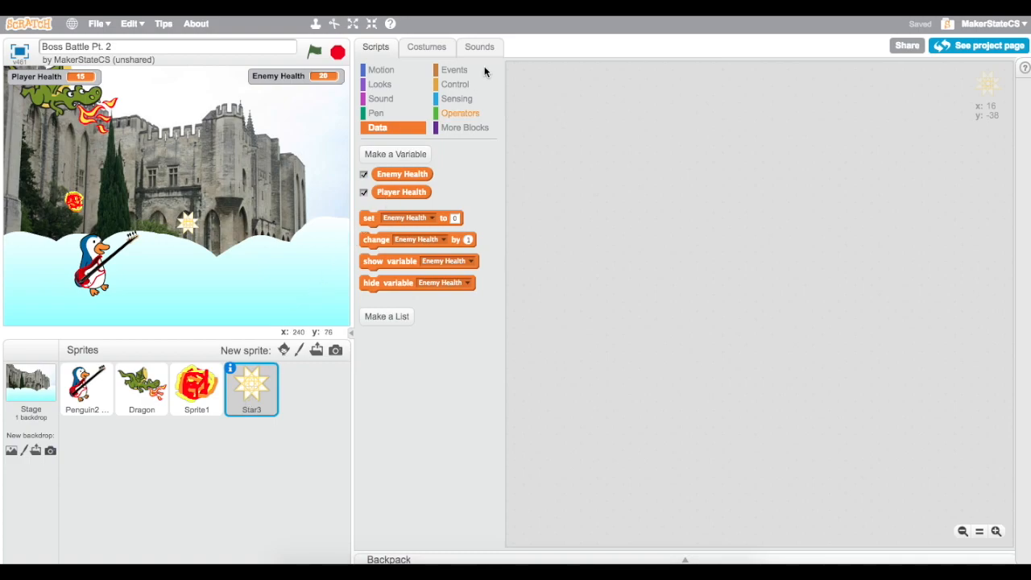
left_click(454, 84)
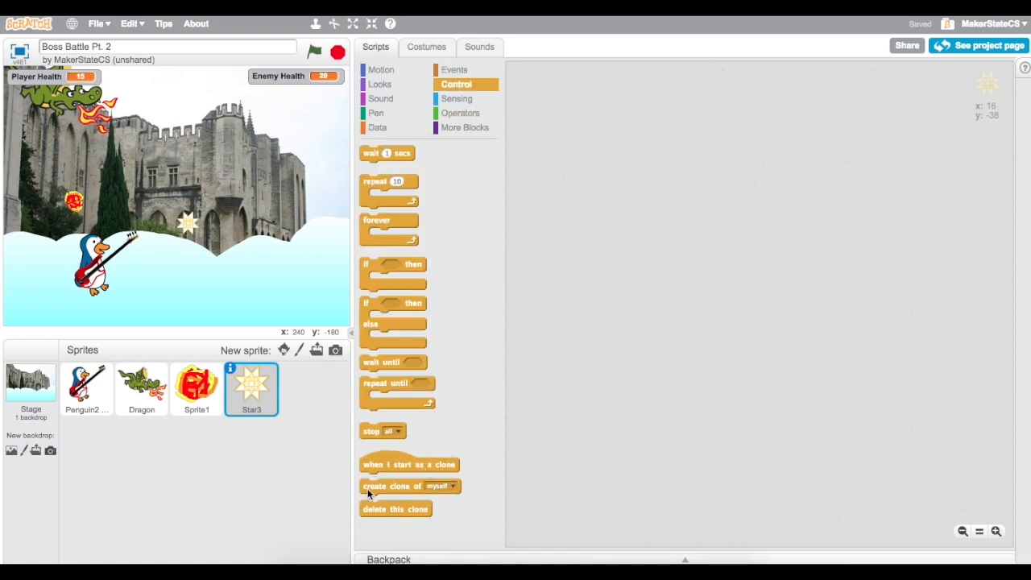
mouse_move(380, 538)
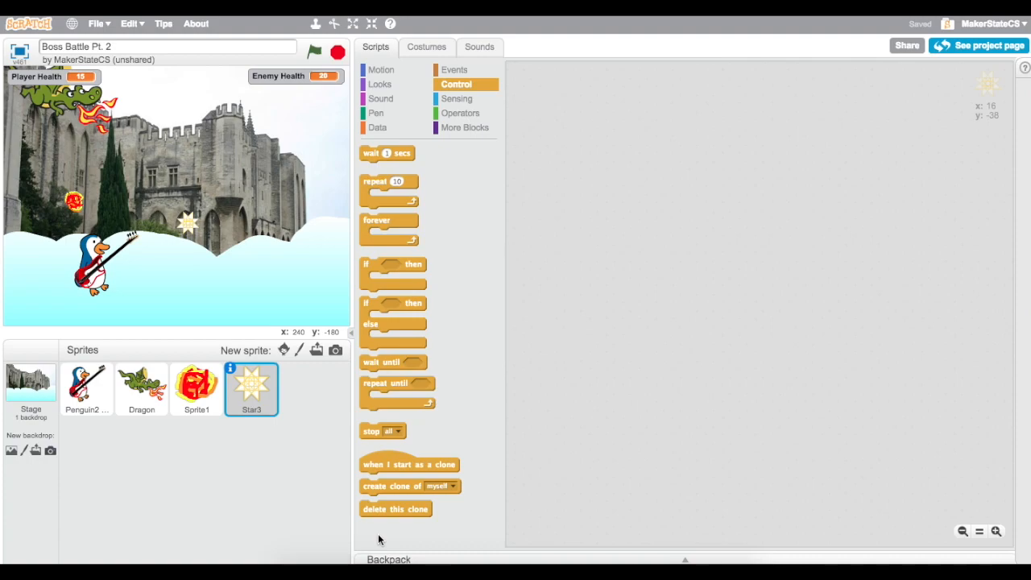
mouse_move(390, 523)
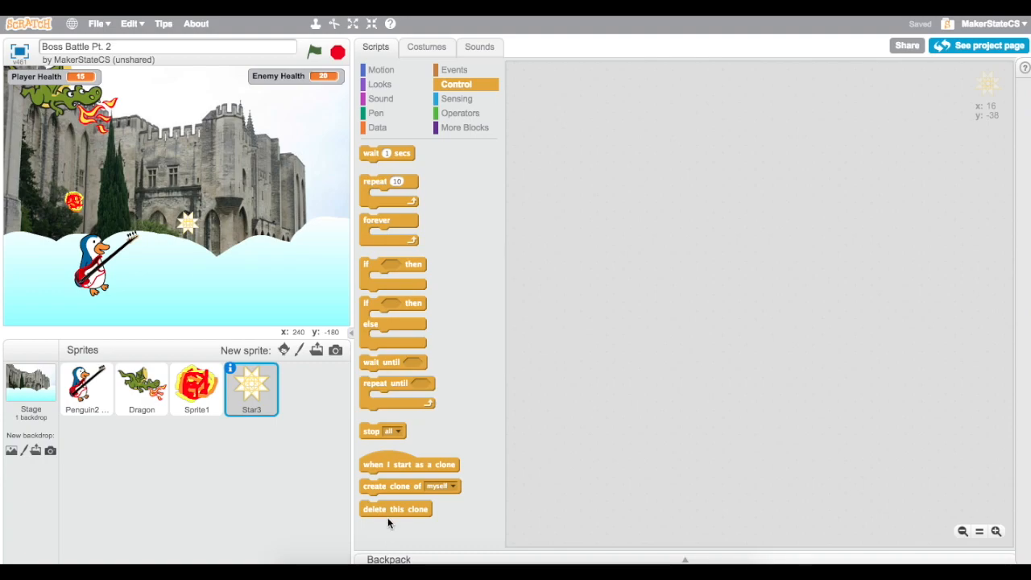
left_click_drag(409, 464, 635, 232)
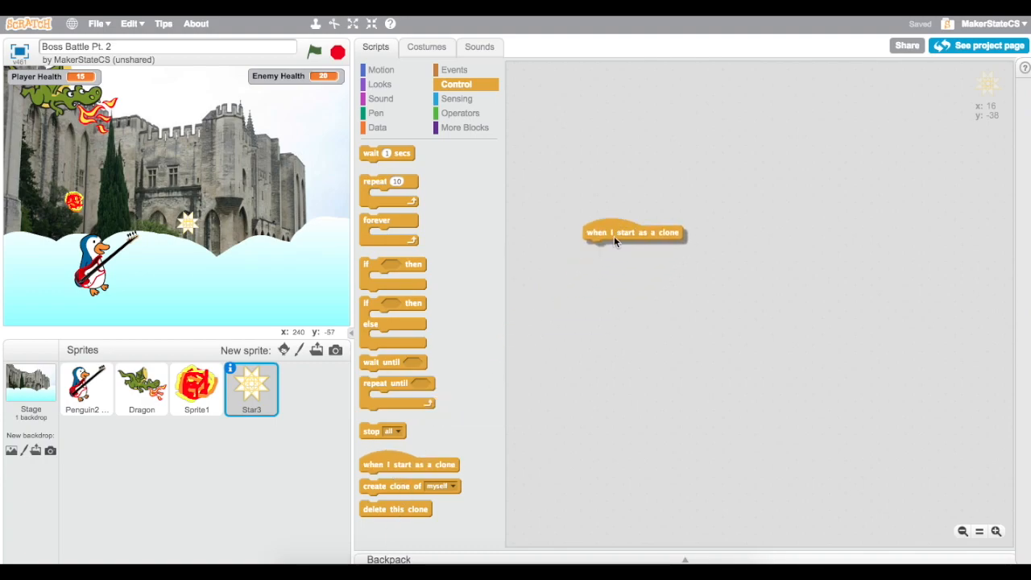
left_click_drag(409, 486, 741, 225)
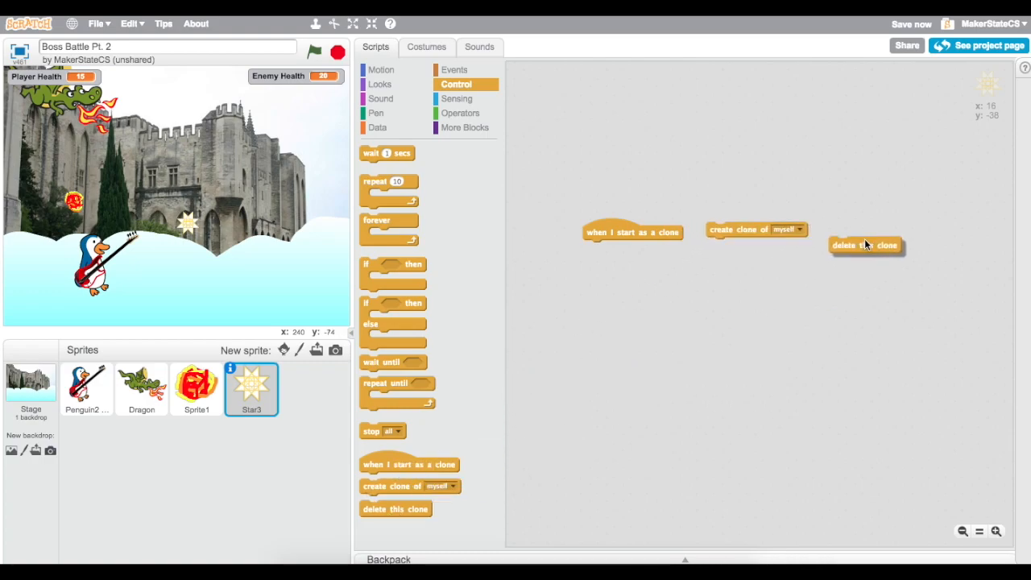
left_click(798, 228)
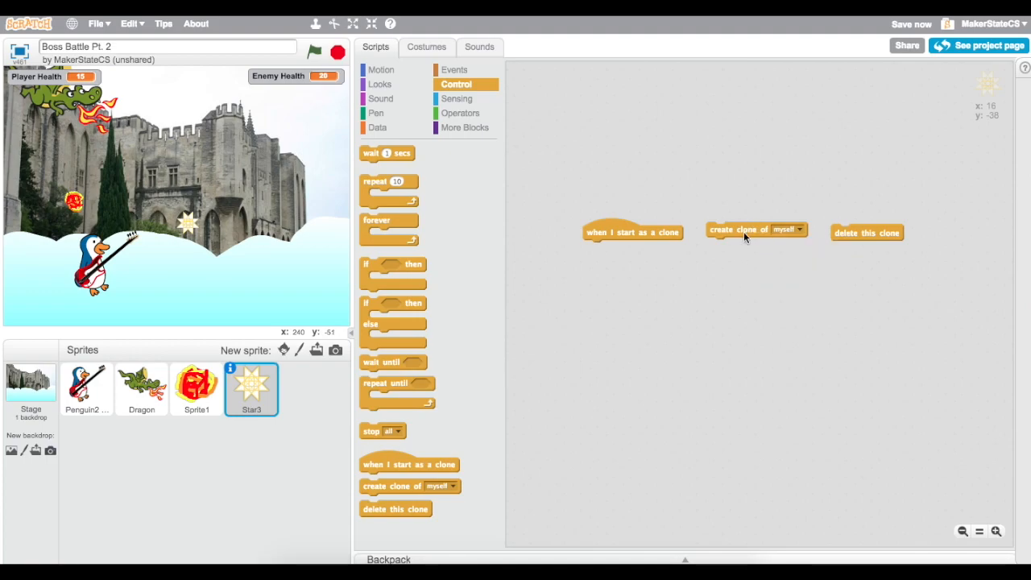
mouse_move(764, 217)
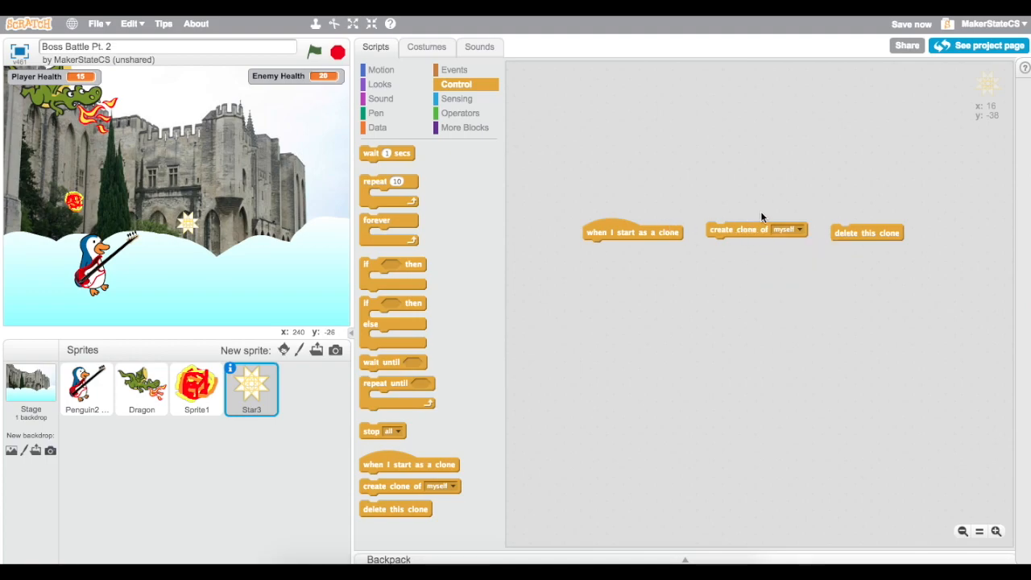
Make the star create a clone of itself when the space key is pressed.
left_click(454, 69)
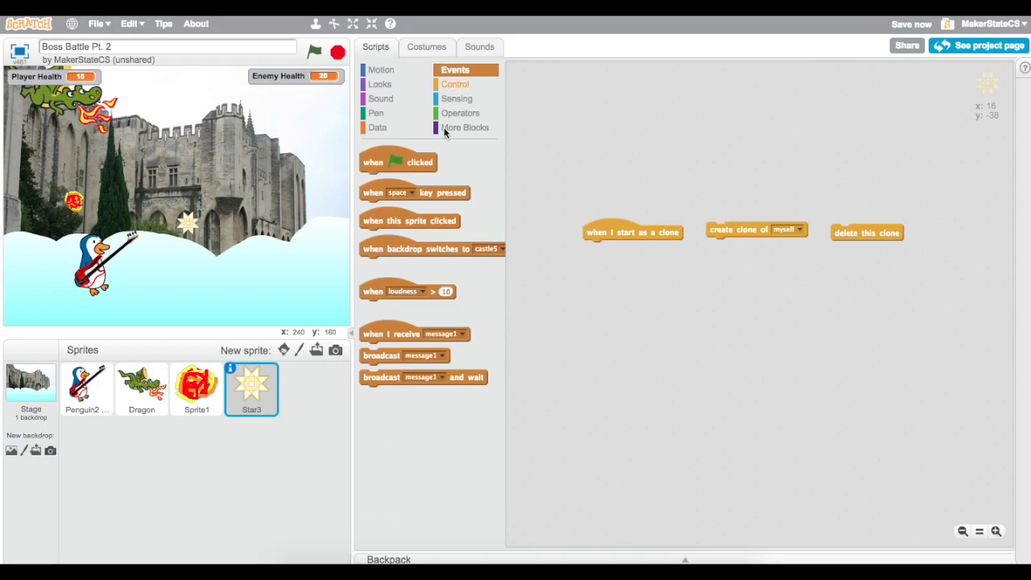
left_click_drag(414, 192, 615, 103)
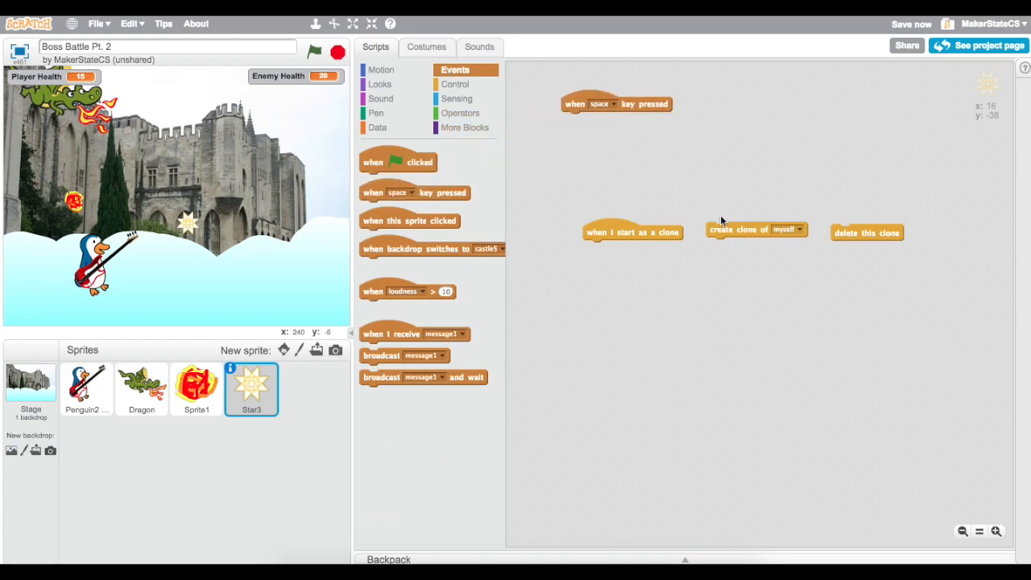
left_click_drag(755, 229, 612, 119)
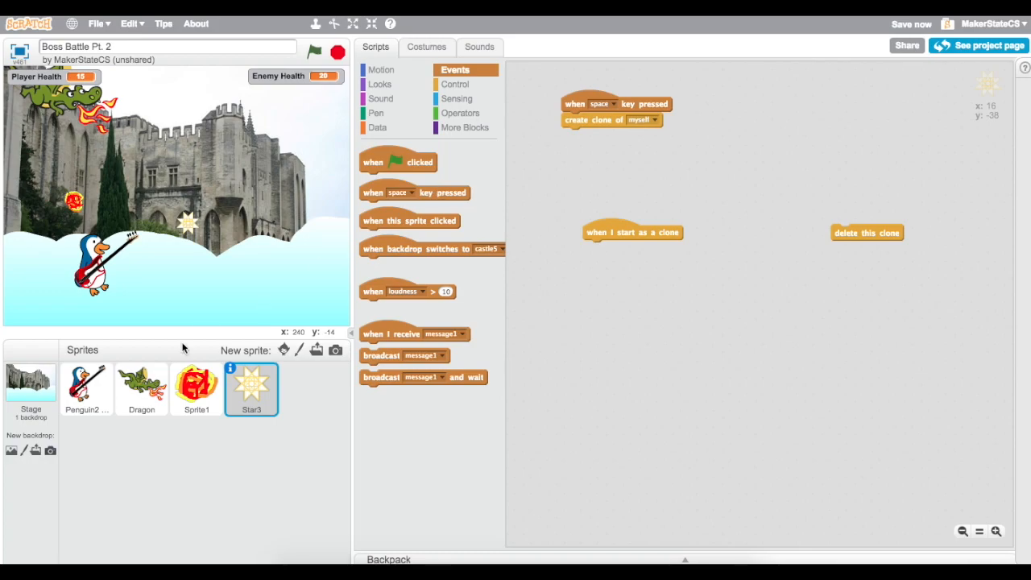
left_click(196, 388)
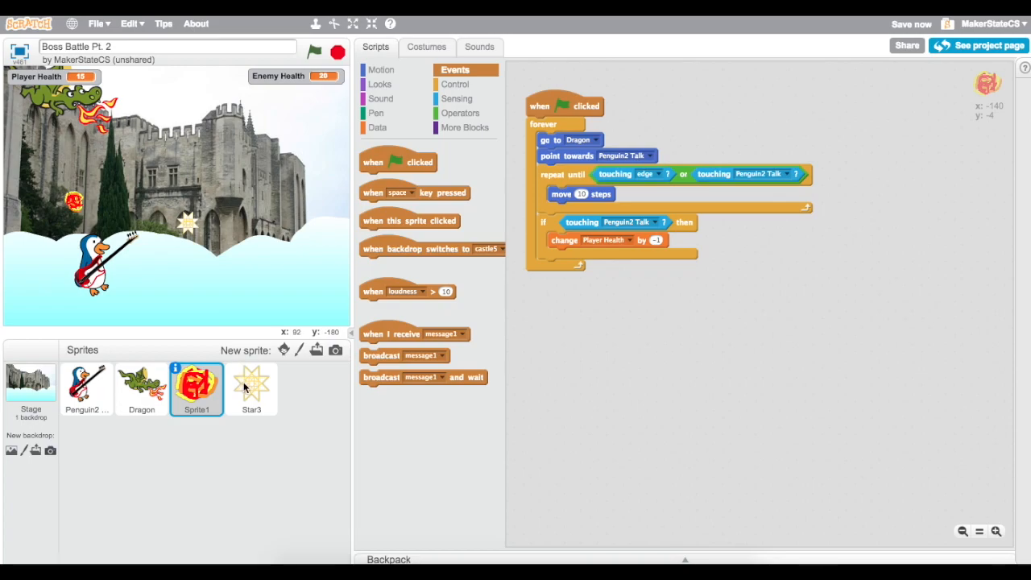
Arrange the star's space-key script and clone-start block together.
left_click(252, 387)
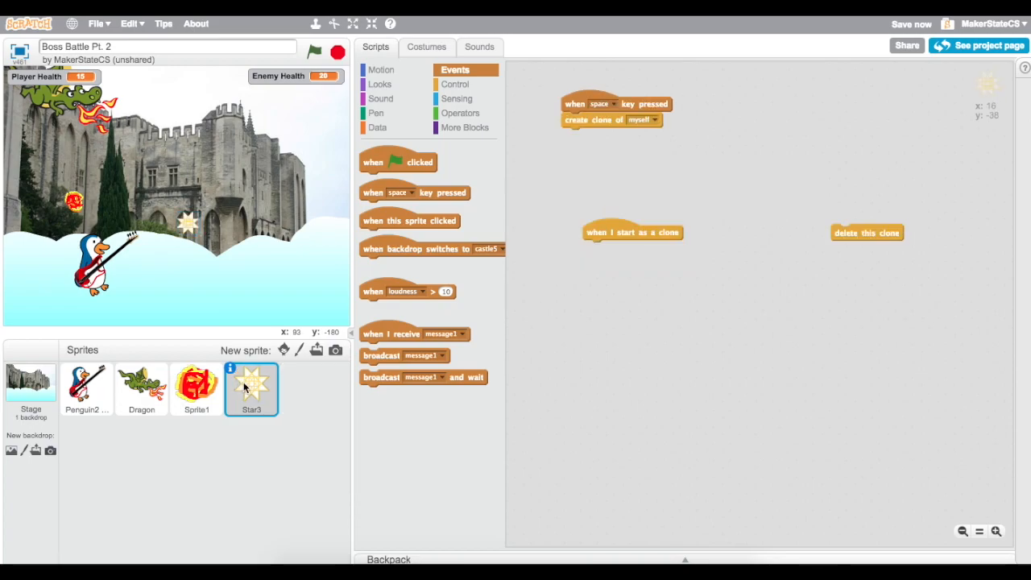
mouse_move(477, 337)
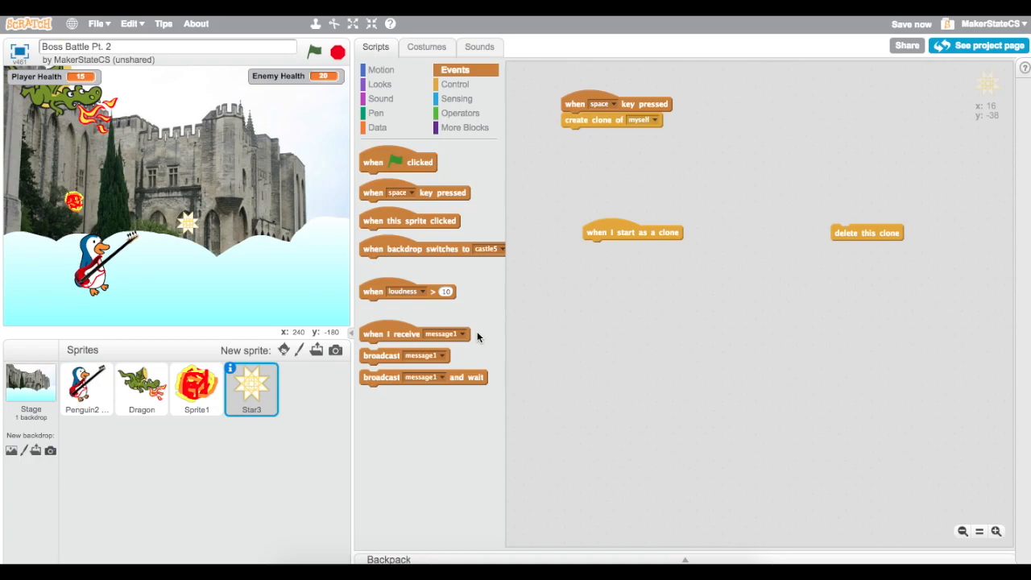
mouse_move(312, 251)
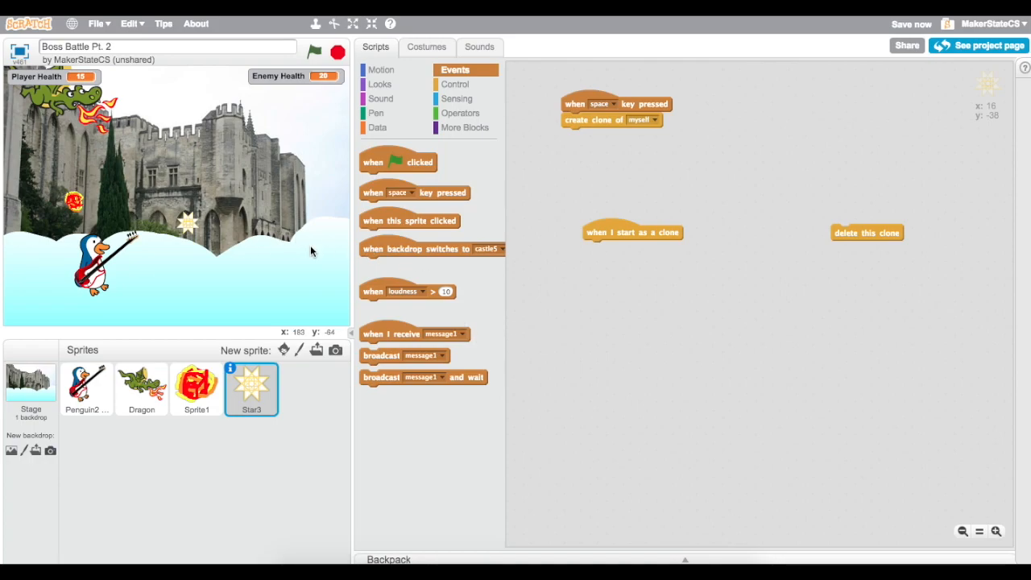
mouse_move(313, 251)
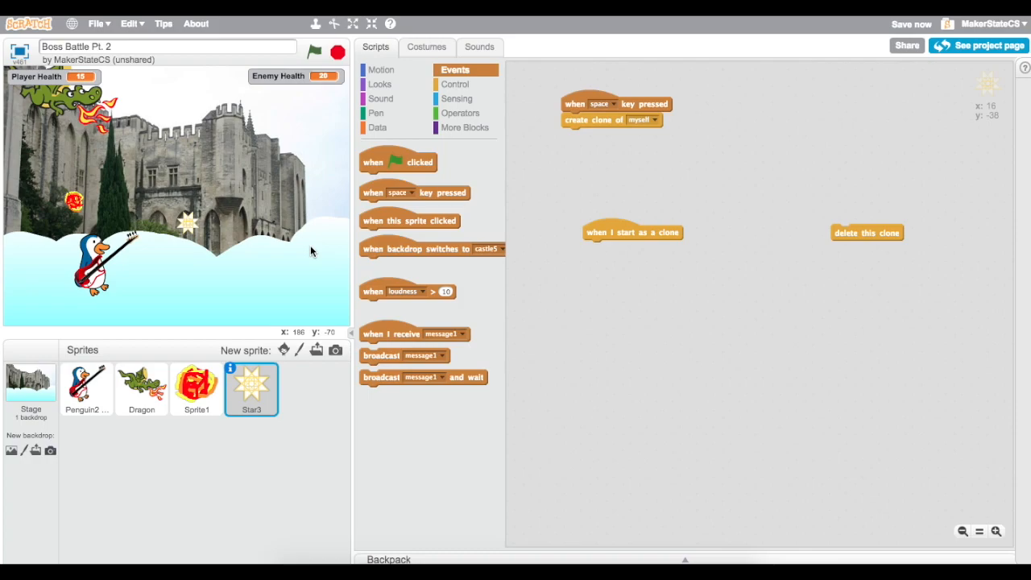
left_click_drag(612, 103, 650, 103)
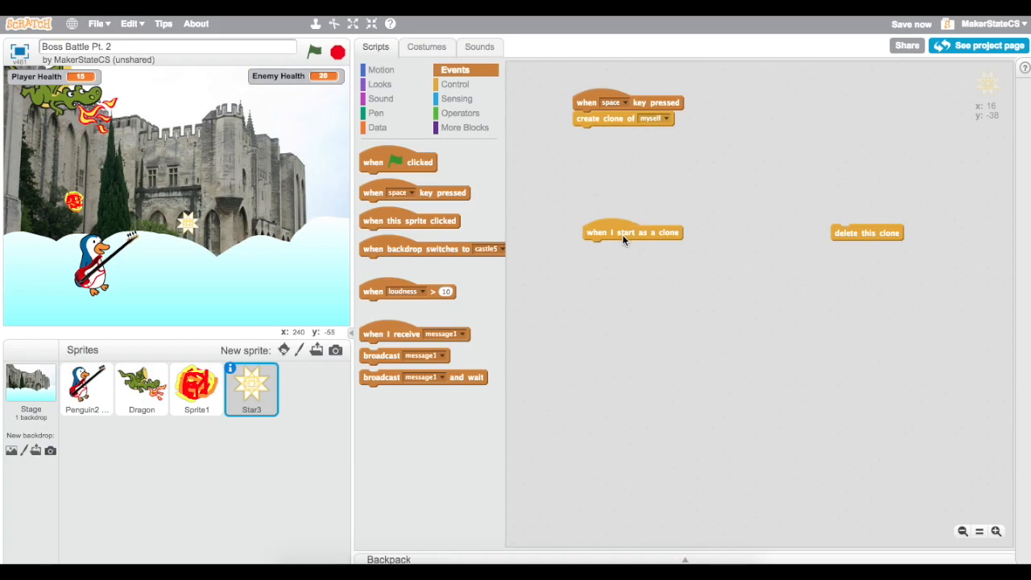
left_click_drag(631, 232, 626, 185)
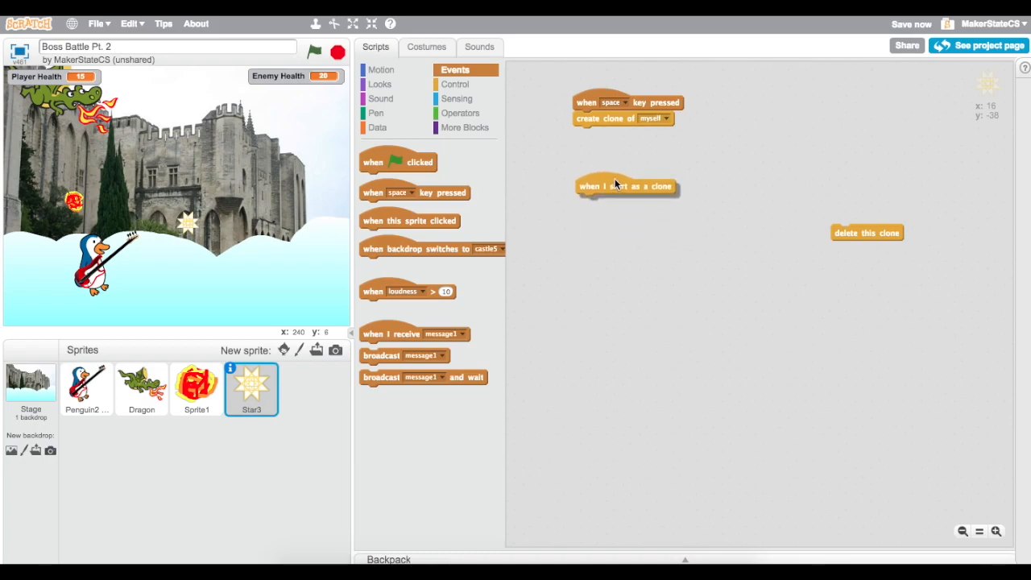
left_click_drag(625, 186, 625, 163)
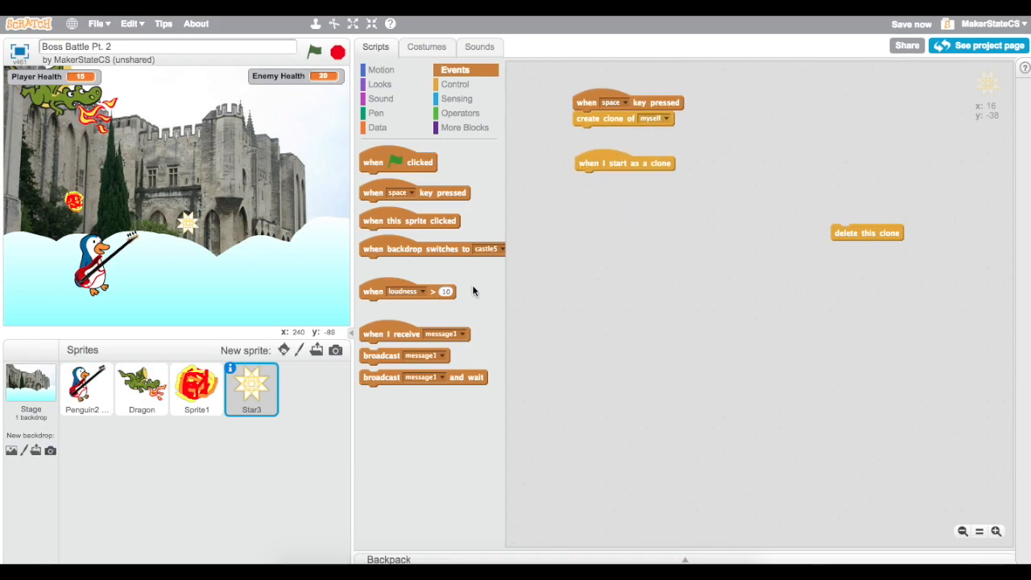
left_click(197, 386)
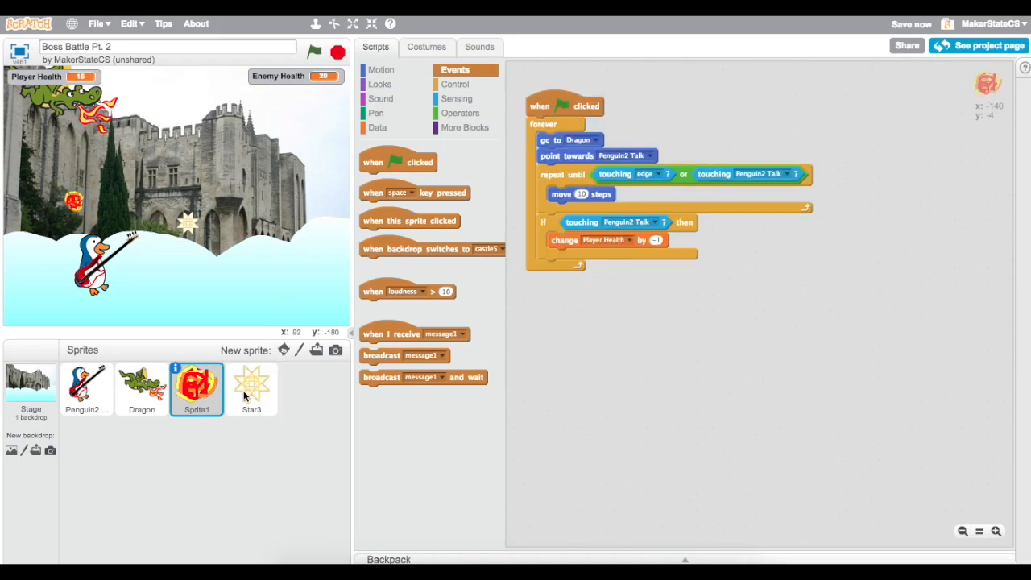
left_click(251, 387)
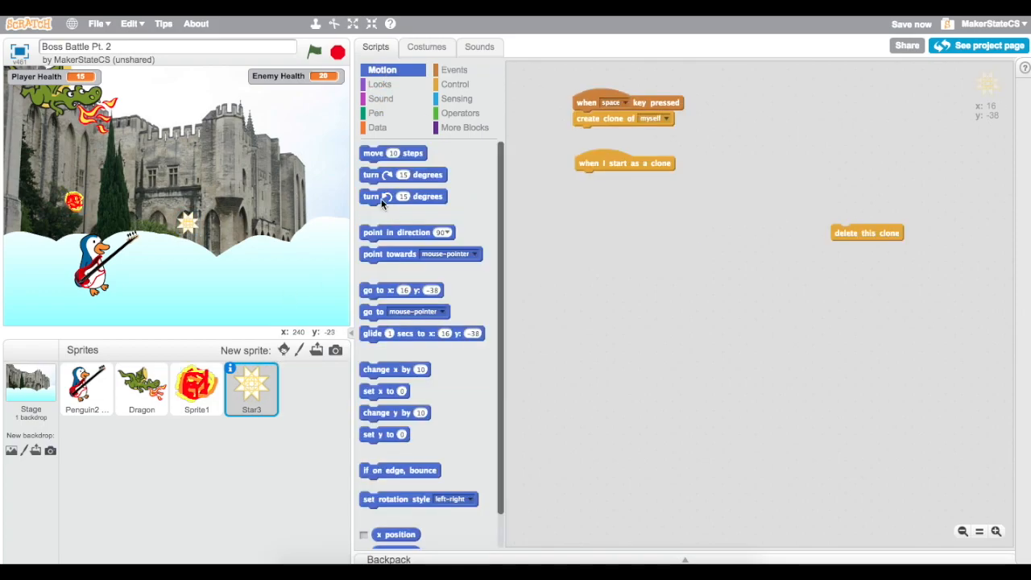
Make each clone start at Penguin2 Talk and point towards the Dragon.
left_click_drag(402, 312, 616, 187)
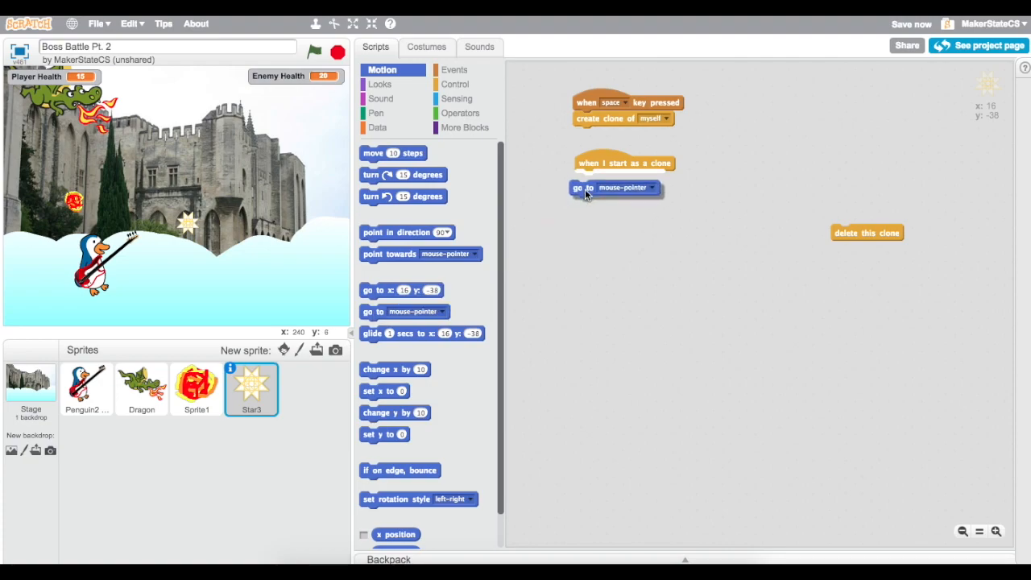
left_click(652, 187)
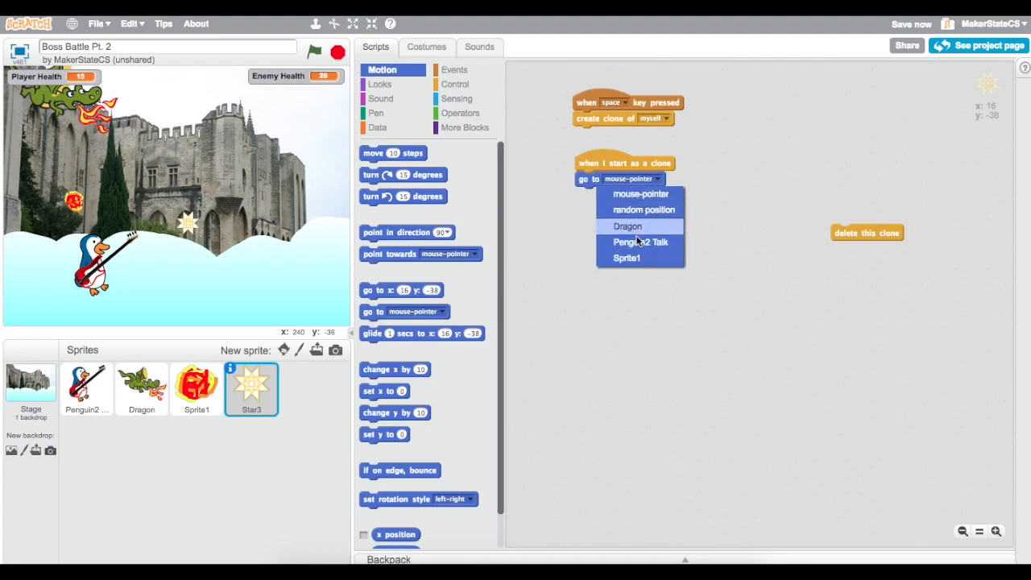
left_click(639, 241)
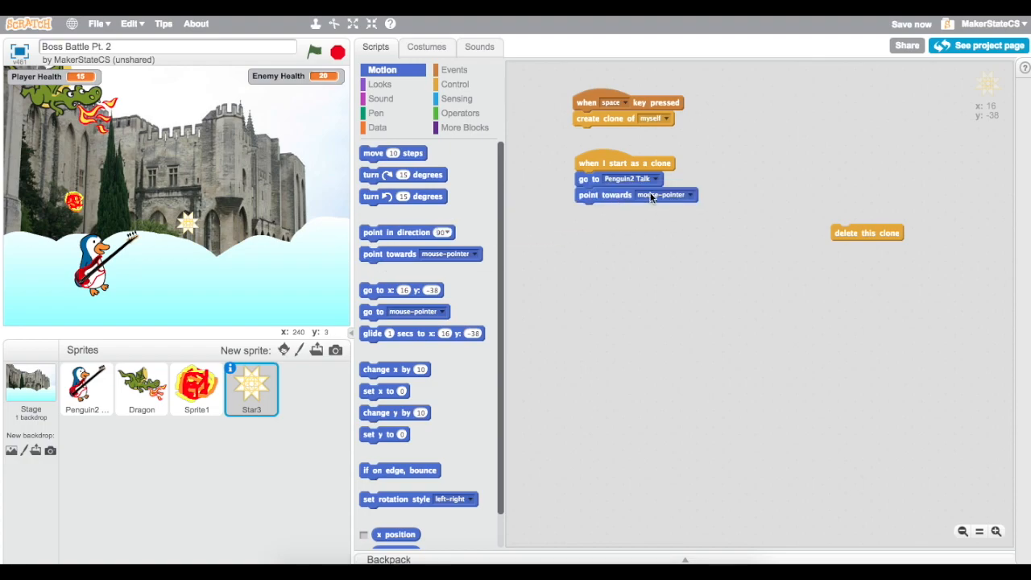
left_click(663, 193)
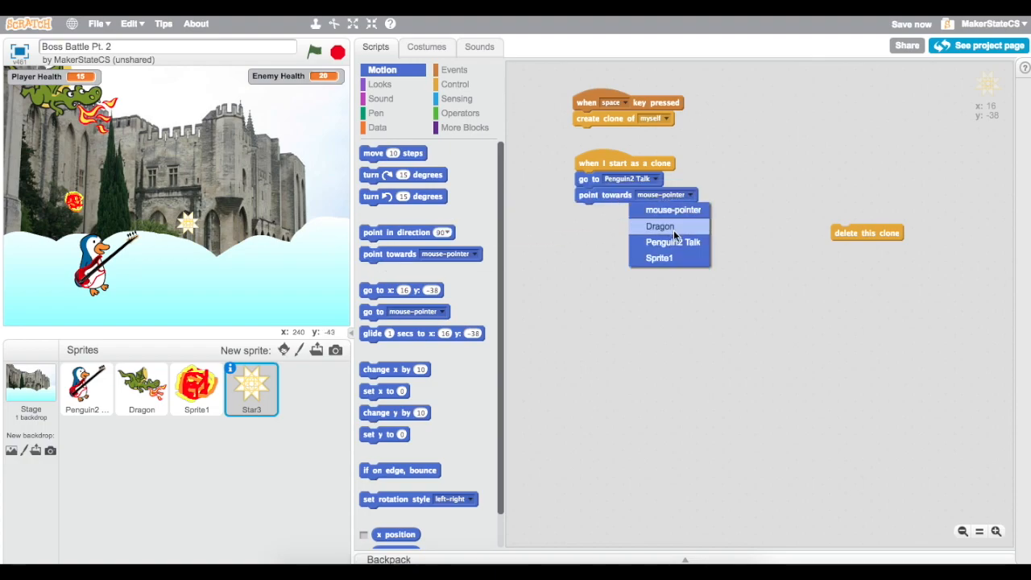
left_click(660, 225)
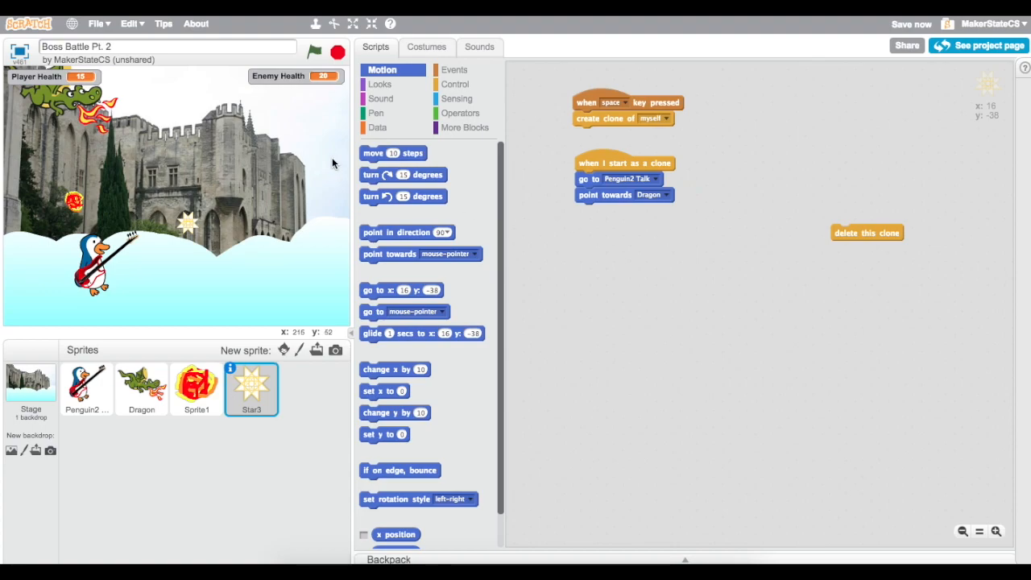
mouse_move(442, 112)
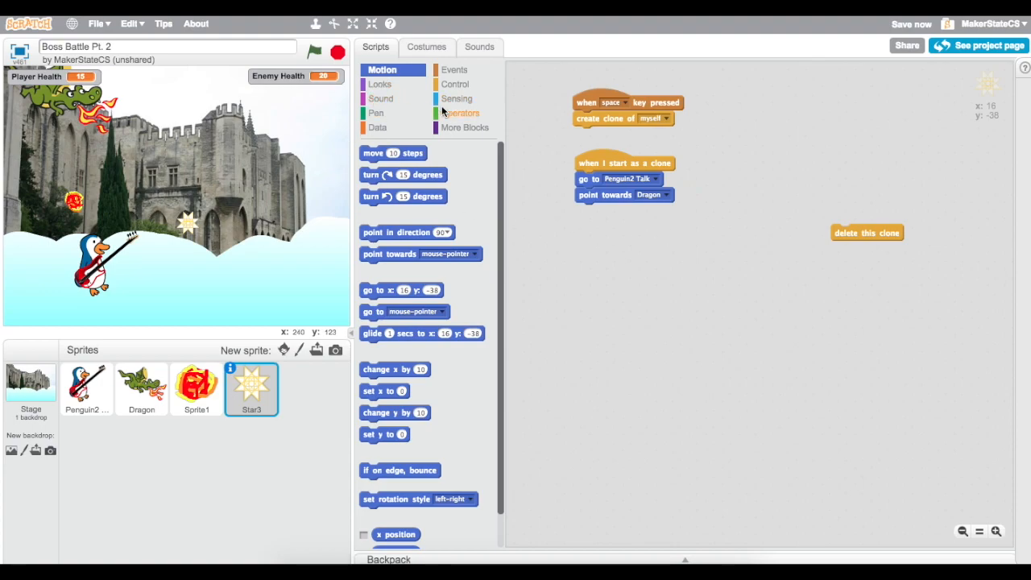
Add a repeat-until loop that runs until touching the Dragon or the edge.
left_click(455, 84)
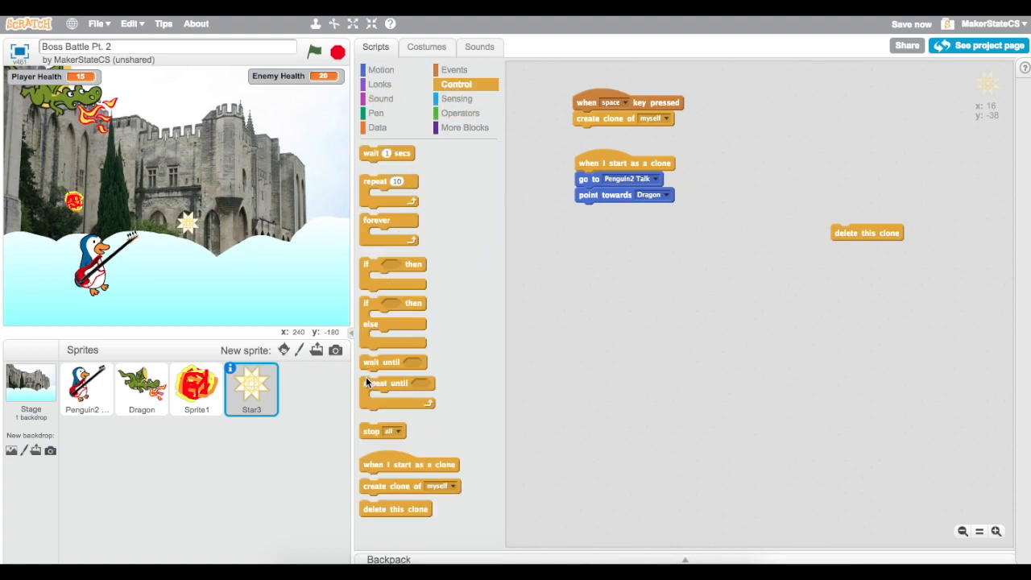
left_click_drag(396, 383, 562, 271)
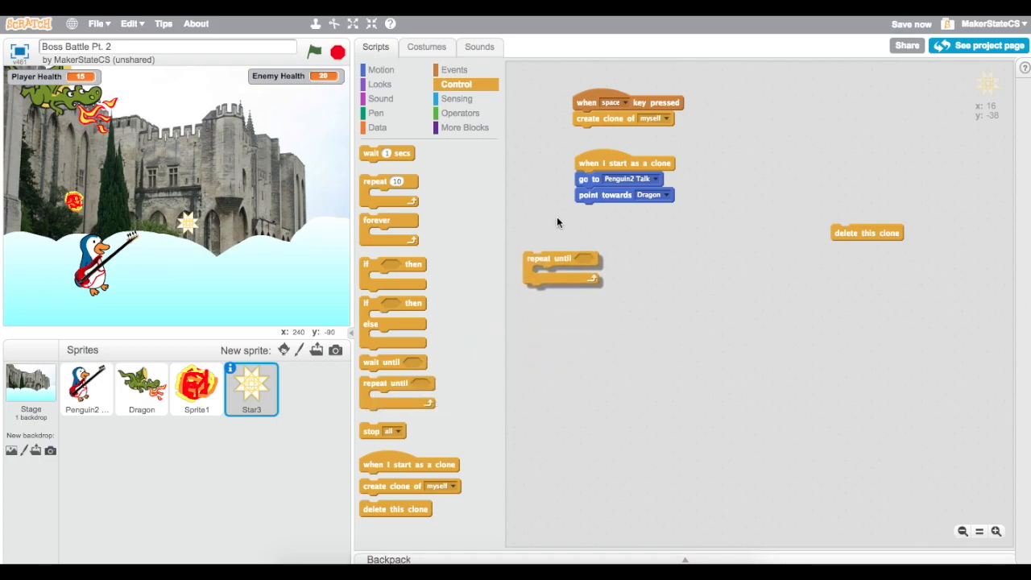
left_click(460, 113)
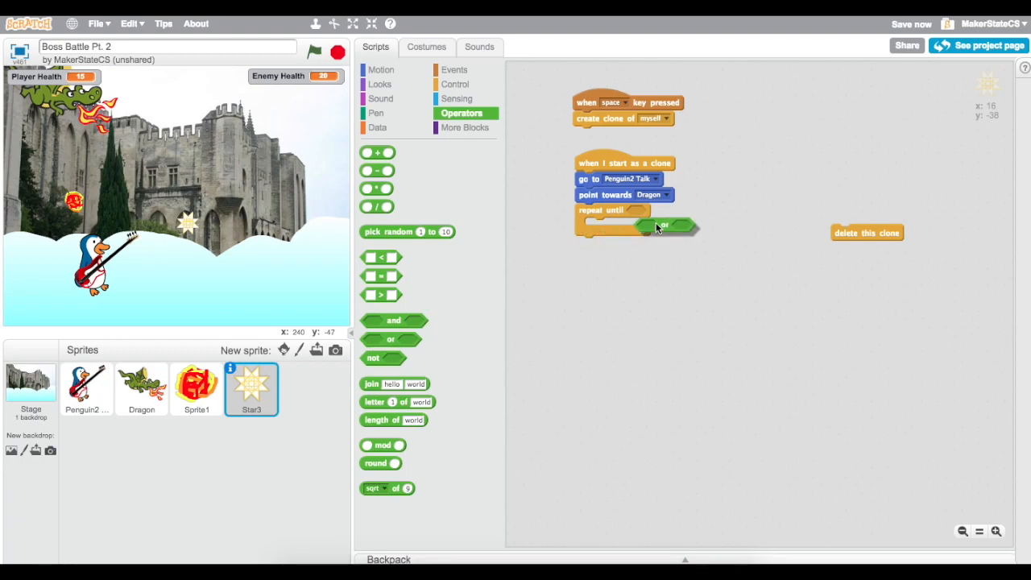
left_click(458, 98)
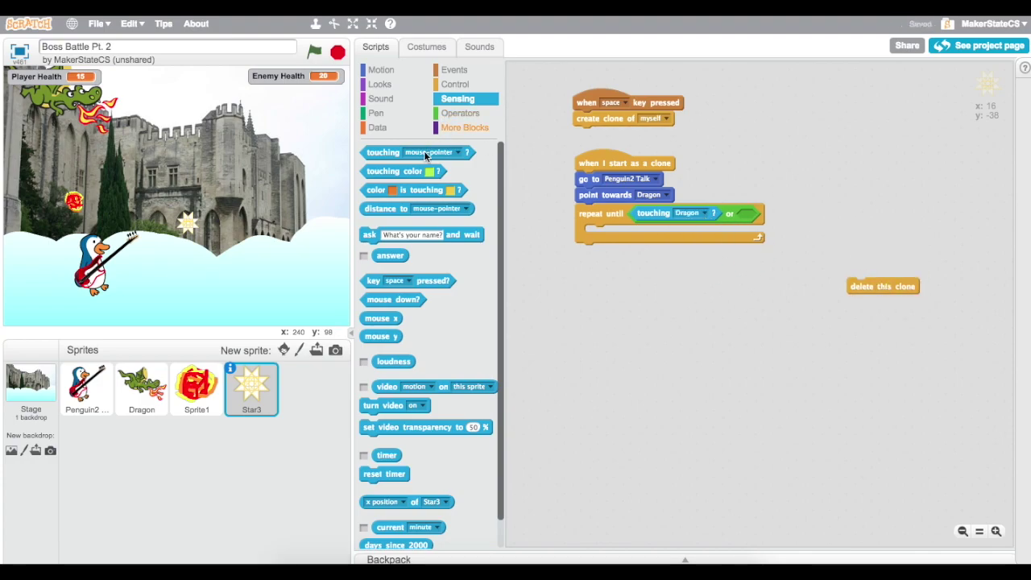
left_click_drag(417, 151, 805, 212)
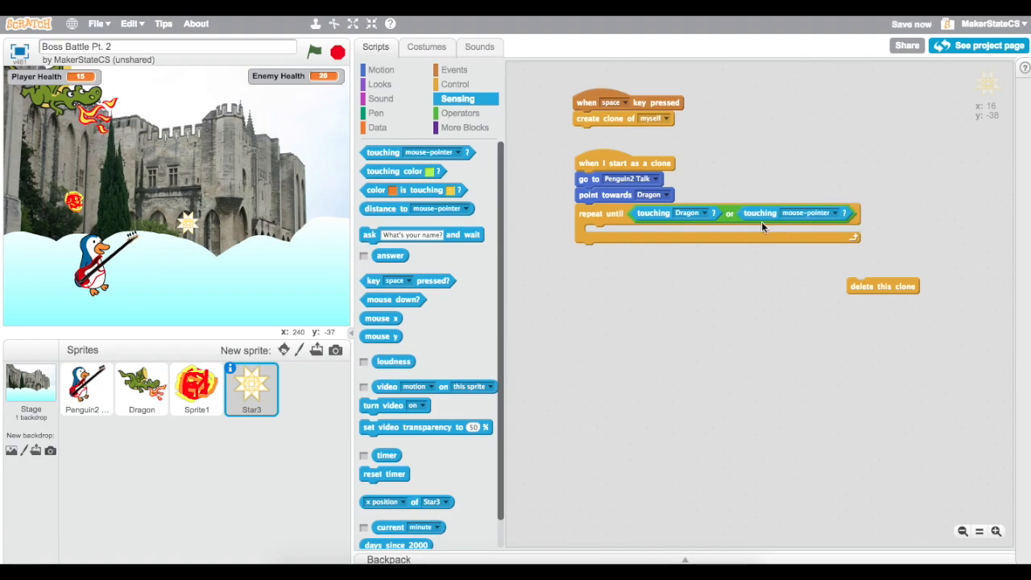
left_click(832, 213)
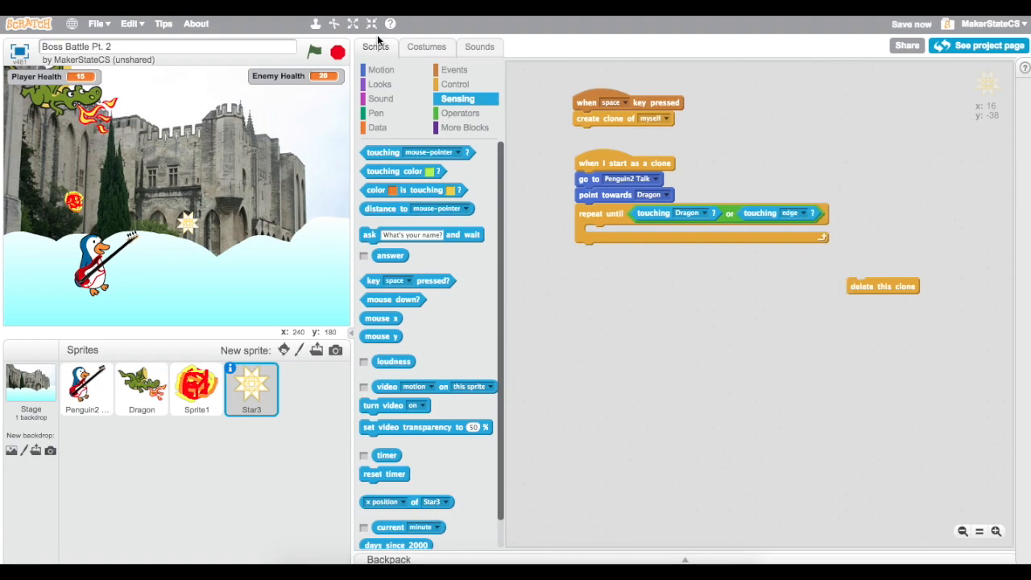
left_click(380, 69)
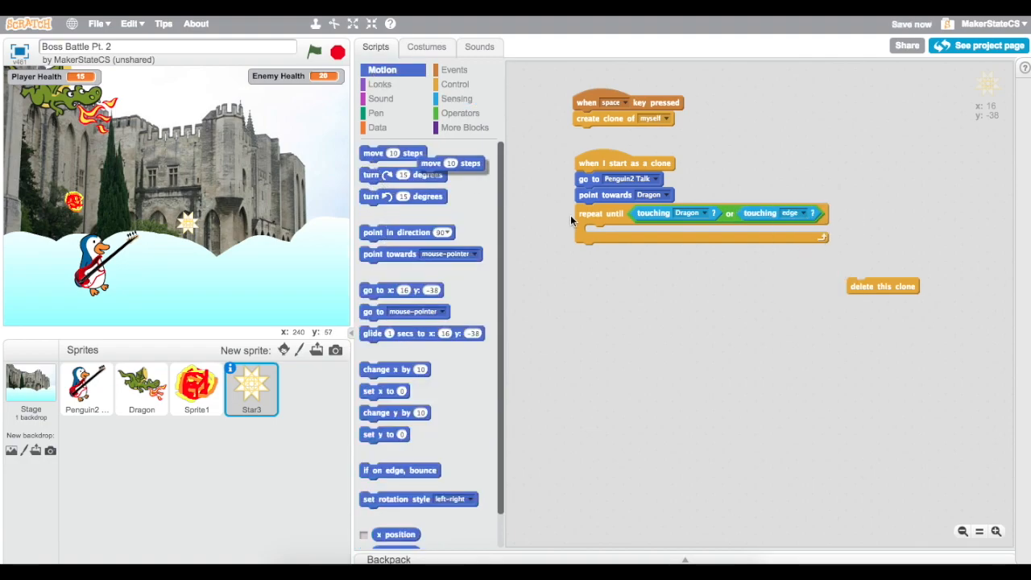
left_click(196, 388)
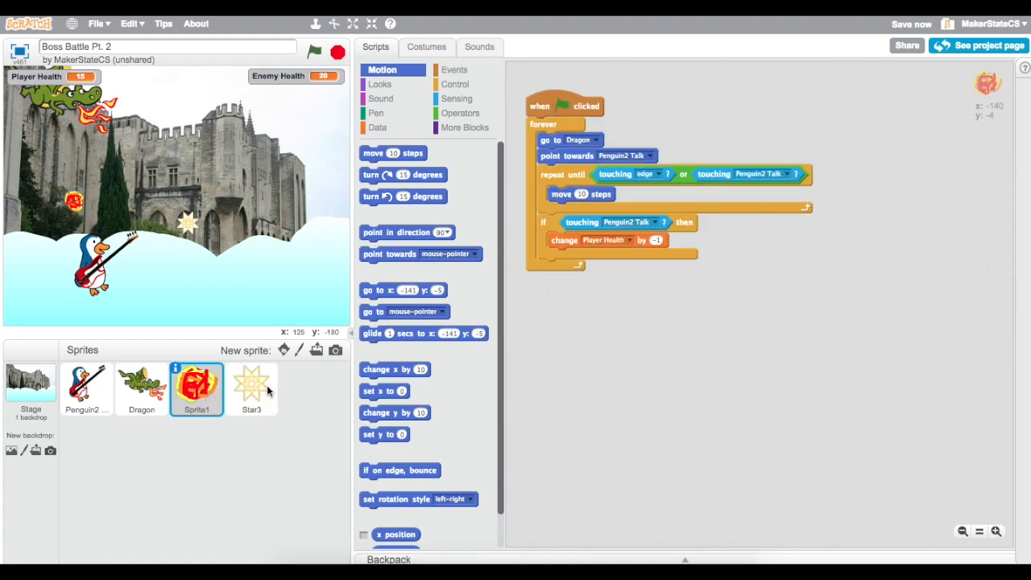
Move the clone 10 steps per loop, delete it afterward, and test stars flying at the dragon.
left_click(251, 386)
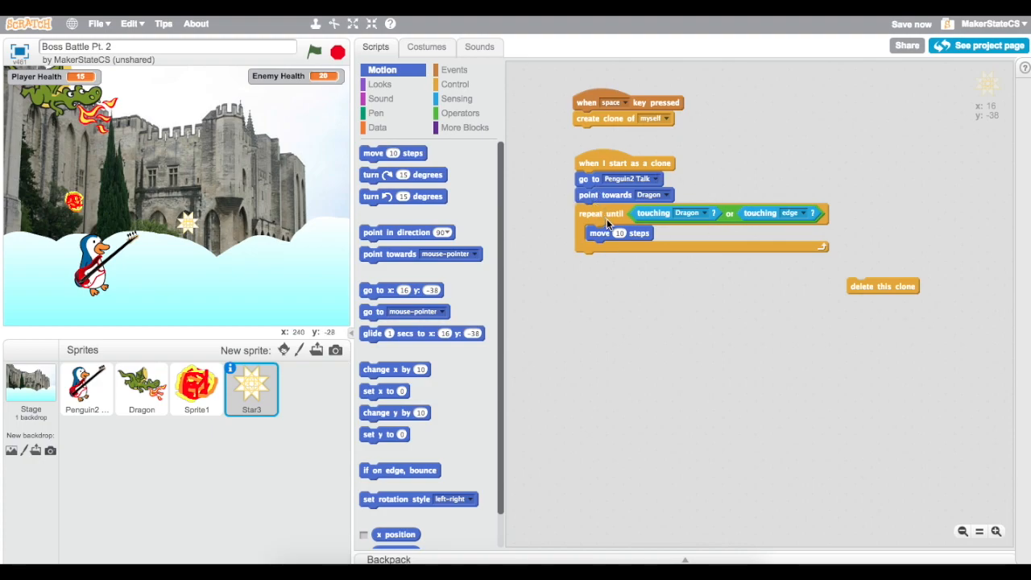
mouse_move(625, 212)
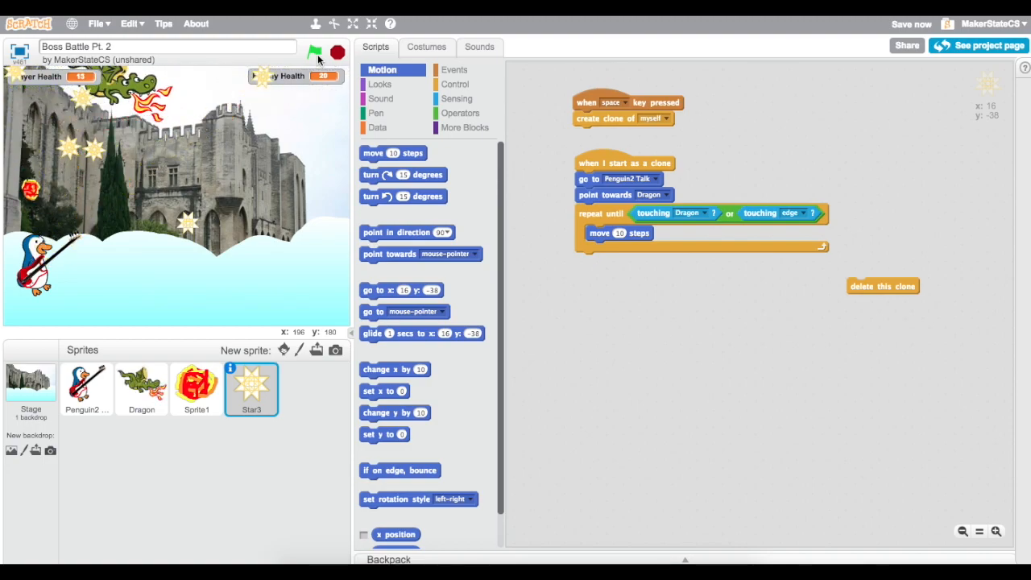
left_click(315, 51)
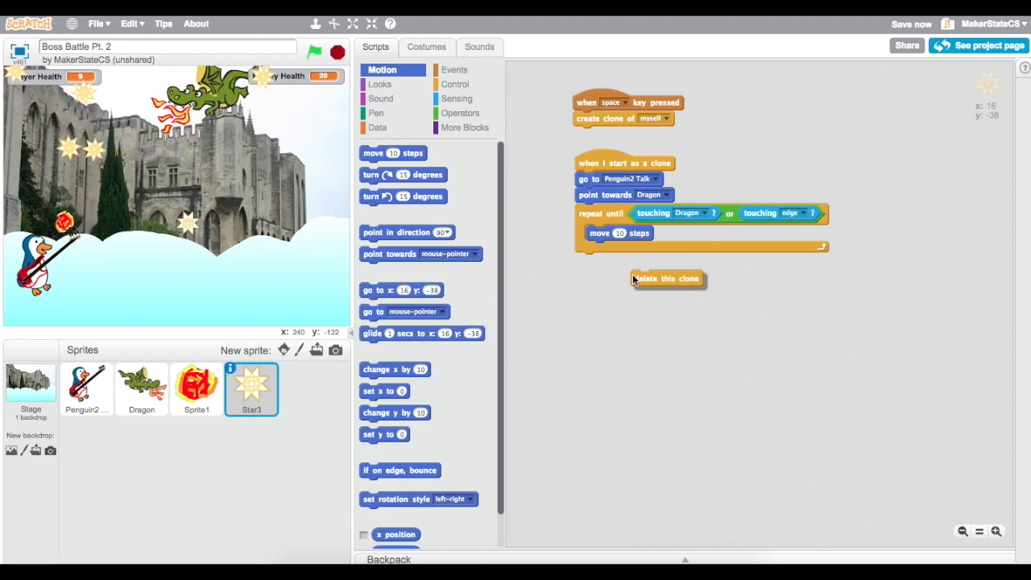
left_click_drag(667, 277, 610, 261)
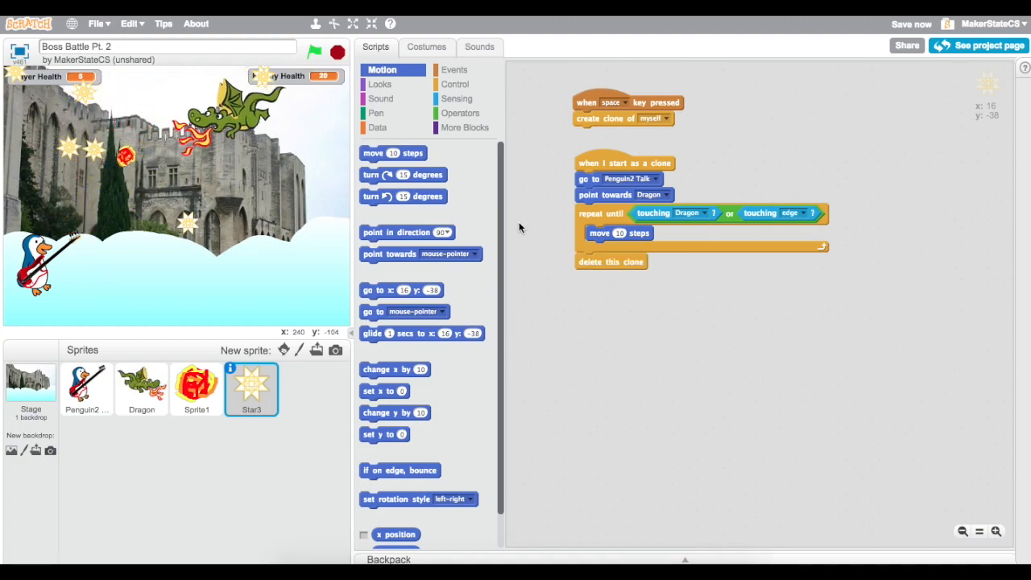
left_click(314, 52)
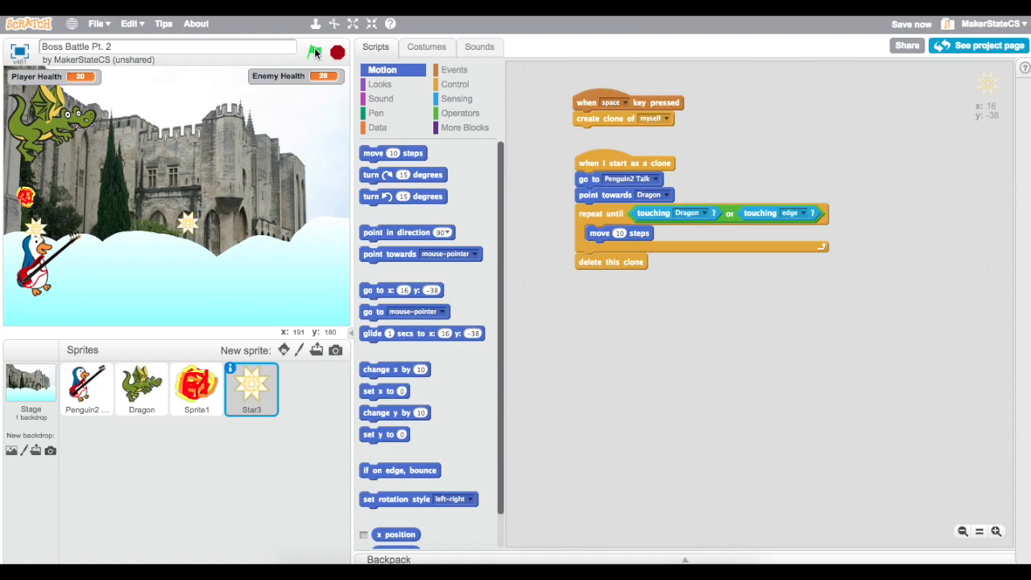
left_click(314, 51)
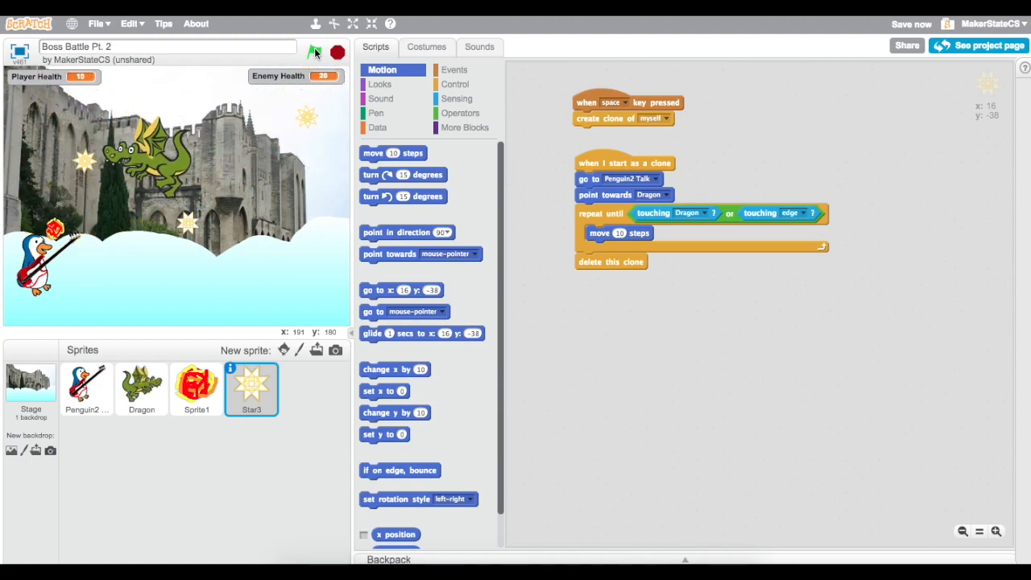
left_click(314, 51)
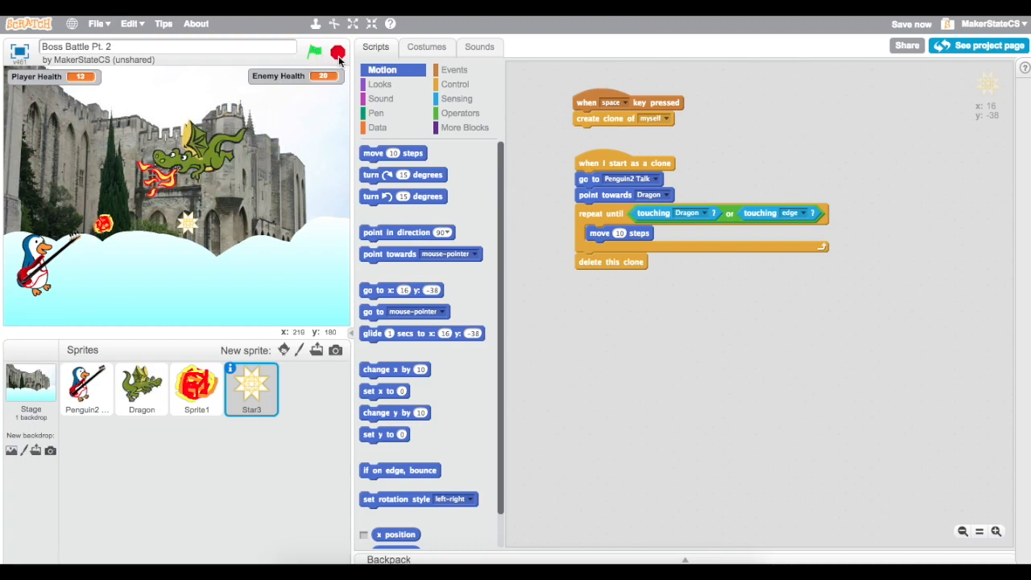
Hide the star when the green flag is clicked and show each clone after it aims at the Dragon.
left_click(314, 51)
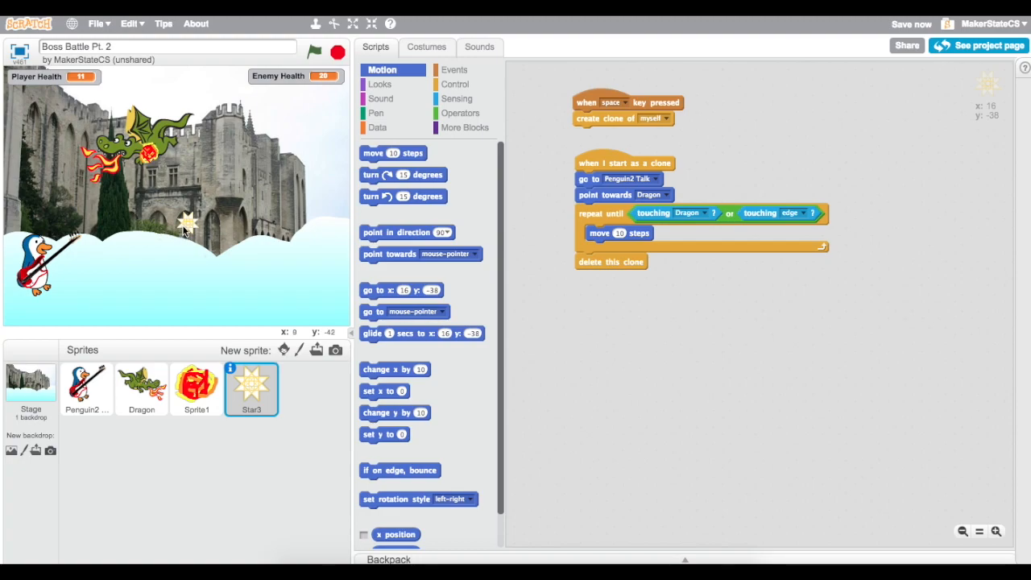
mouse_move(612, 232)
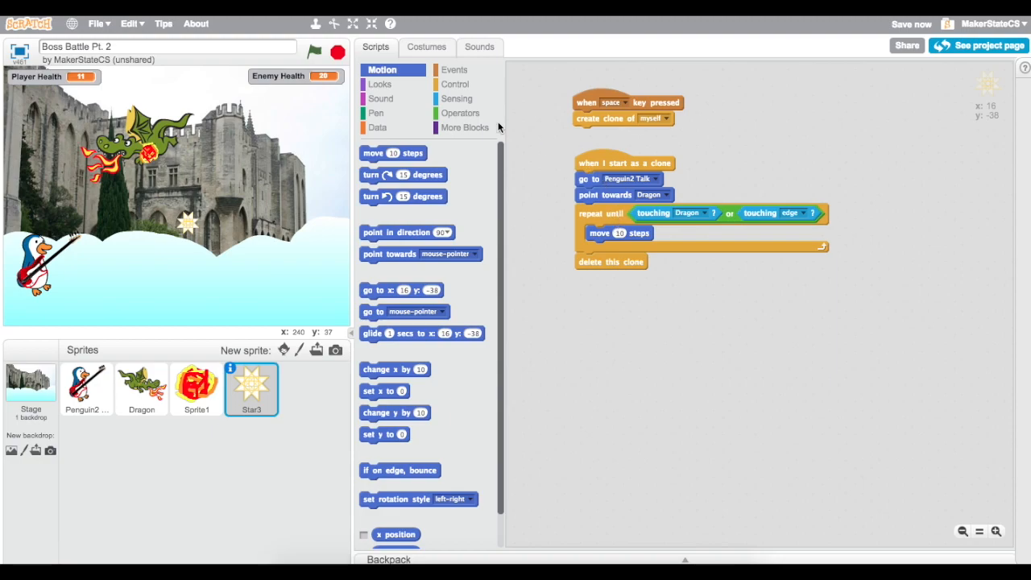
left_click(454, 69)
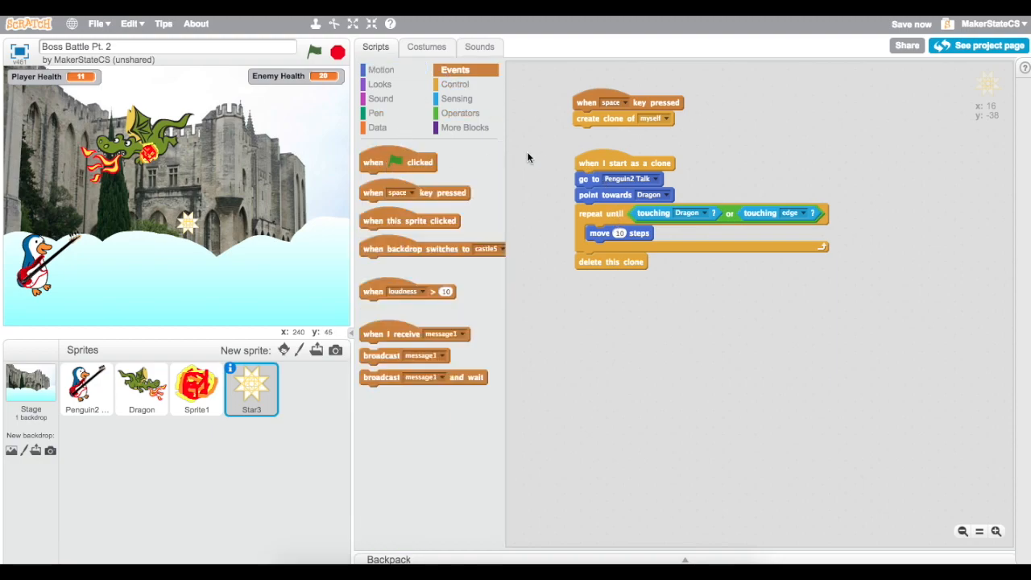
left_click(380, 84)
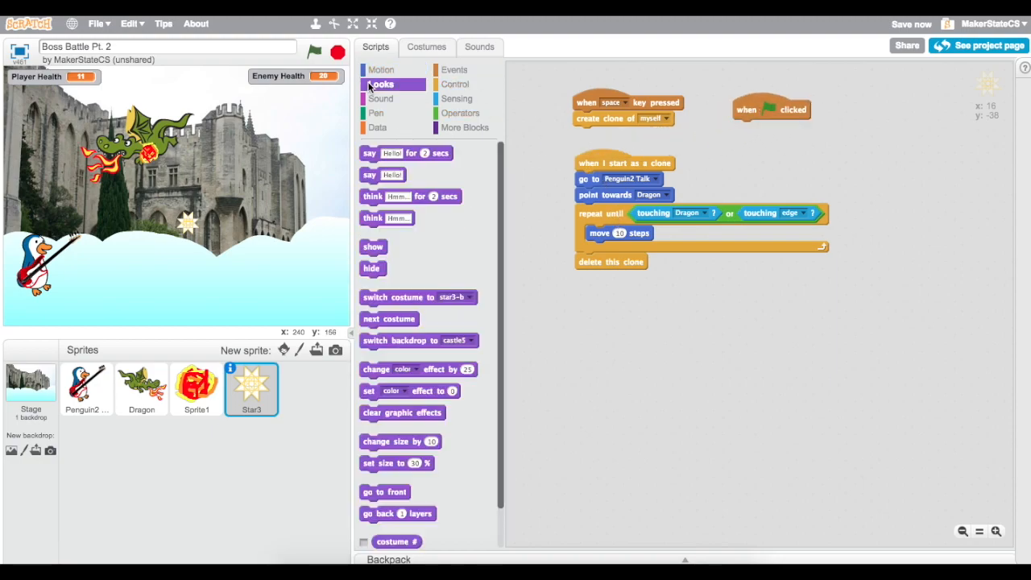
left_click_drag(372, 267, 709, 165)
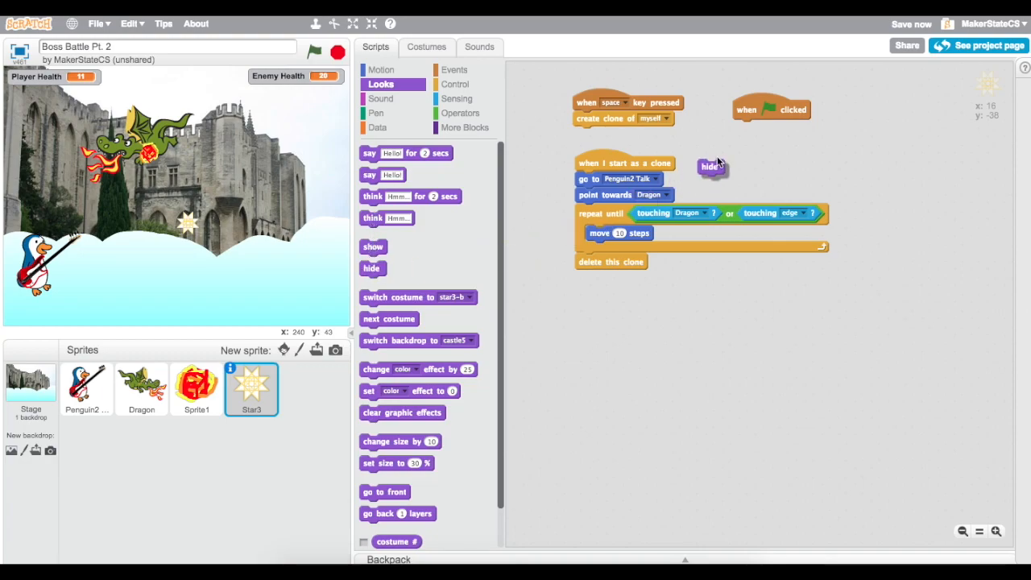
left_click_drag(709, 166, 744, 127)
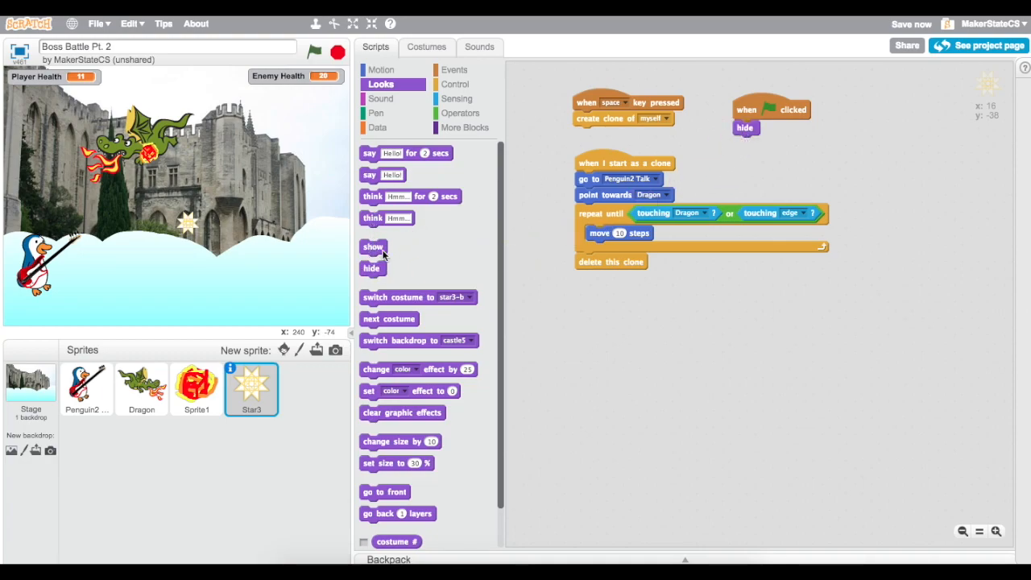
left_click_drag(374, 246, 589, 210)
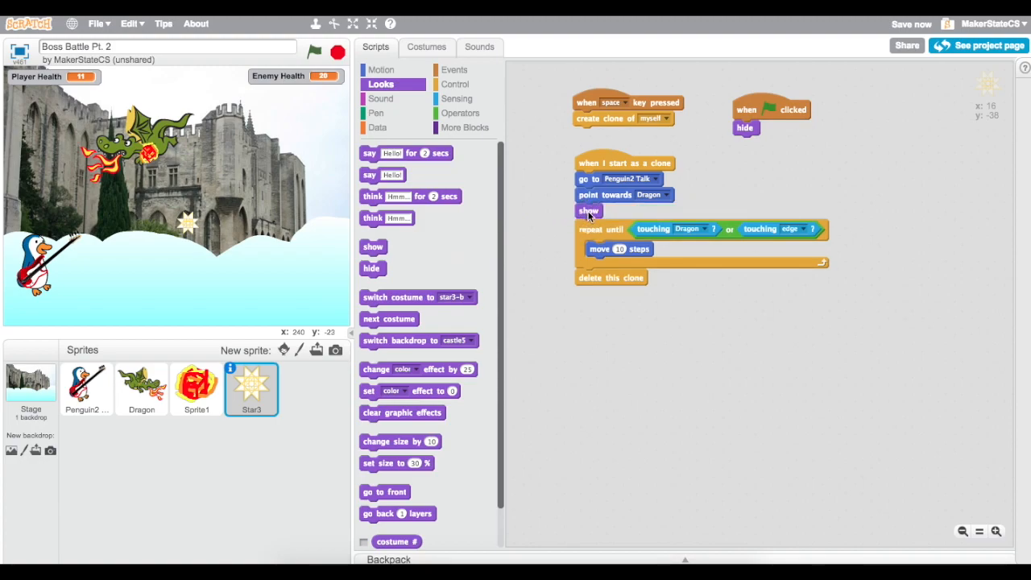
mouse_move(603, 250)
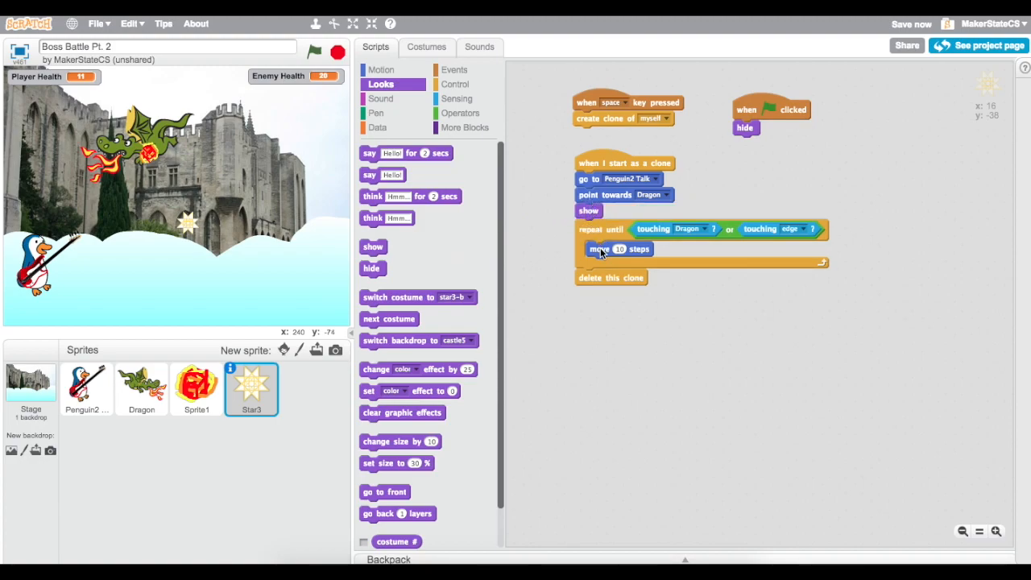
Test-play the game repeatedly to check the star's hide and show behaviour.
left_click(314, 51)
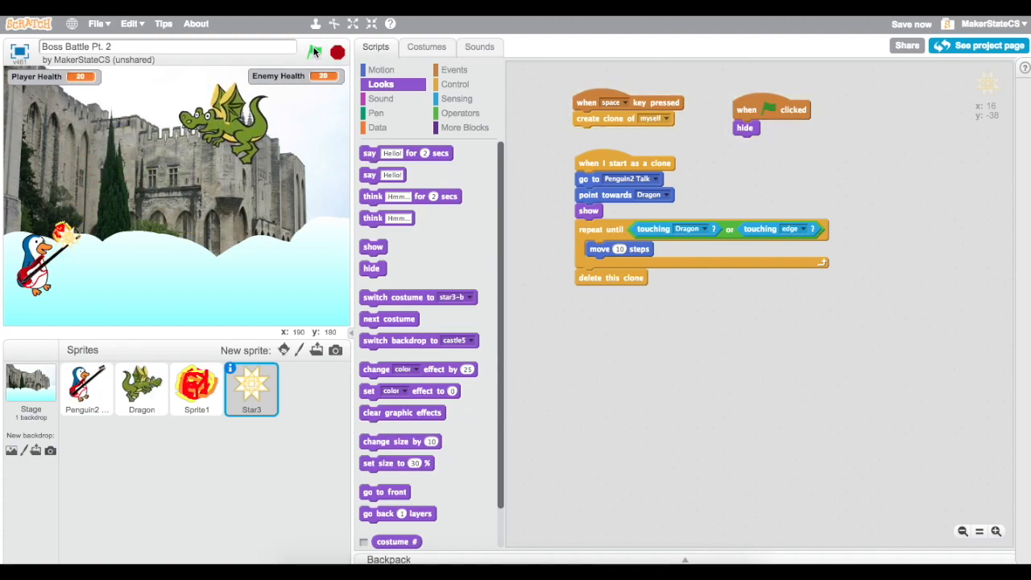
left_click(314, 51)
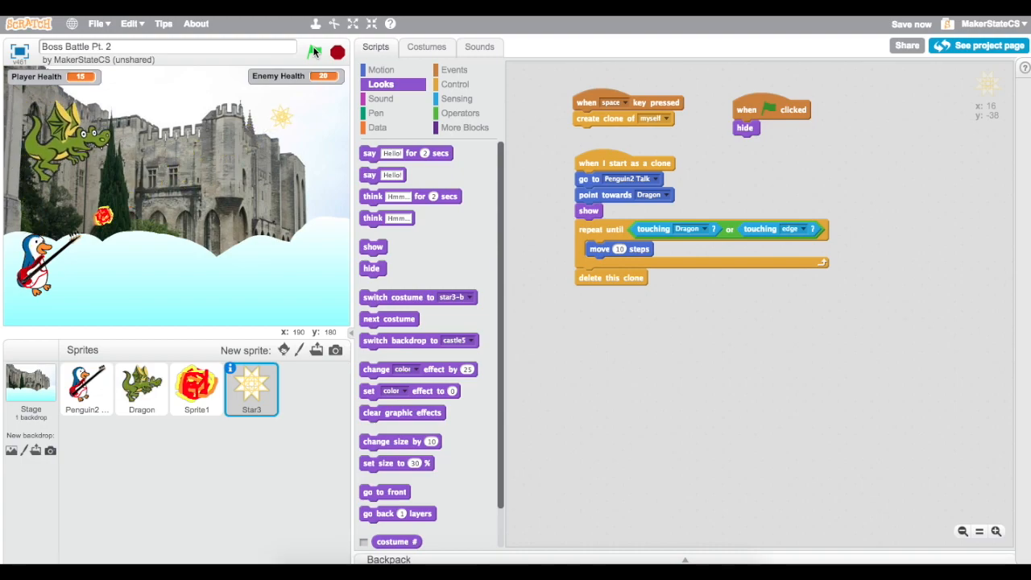
left_click(314, 50)
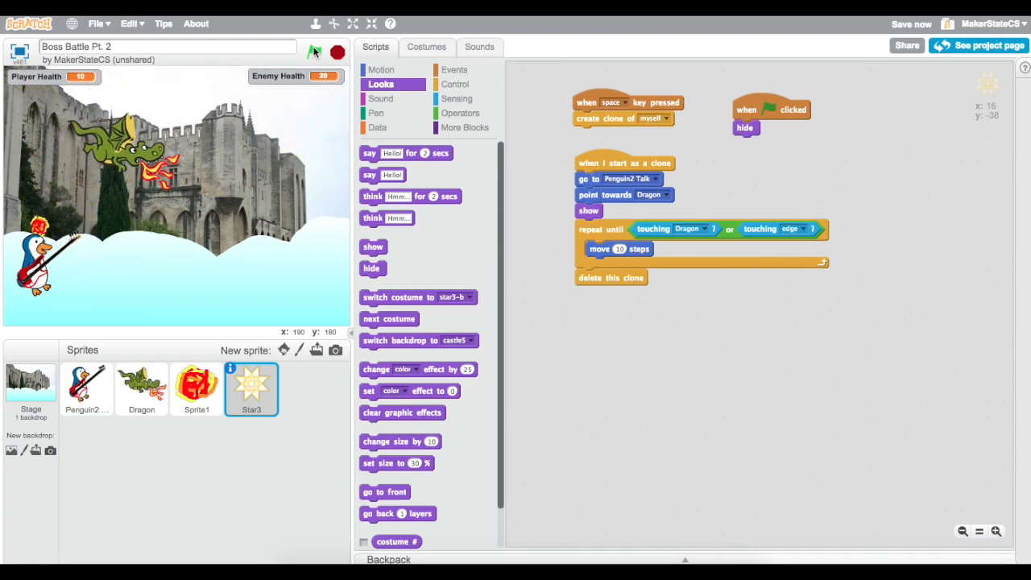
left_click(314, 52)
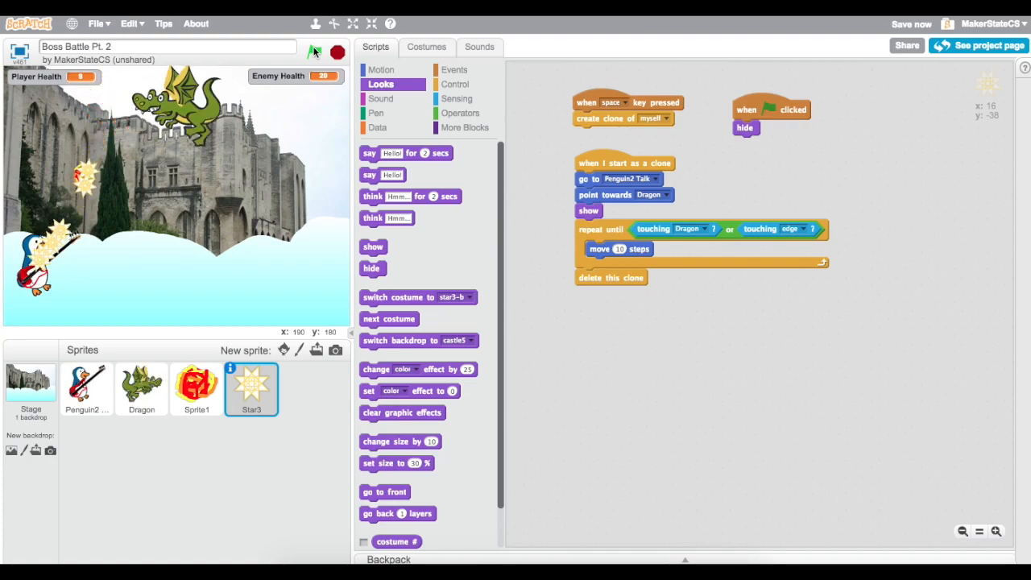
left_click(313, 51)
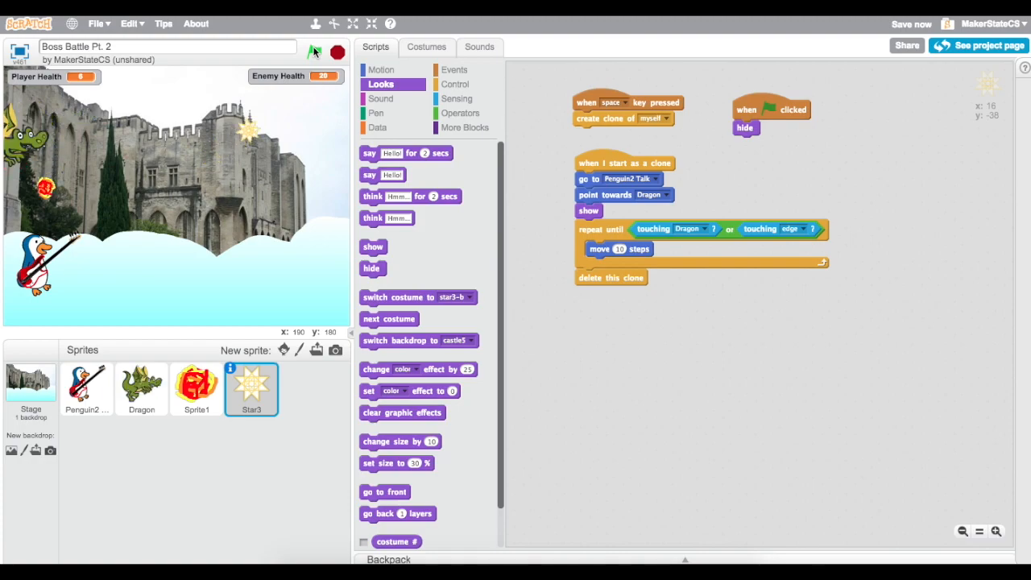
left_click(314, 52)
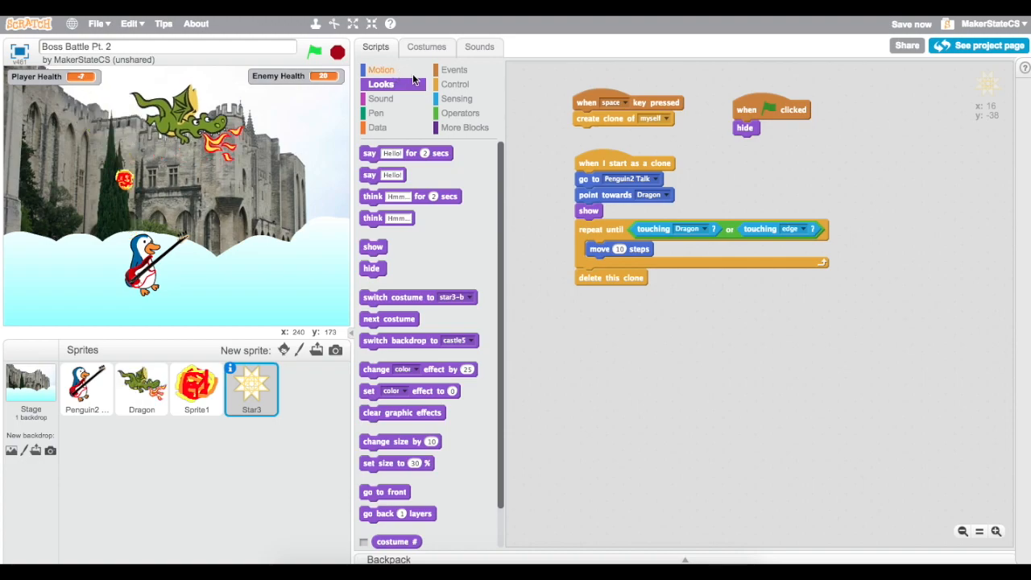
Add an if touching Dragon check after the clone's move 10 steps.
left_click(196, 388)
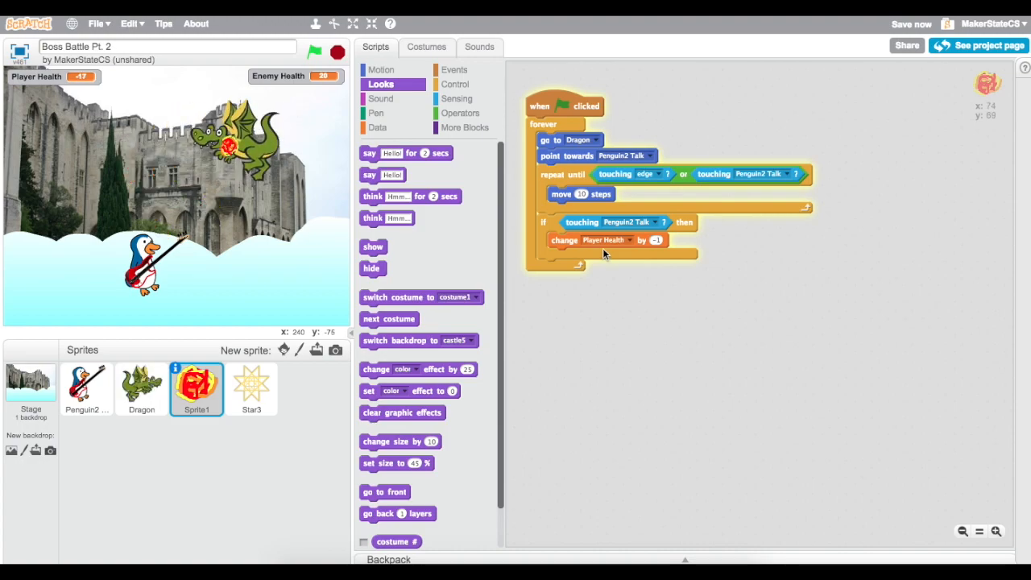
left_click(251, 388)
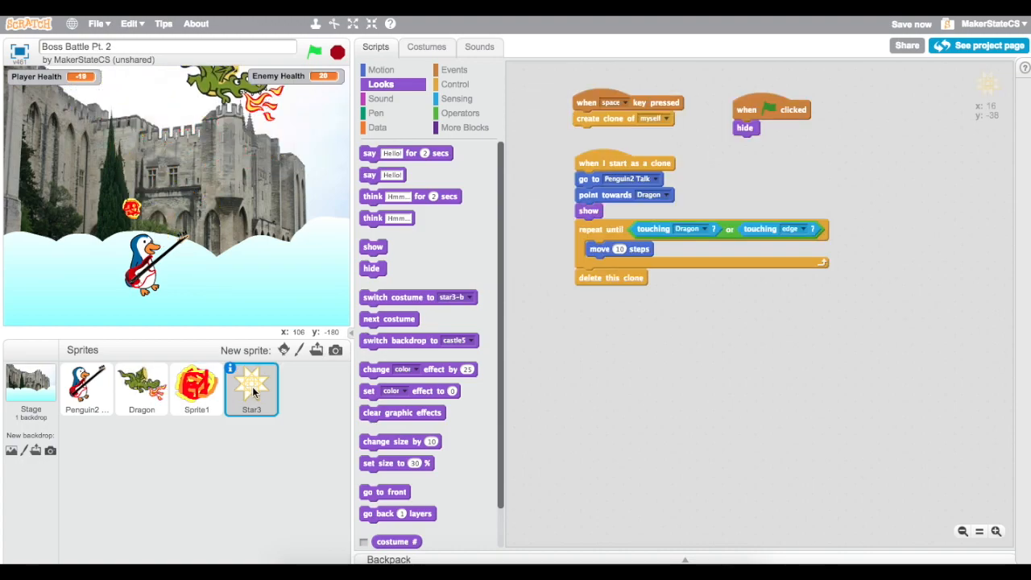
left_click(456, 84)
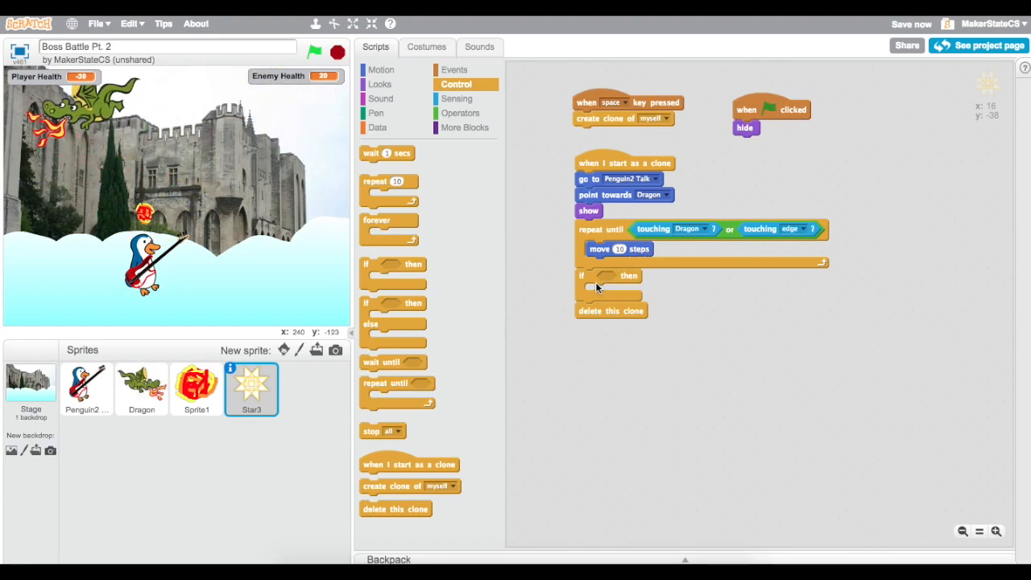
left_click(457, 98)
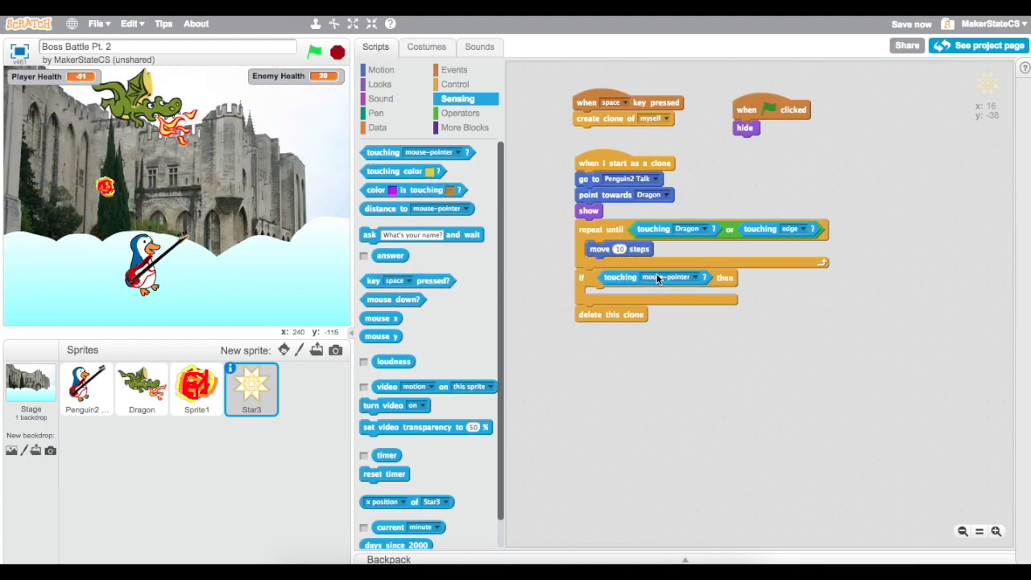
left_click(694, 277)
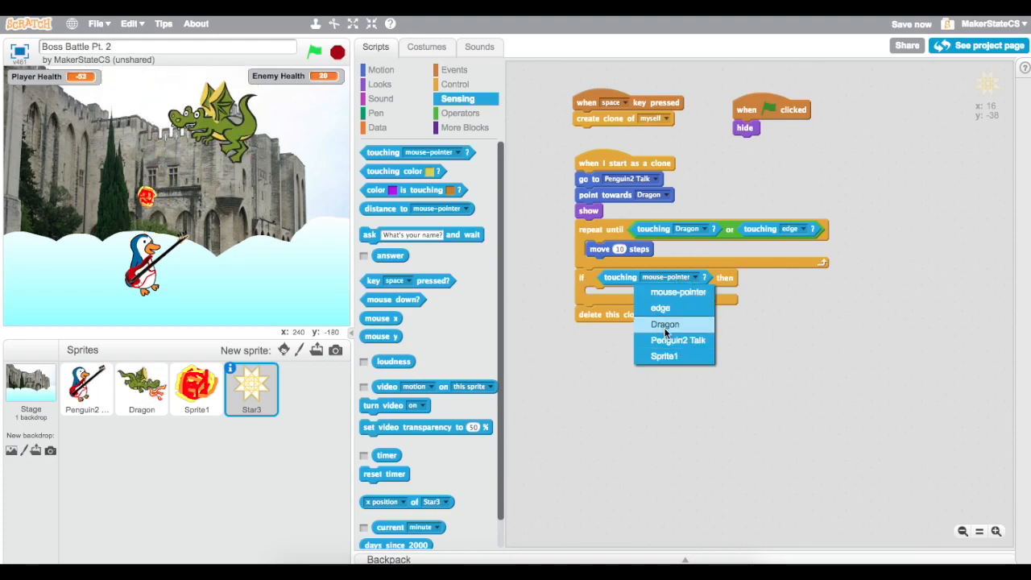
left_click(664, 324)
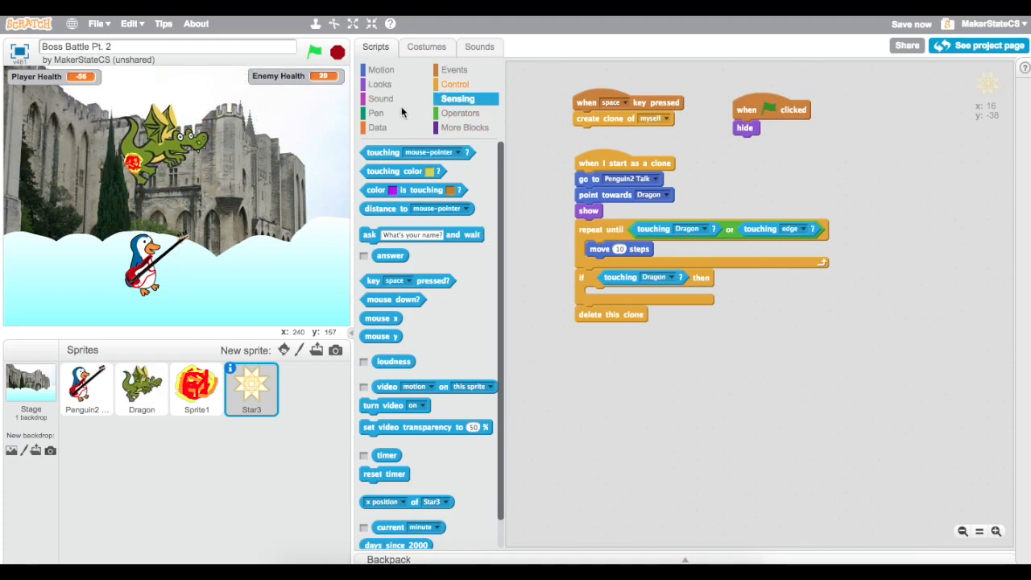
Change Enemy Health by -1 on a hit and run the game.
left_click(377, 127)
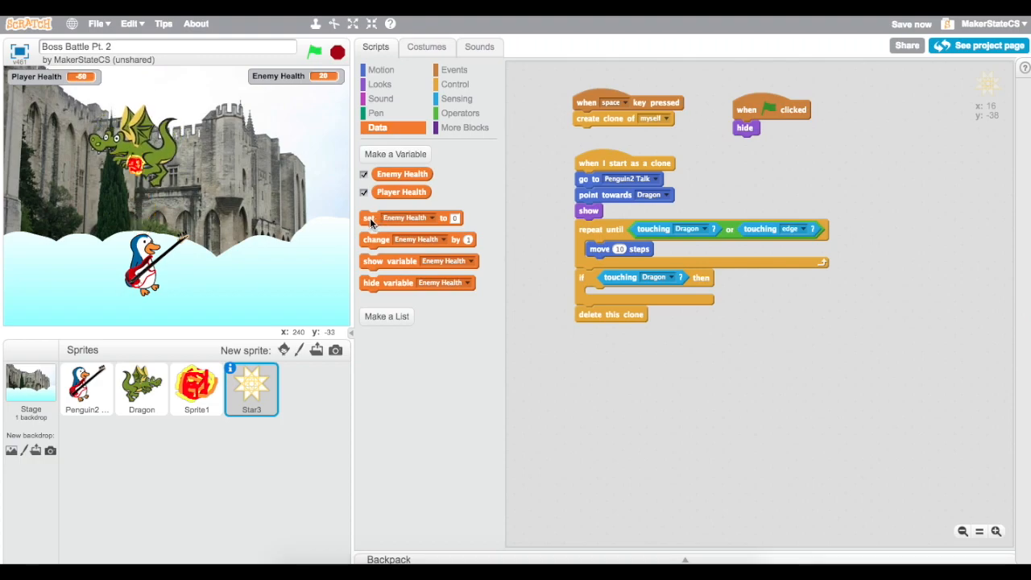
left_click_drag(418, 238, 535, 265)
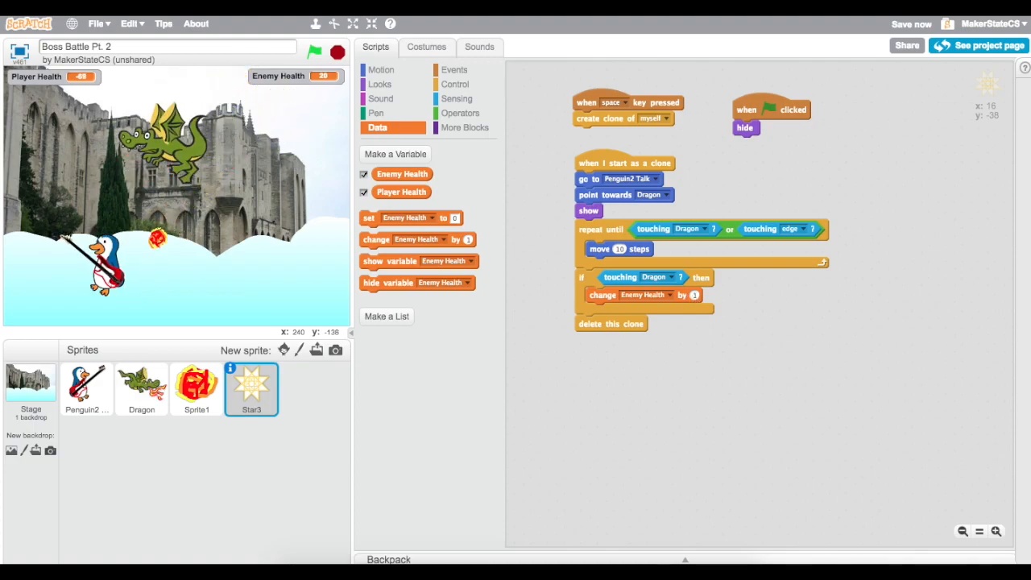
left_click(313, 52)
type("-1")
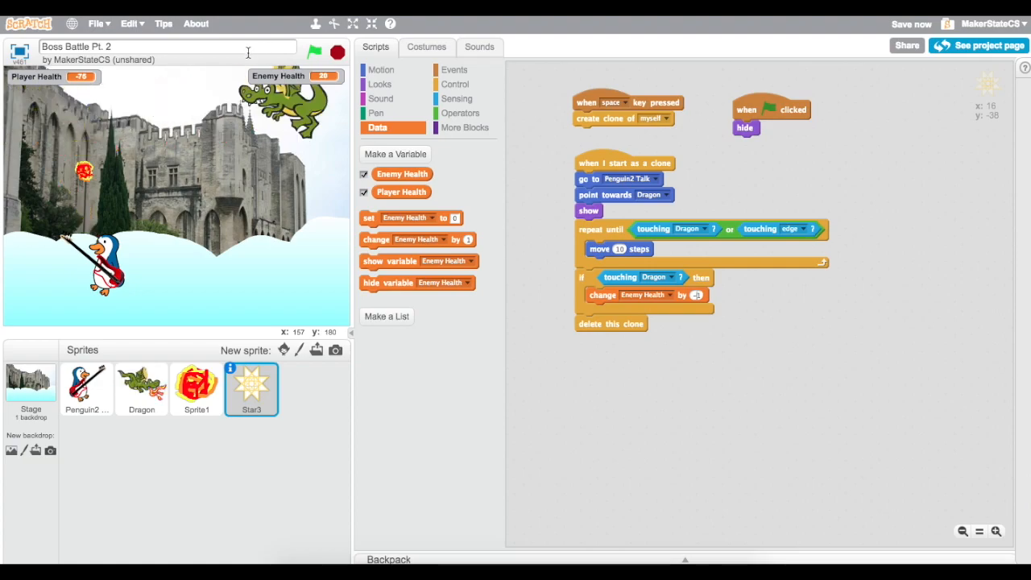
left_click(314, 52)
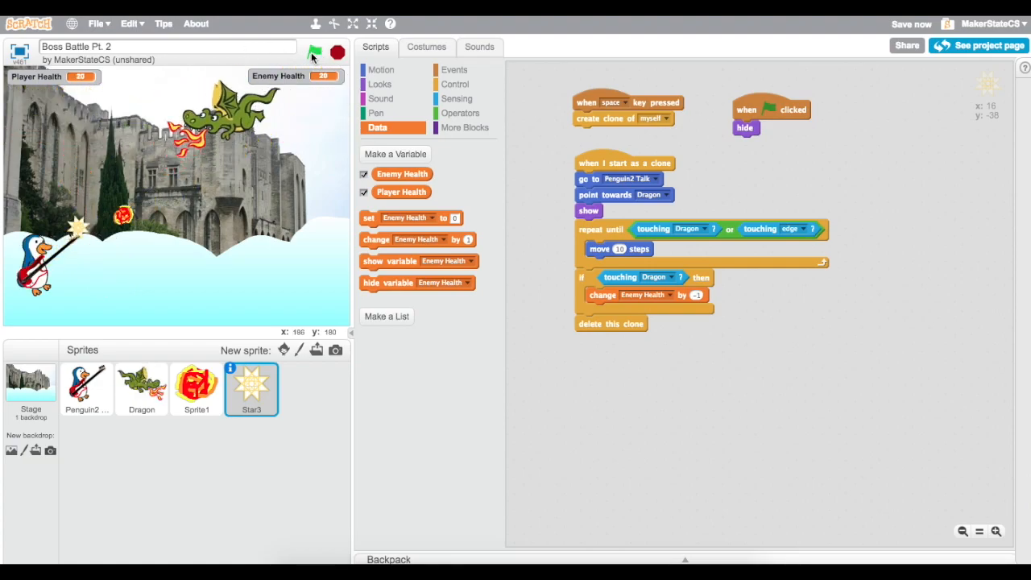
Play the boss battle to confirm both health readouts drop, then stop the game.
left_click(314, 52)
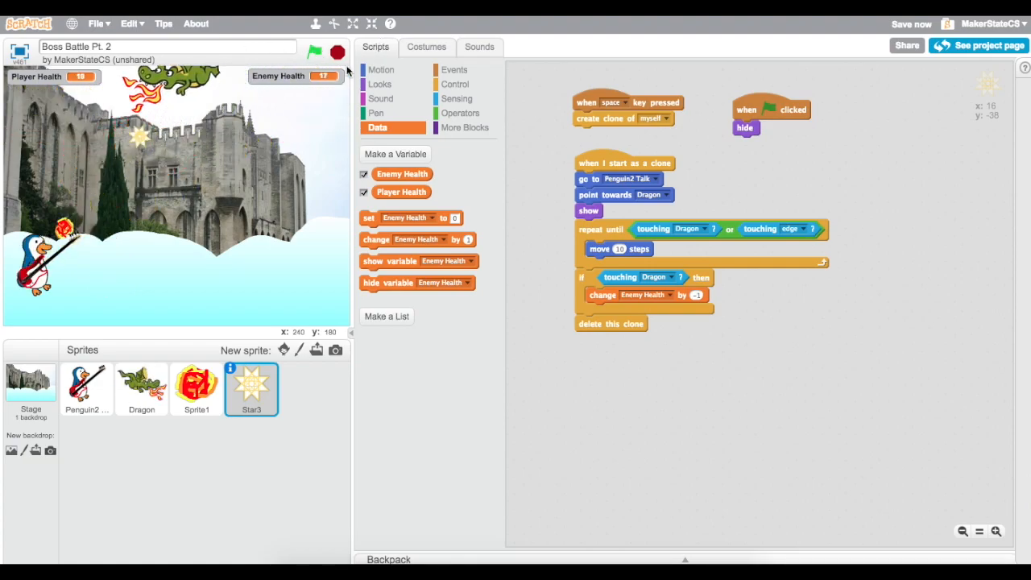
left_click(314, 52)
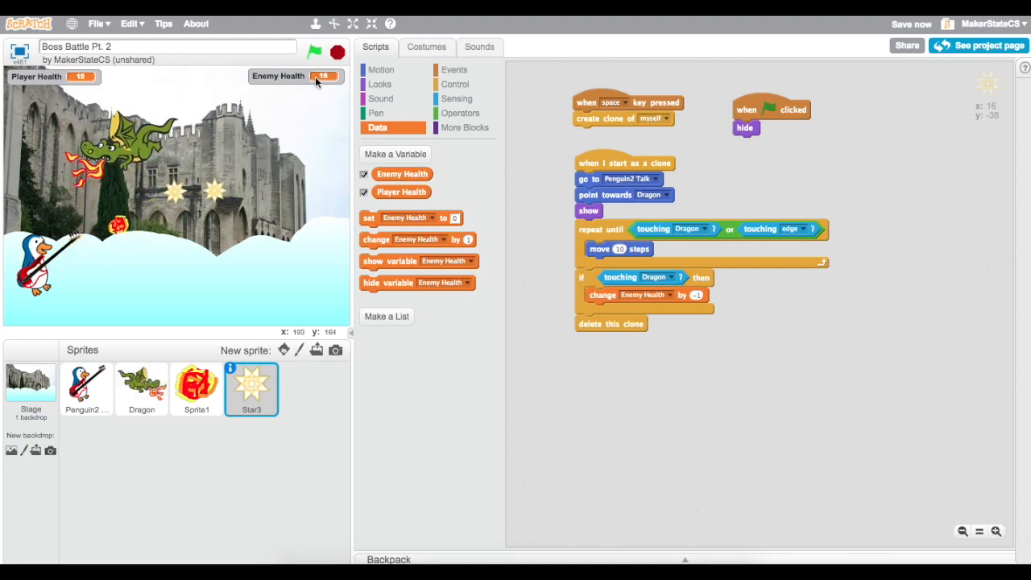
left_click(314, 51)
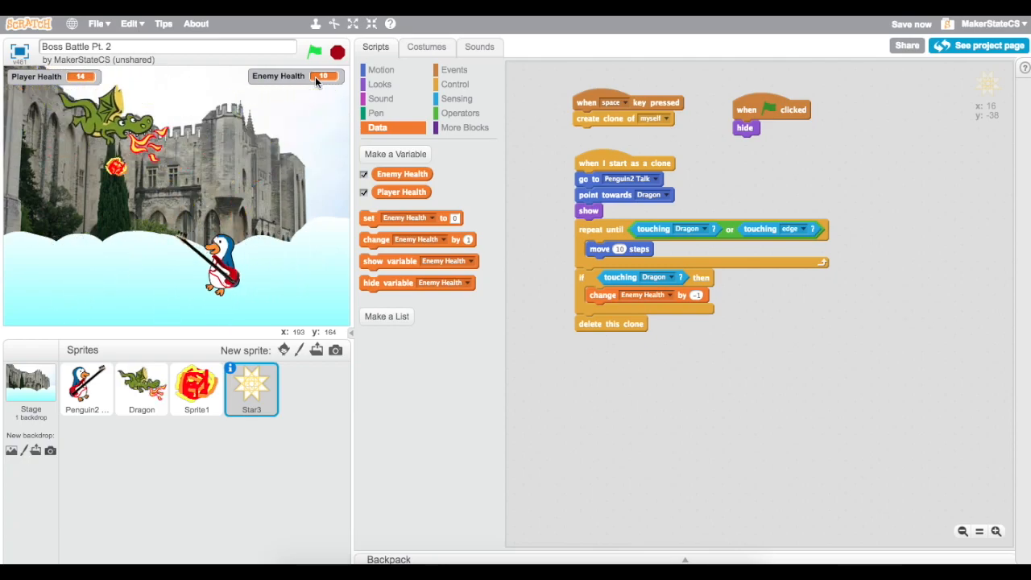
left_click(314, 52)
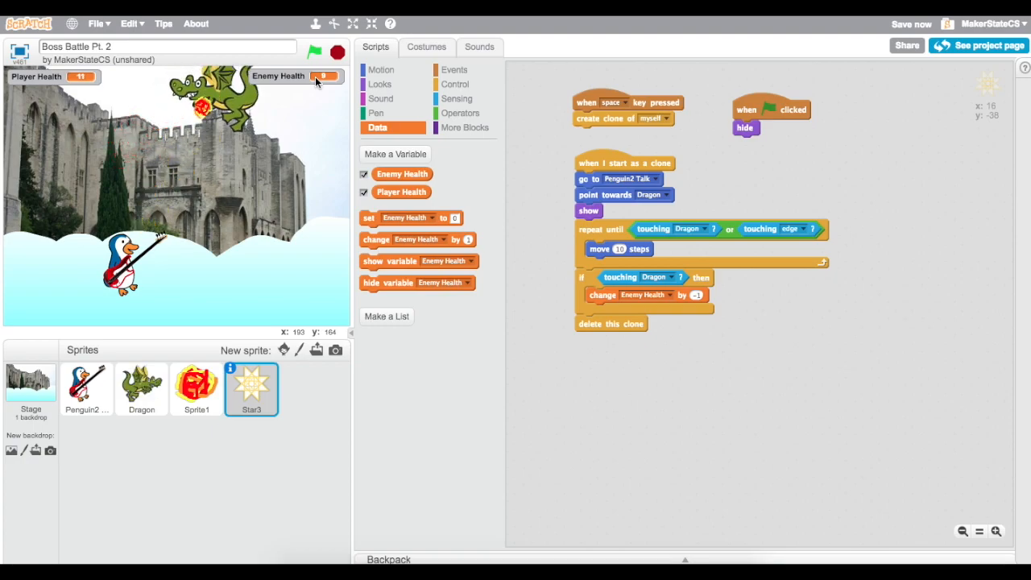
left_click(339, 51)
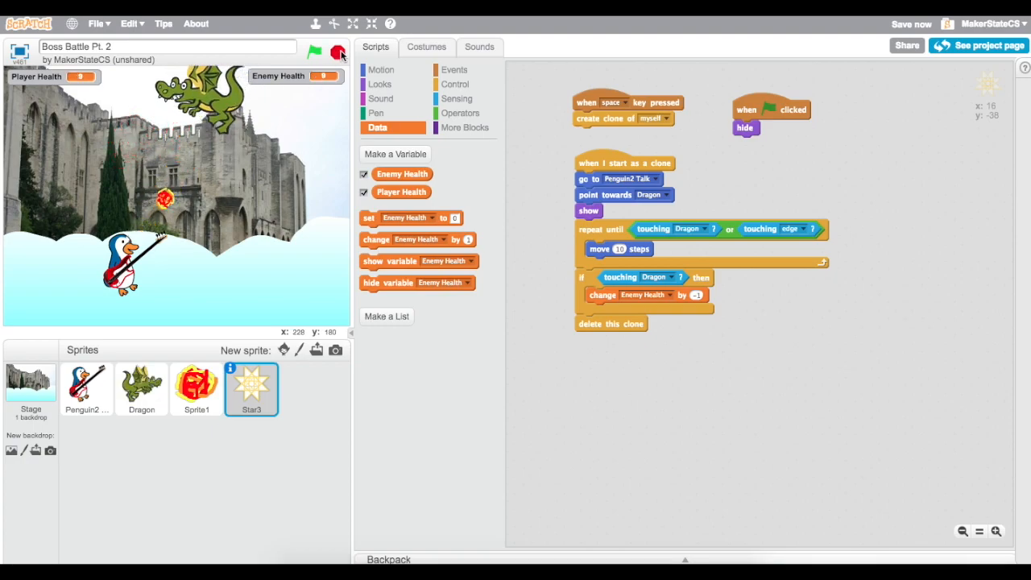